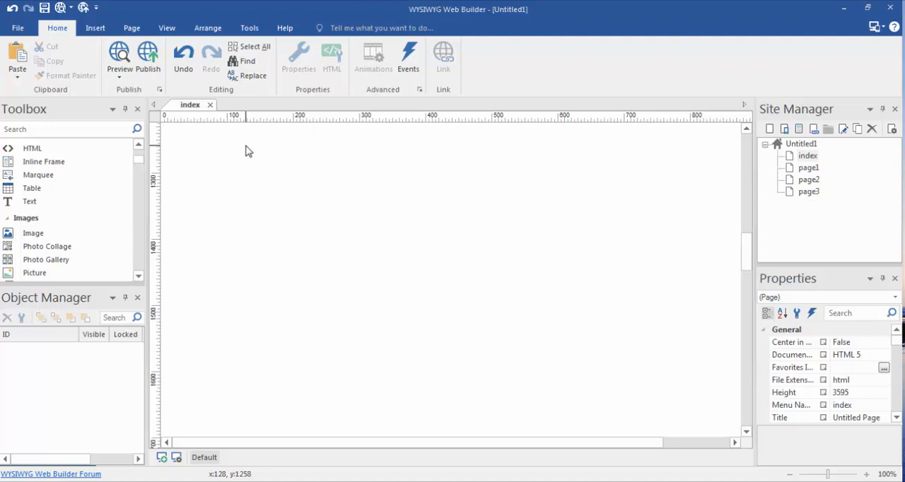
mouse_move(280, 172)
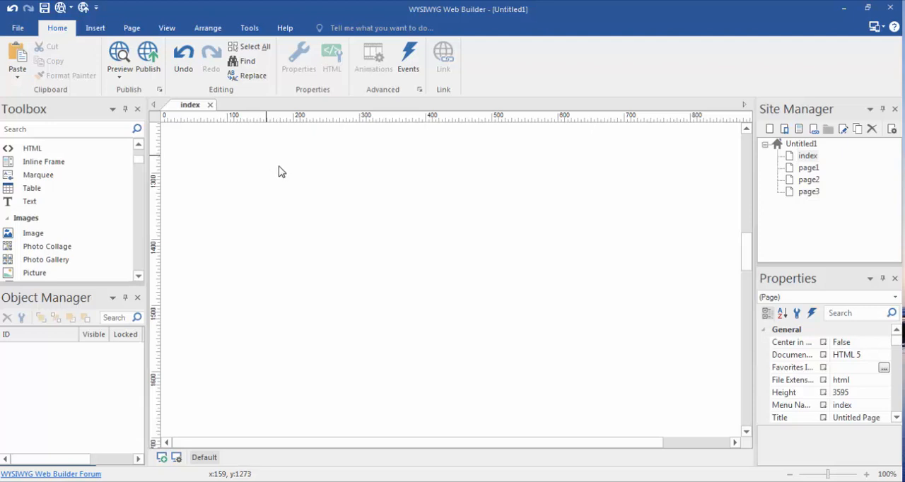
mouse_move(312, 189)
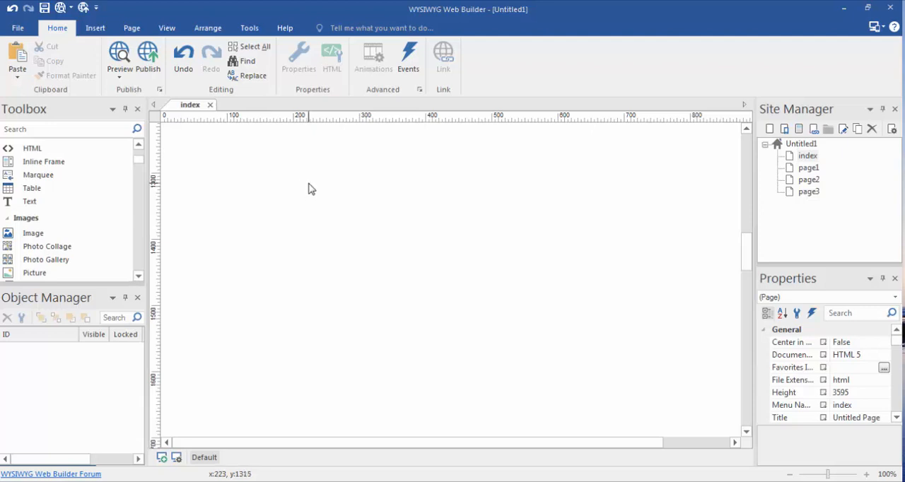
mouse_move(313, 189)
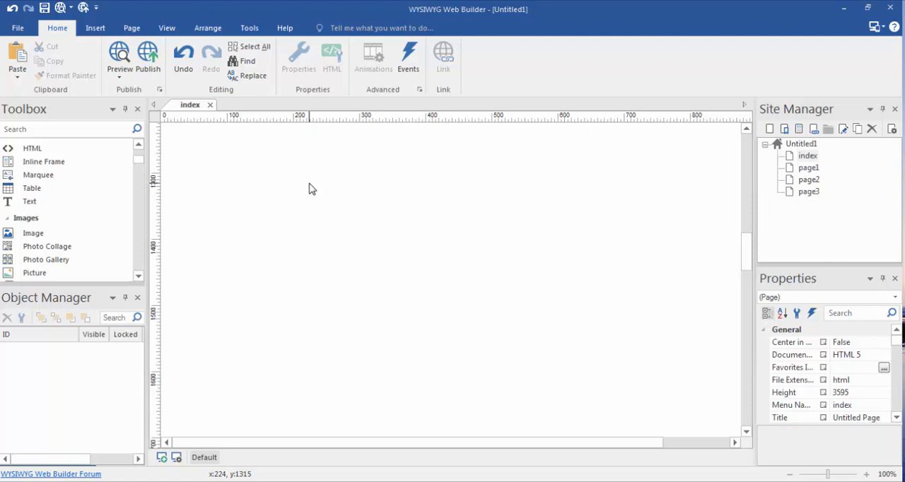
mouse_move(321, 159)
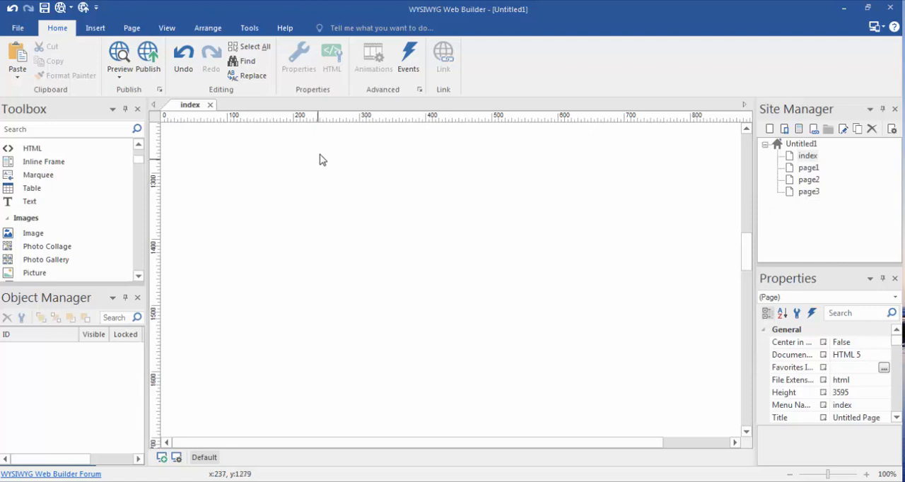
mouse_move(362, 191)
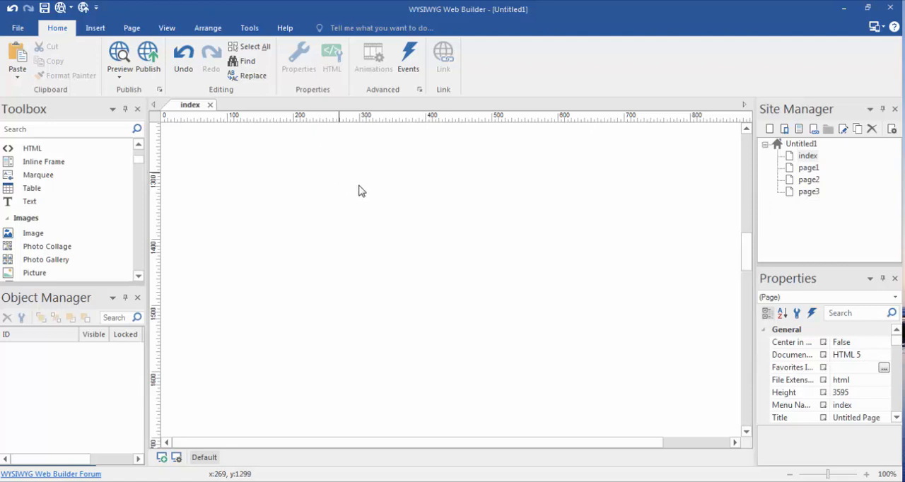
mouse_move(329, 180)
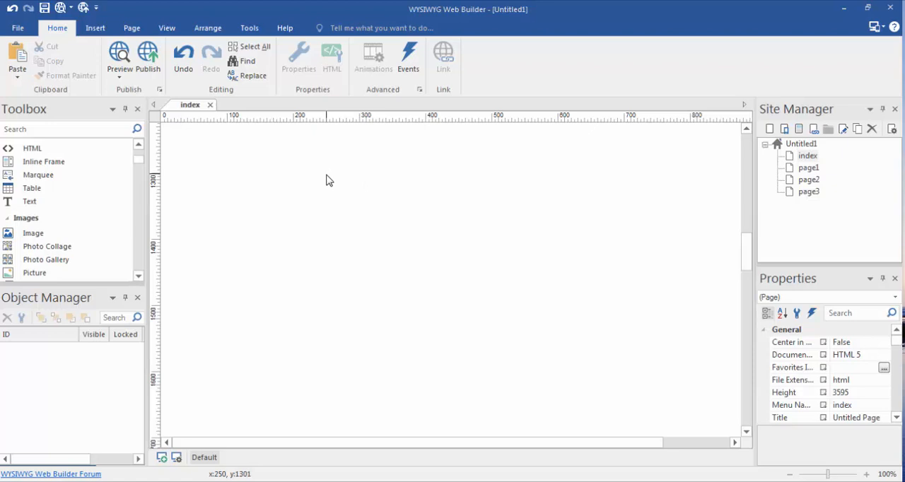
mouse_move(329, 177)
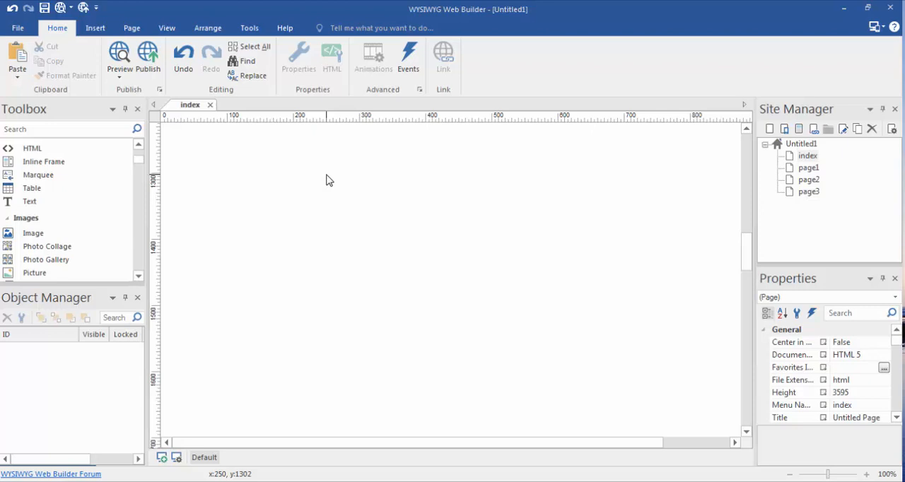
mouse_move(338, 190)
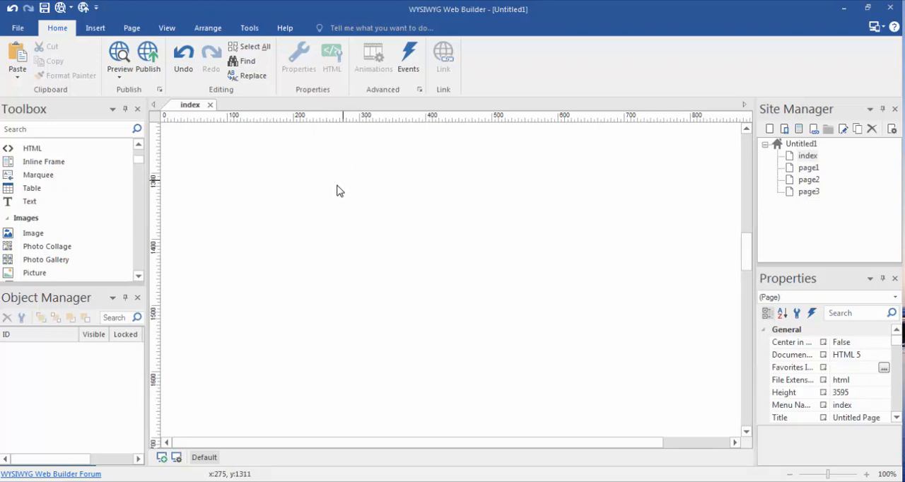
mouse_move(185, 174)
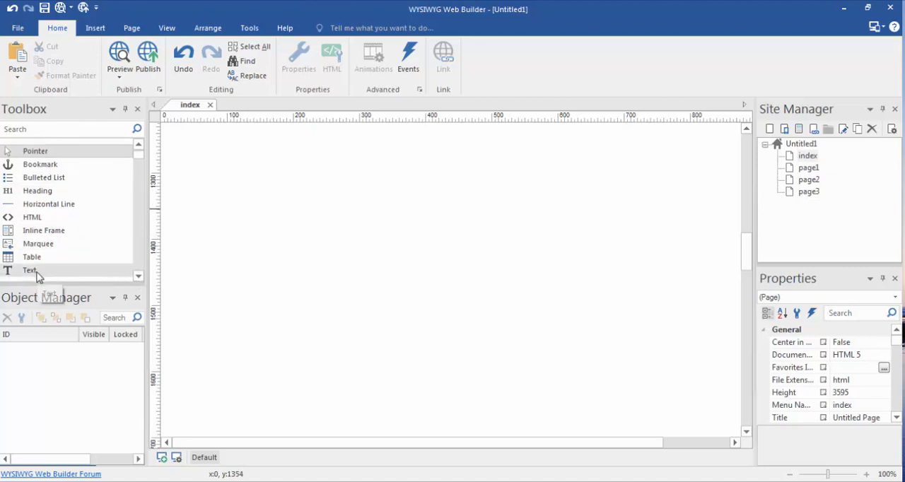
mouse_move(95, 27)
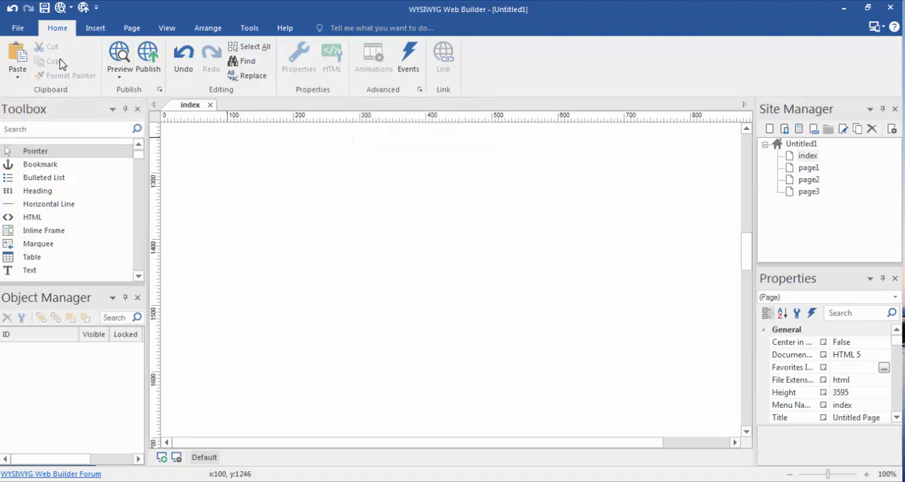
Place a new Text object, Text1, near the top-left of the index page
left_click(95, 27)
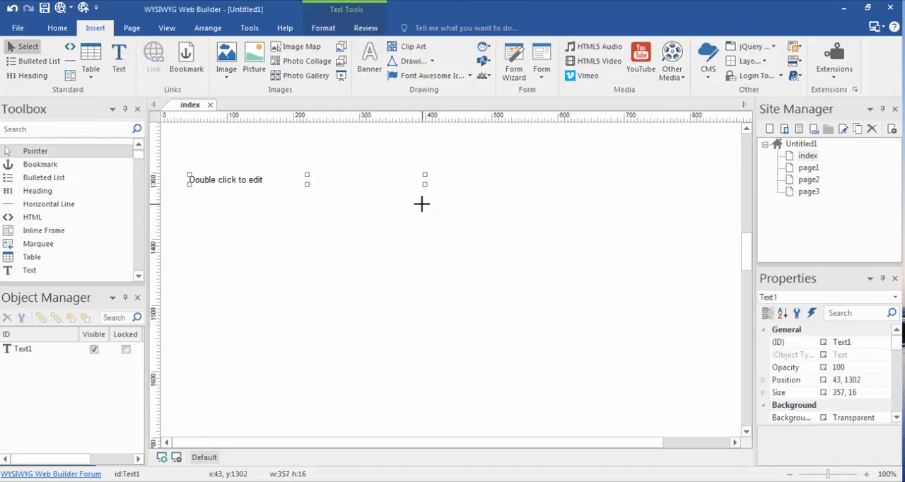
mouse_move(263, 235)
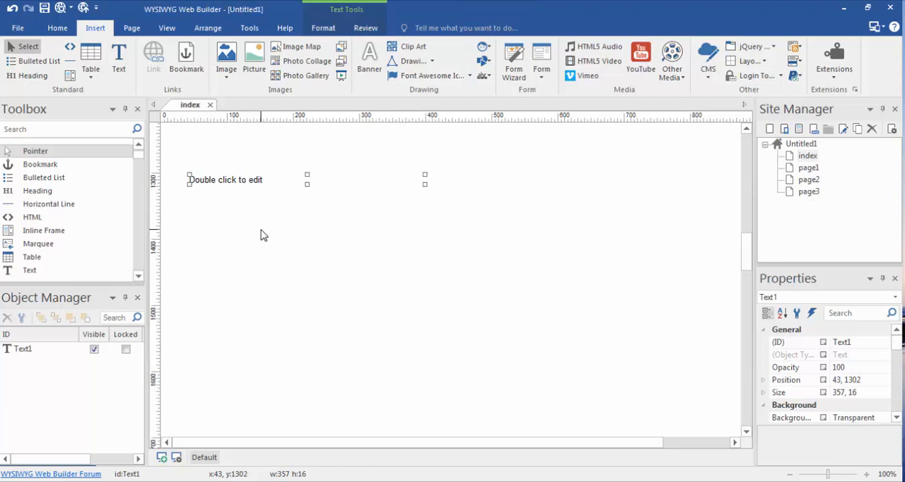
mouse_move(249, 193)
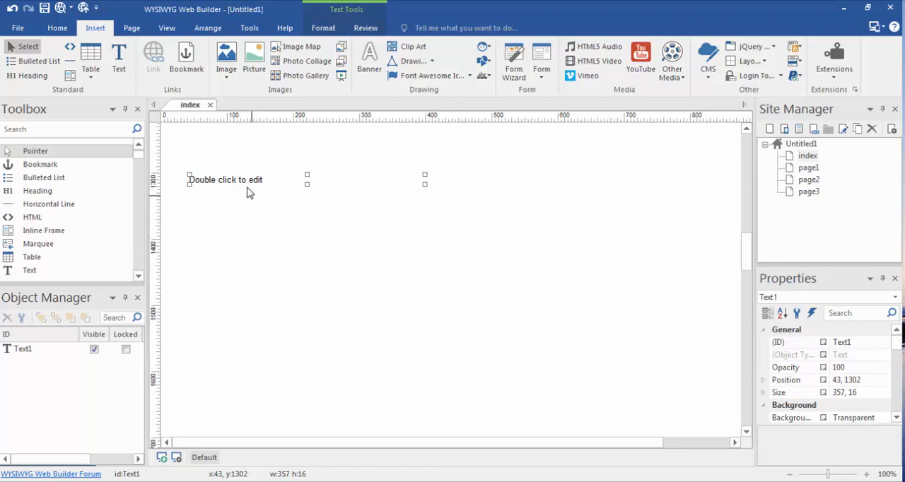
mouse_move(210, 181)
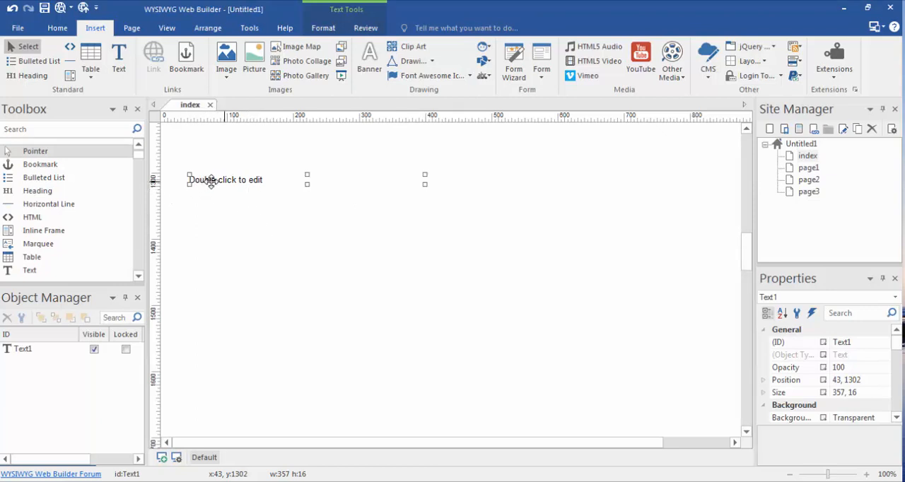
mouse_move(251, 217)
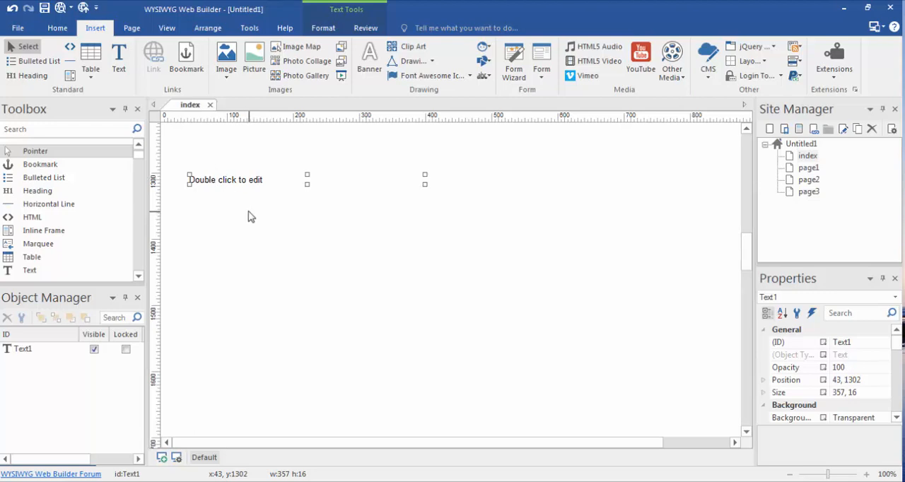
mouse_move(239, 217)
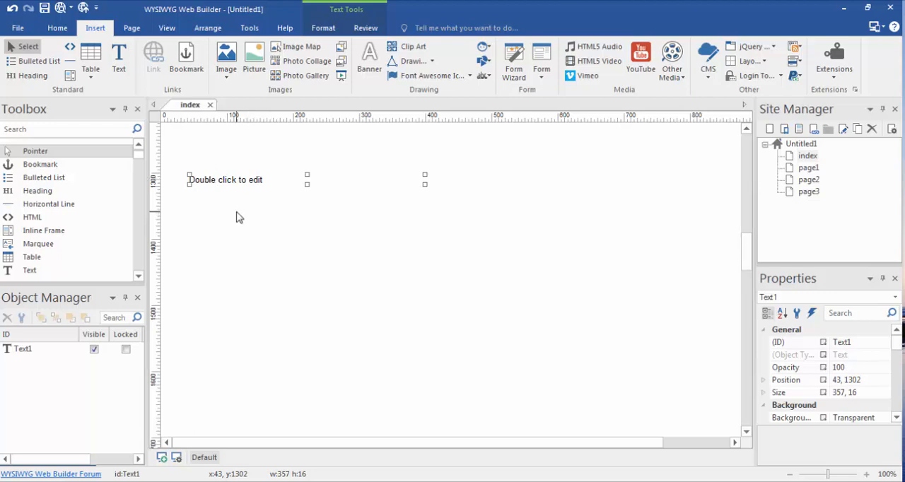
Drag Text1 a little to the right on the page, briefly entering and leaving edit mode
left_click(297, 316)
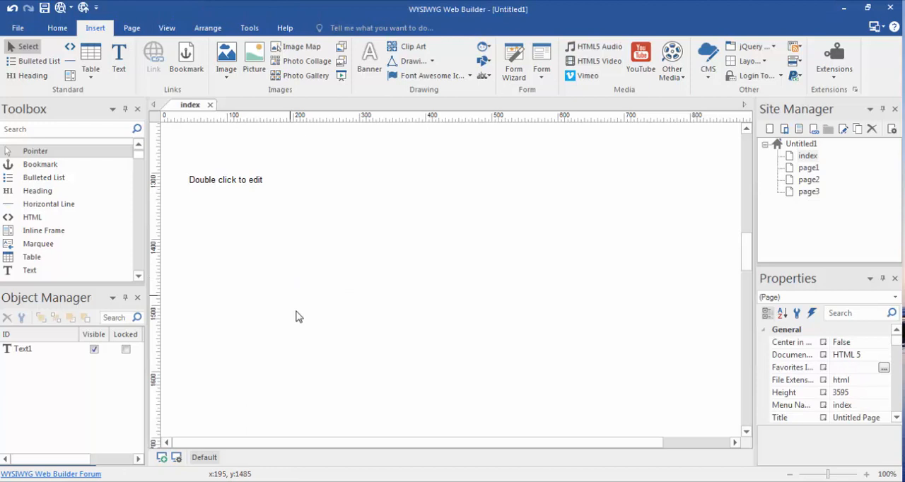
mouse_move(316, 306)
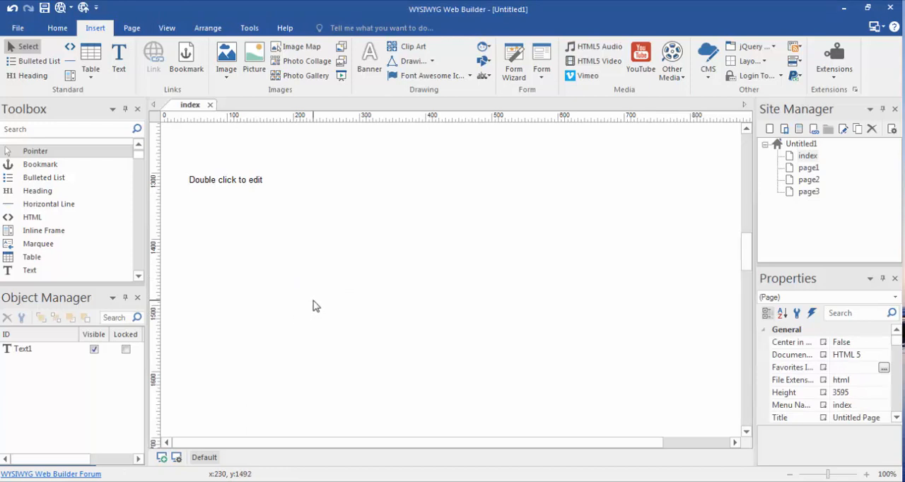
mouse_move(224, 190)
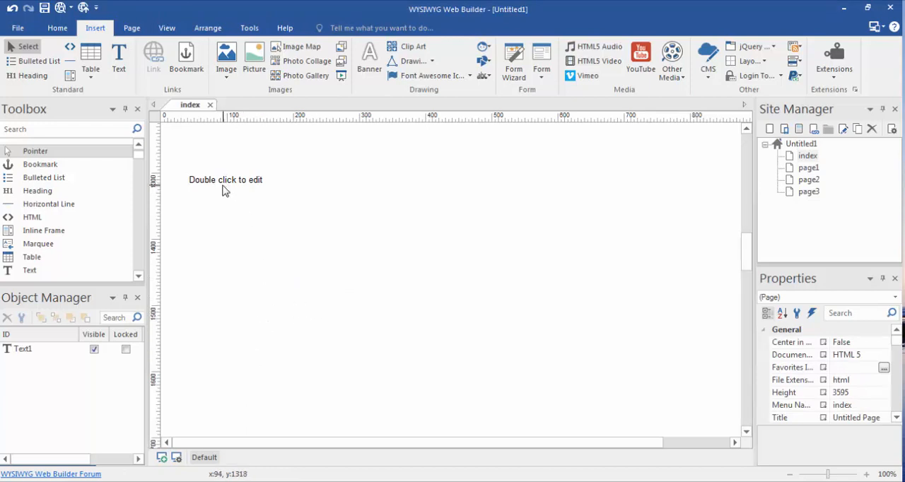
mouse_move(186, 191)
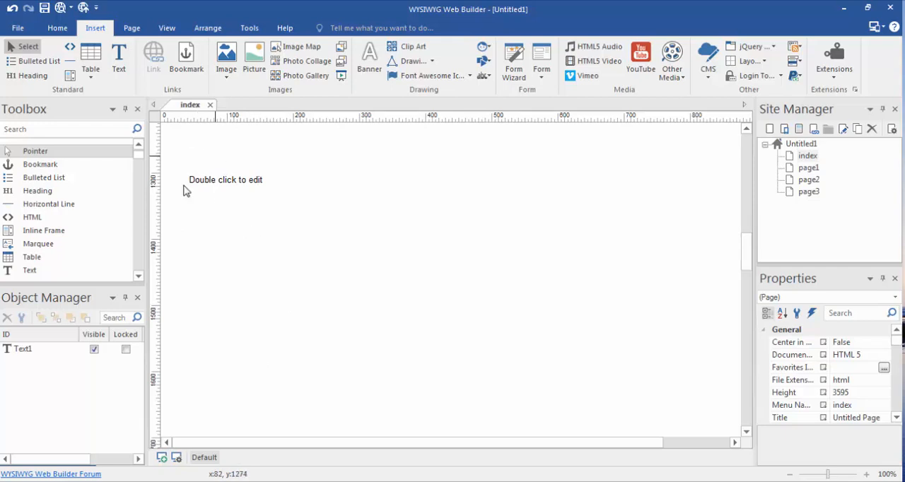
mouse_move(223, 193)
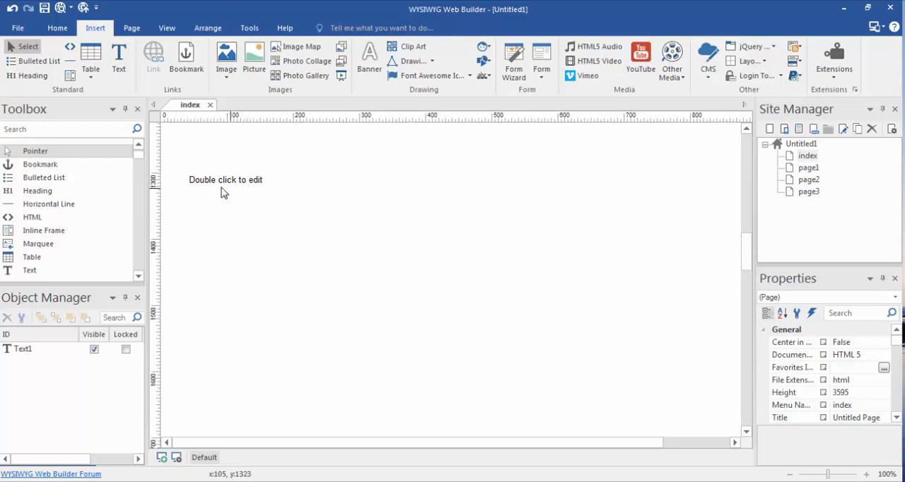
left_click(225, 180)
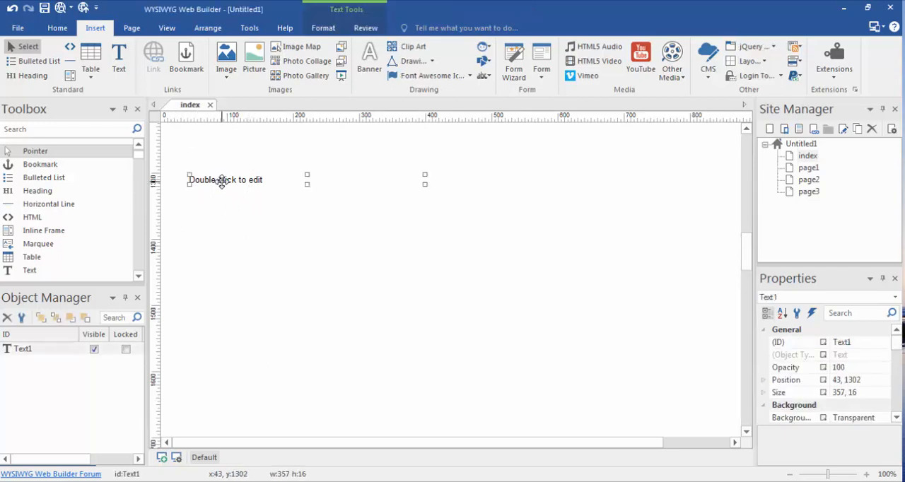
left_click_drag(225, 180, 345, 252)
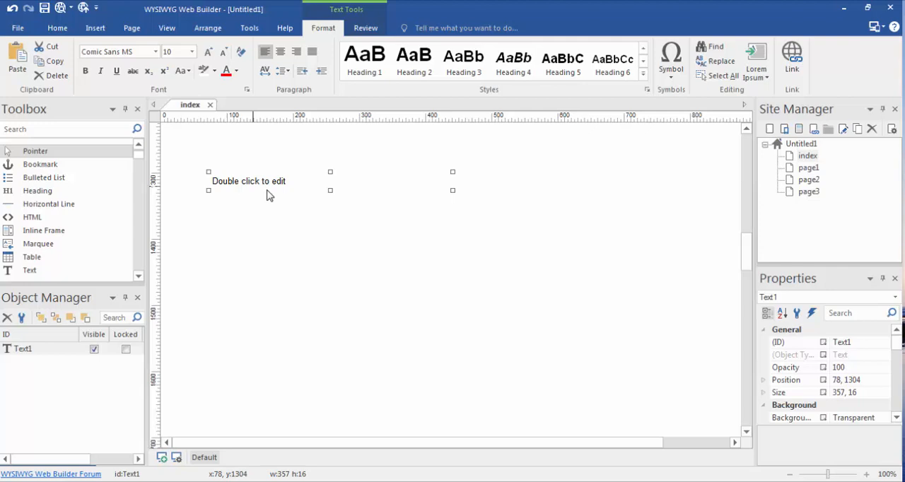
double_click(274, 181)
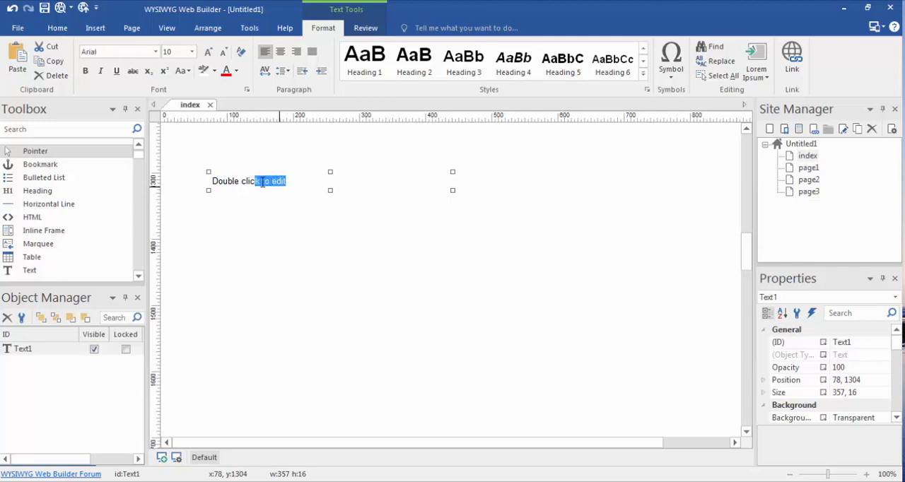
mouse_move(99, 101)
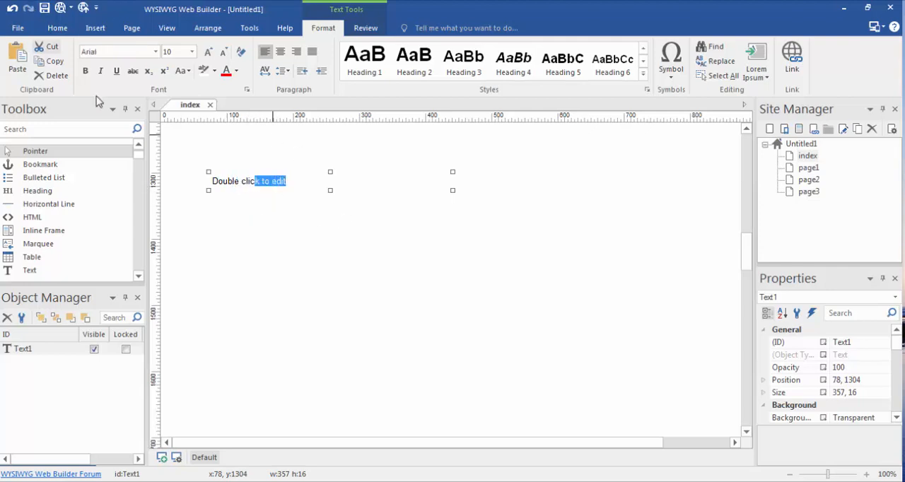
mouse_move(296, 239)
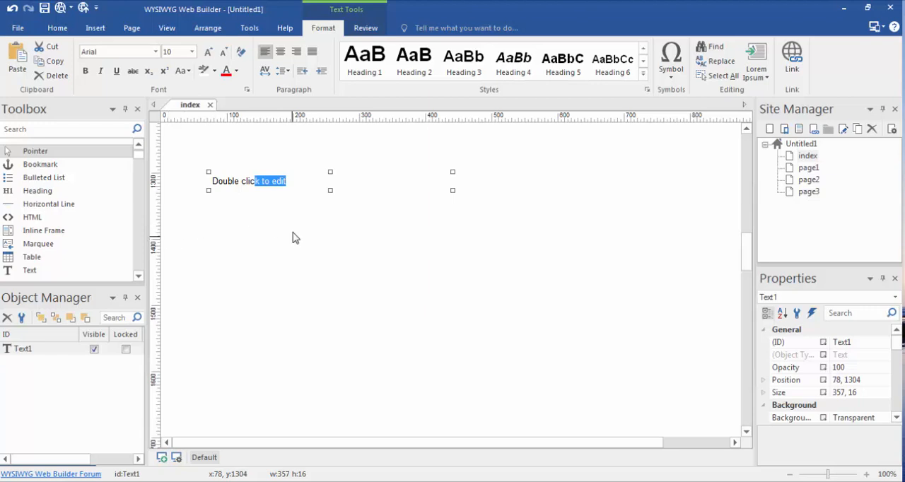
left_click(322, 285)
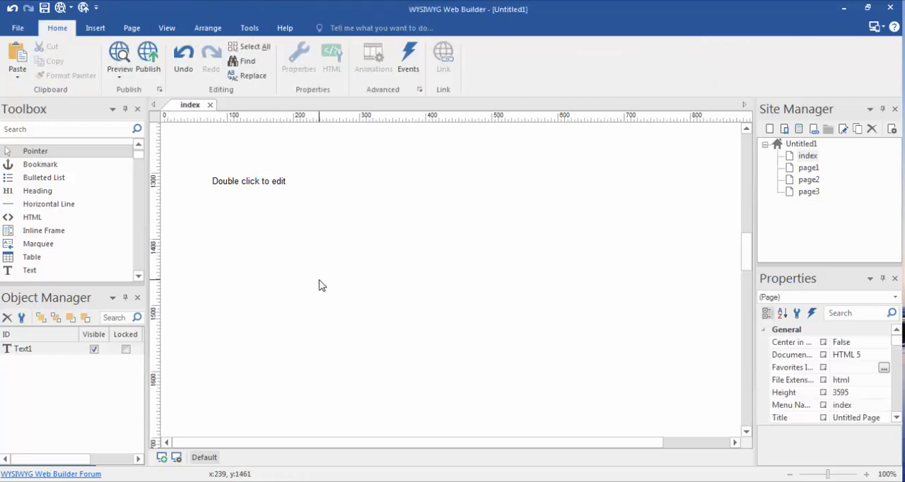
mouse_move(163, 58)
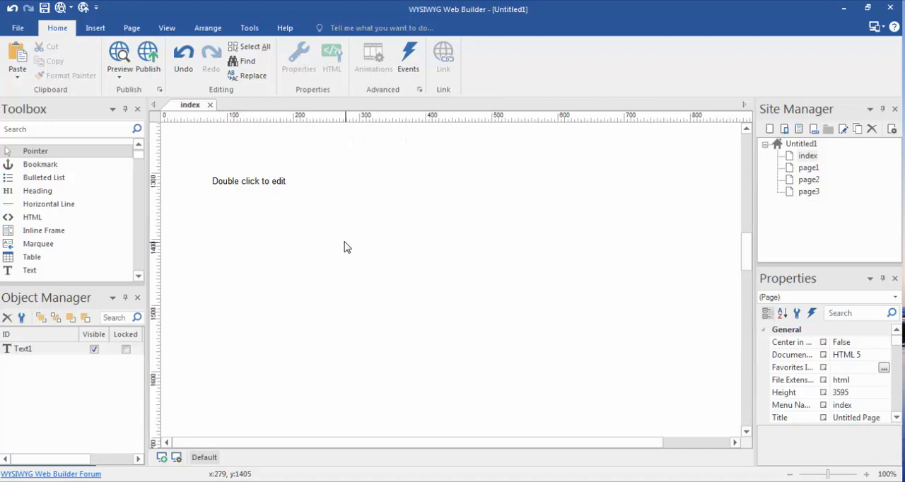
mouse_move(267, 186)
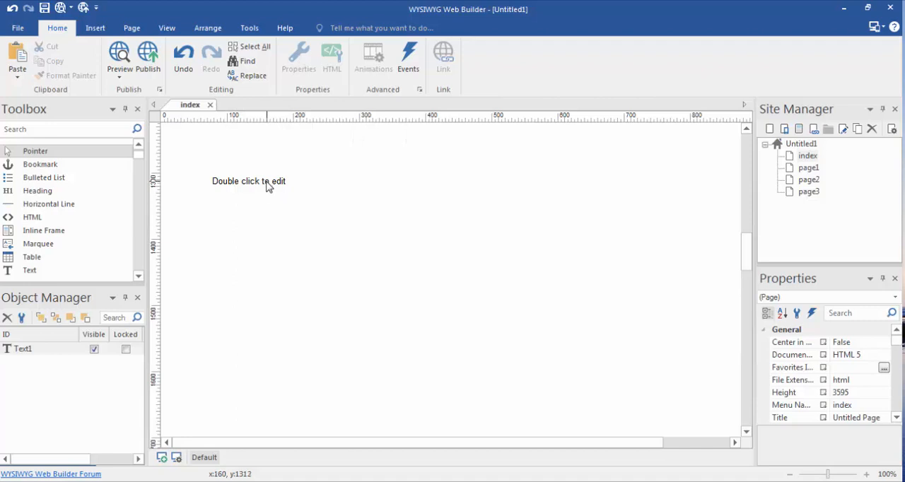
Put Text1 back into text-editing mode
left_click(248, 181)
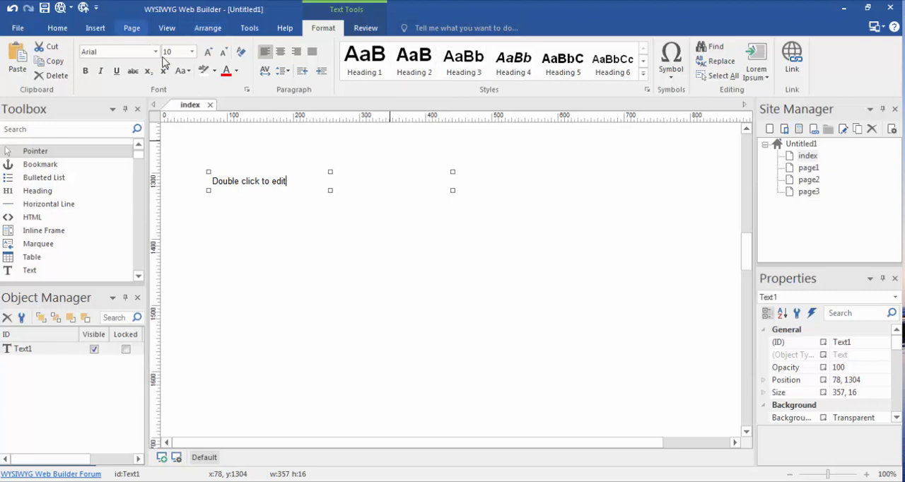
mouse_move(433, 112)
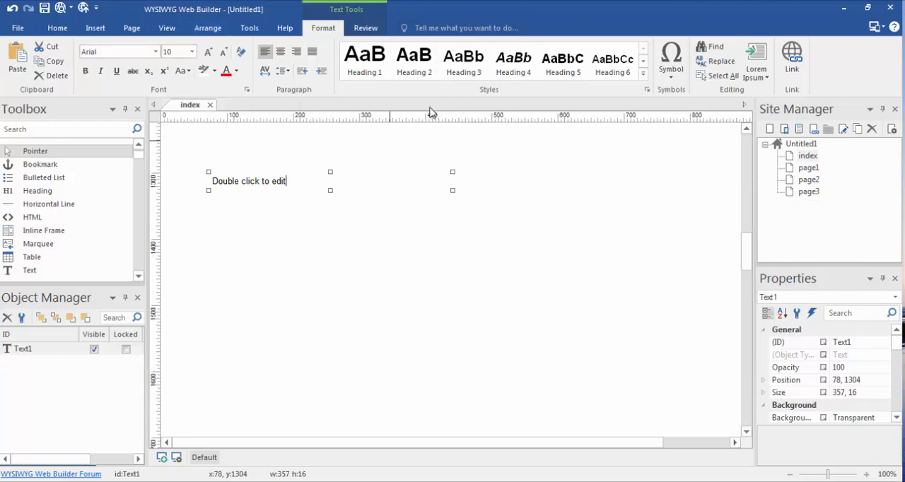
mouse_move(273, 111)
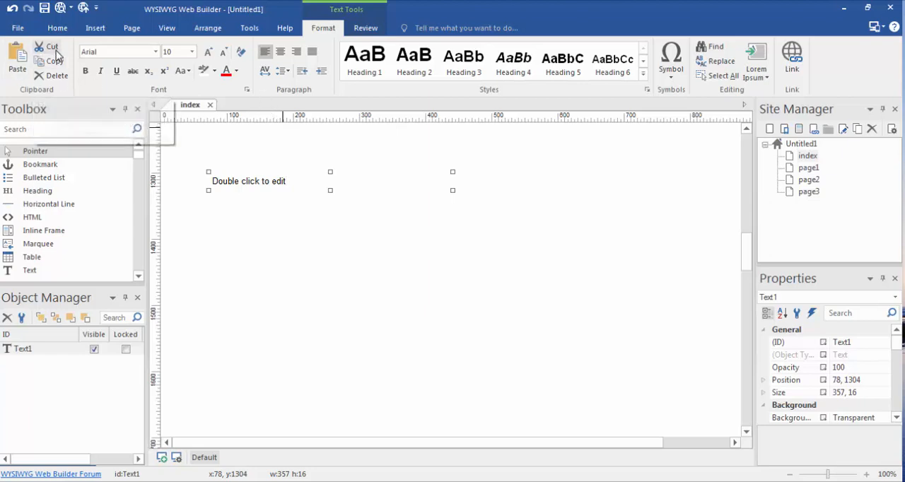
mouse_move(118, 51)
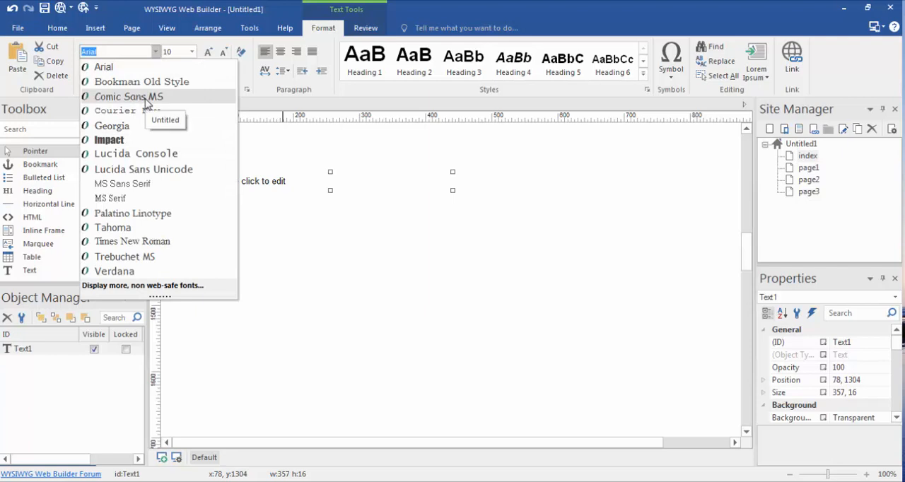
Format the placeholder text as bold purple Comic Sans MS at size 14
left_click(128, 97)
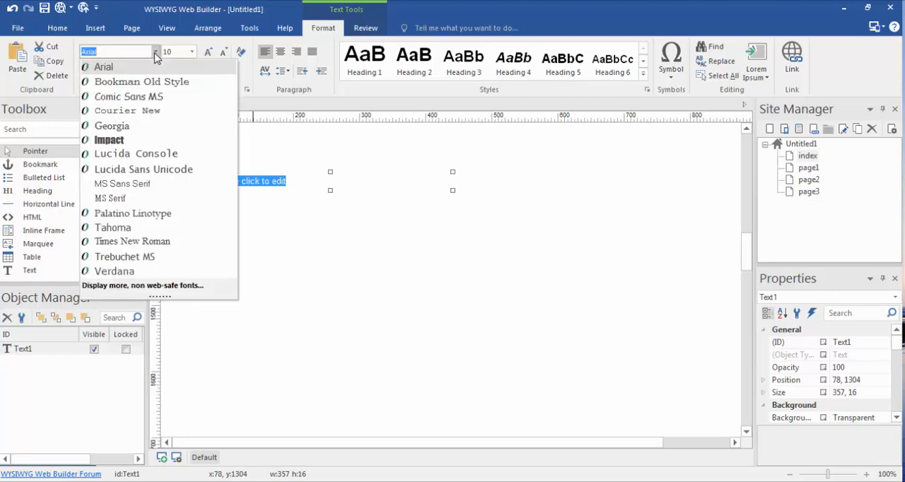
left_click(129, 96)
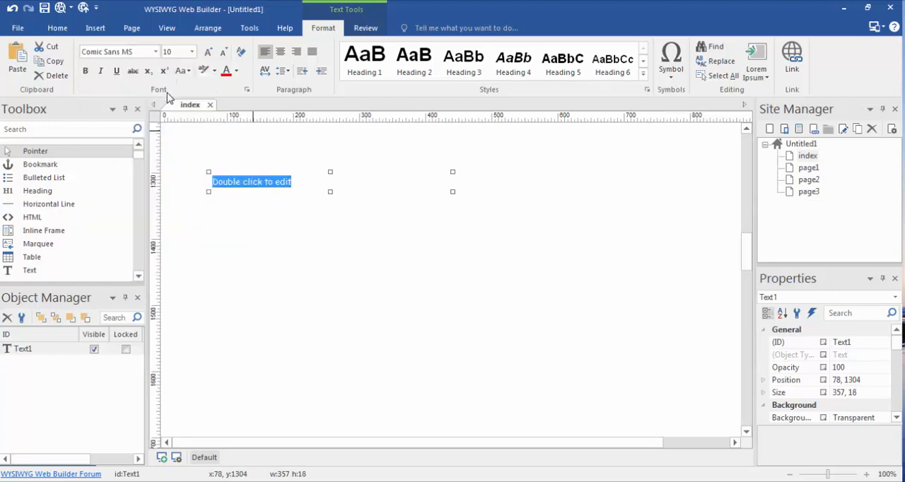
left_click(191, 51)
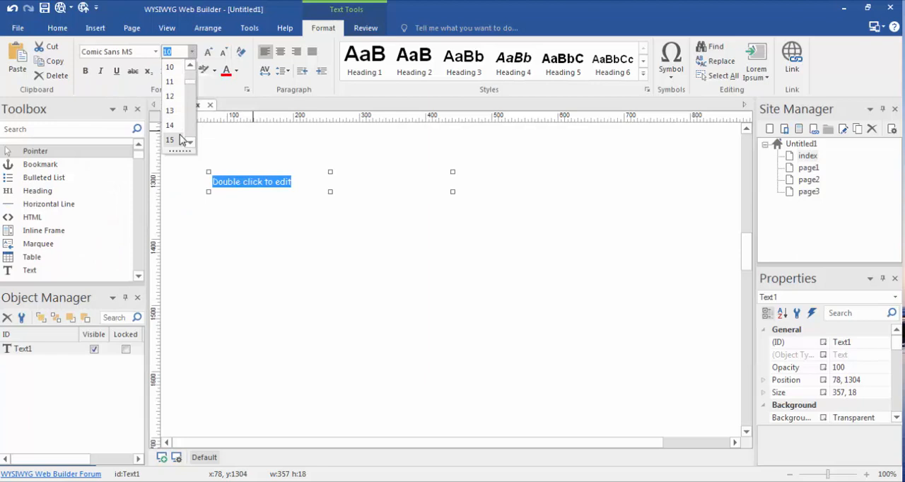
left_click(169, 125)
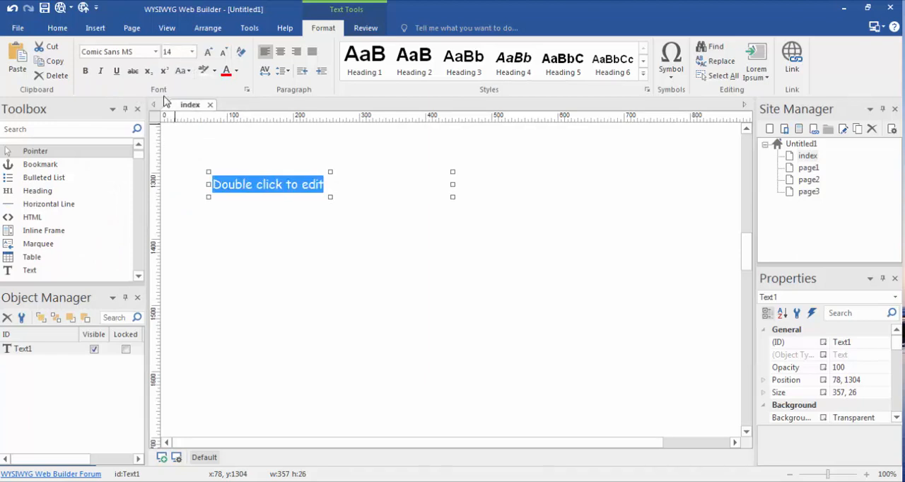
left_click(208, 52)
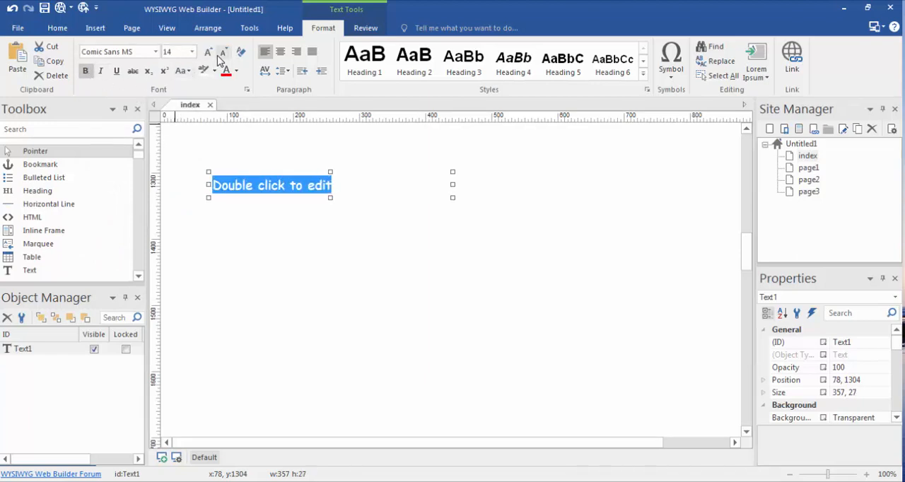
left_click(234, 71)
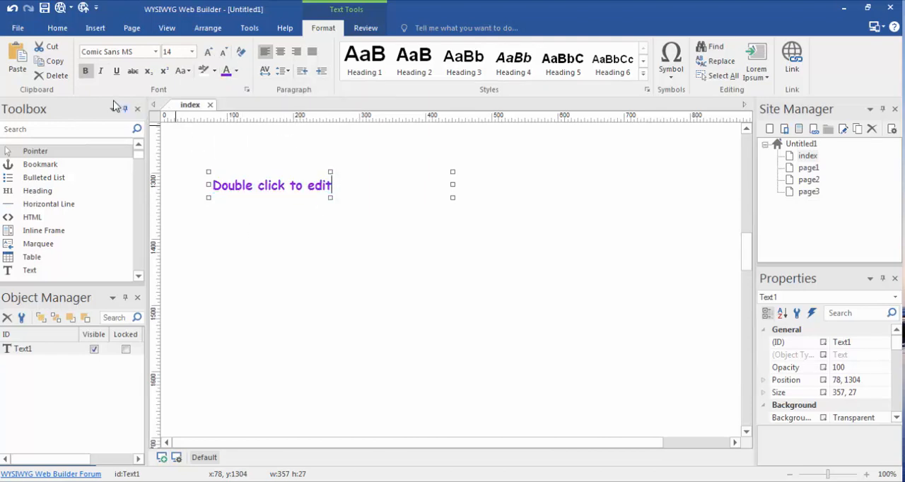
mouse_move(113, 82)
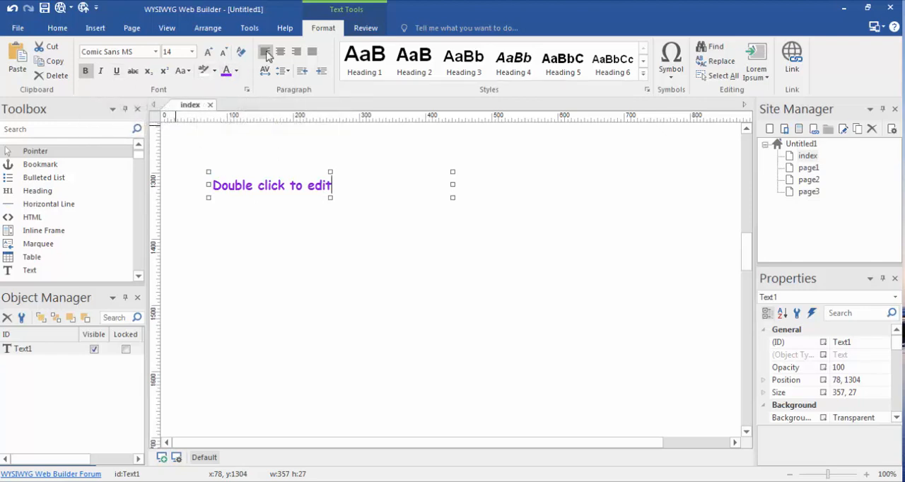
mouse_move(265, 51)
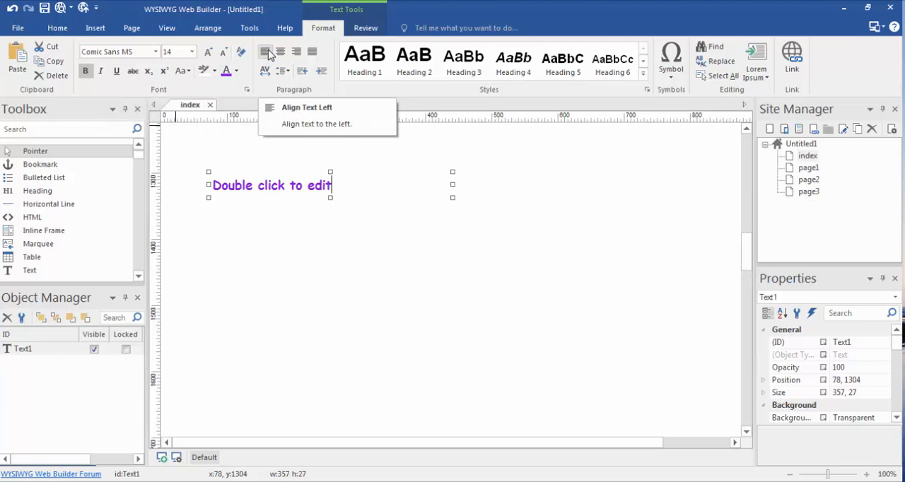
mouse_move(312, 51)
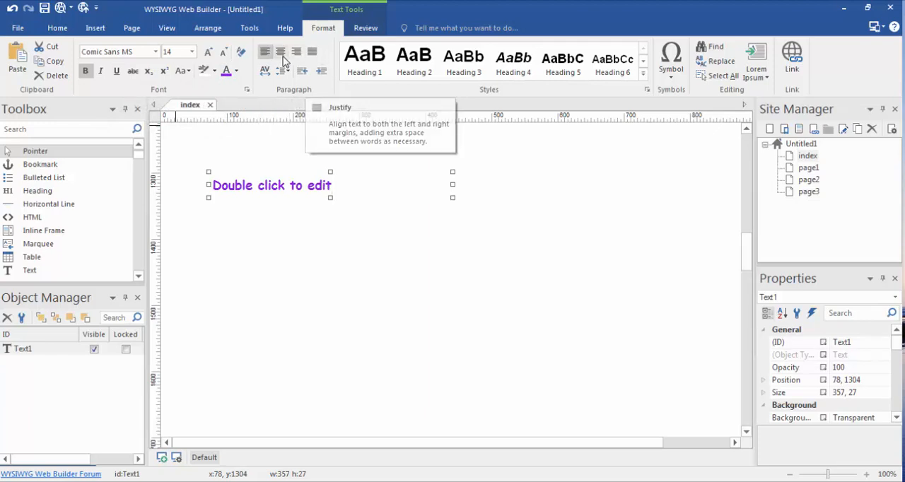
mouse_move(280, 51)
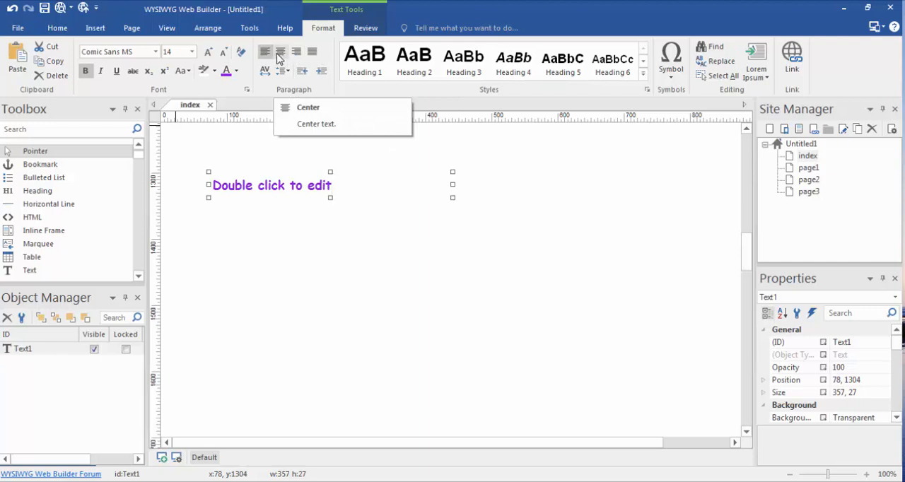
mouse_move(311, 51)
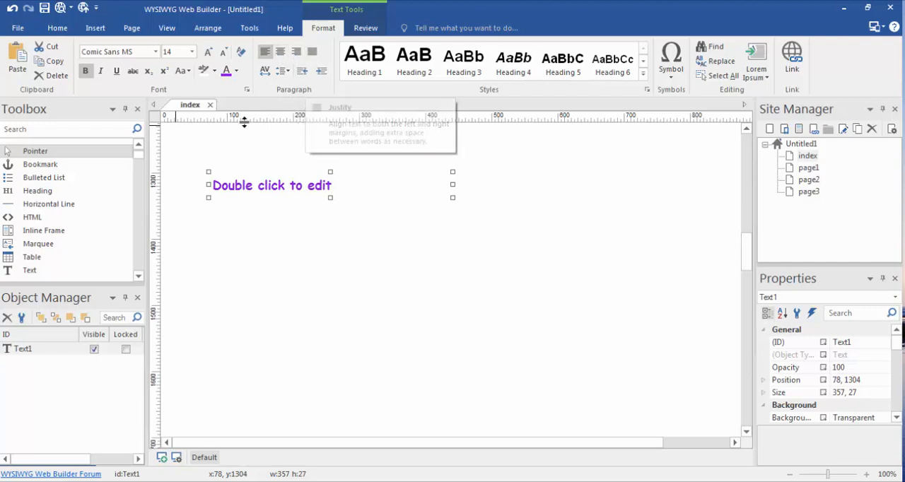
mouse_move(364, 60)
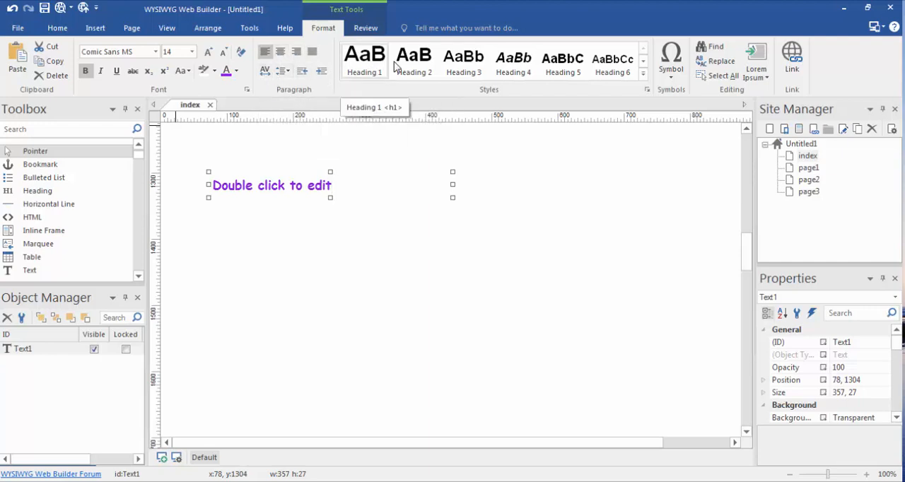
left_click(670, 60)
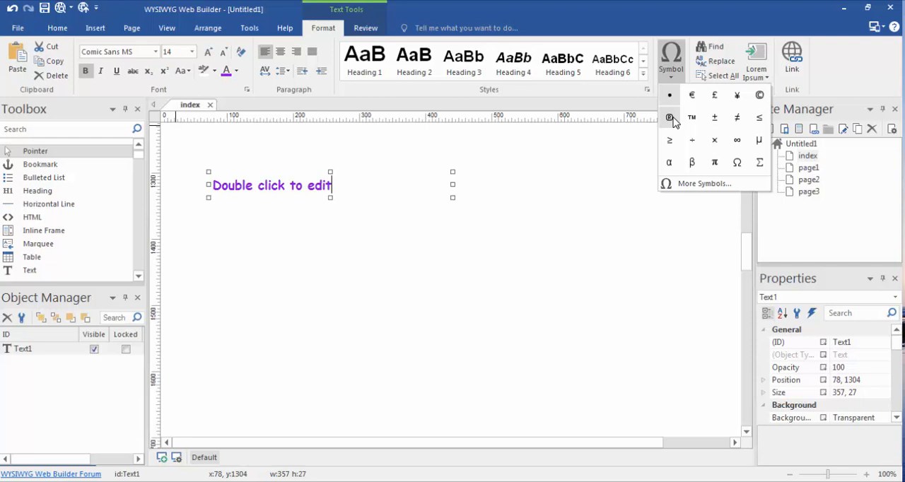
mouse_move(713, 169)
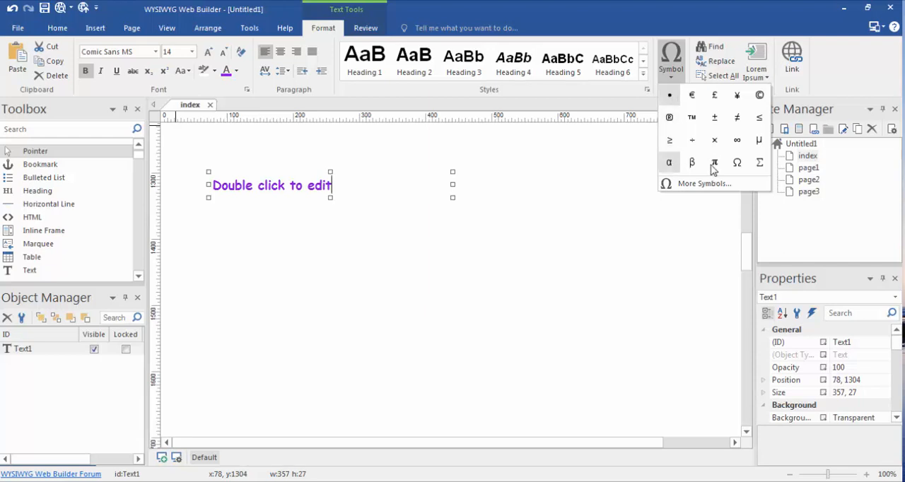
mouse_move(728, 75)
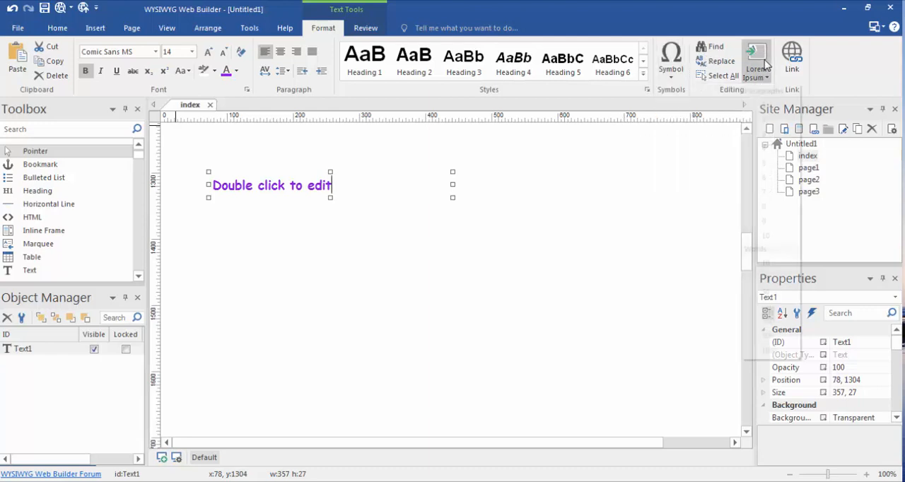
Insert Lorem ipsum filler paragraphs after the Double click to edit wording
left_click(755, 60)
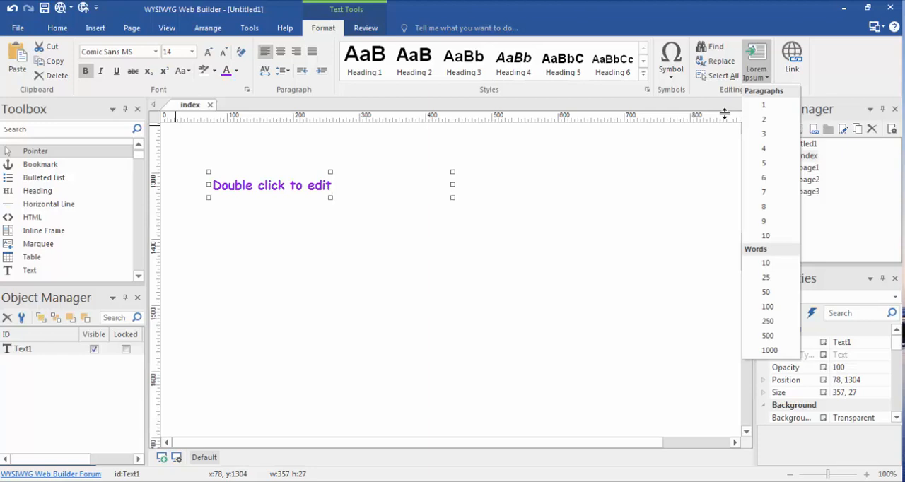
mouse_move(714, 121)
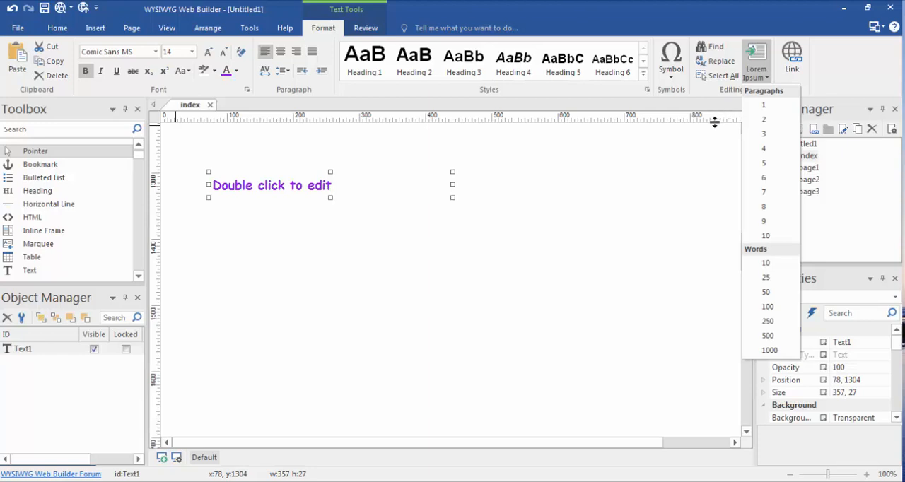
mouse_move(736, 137)
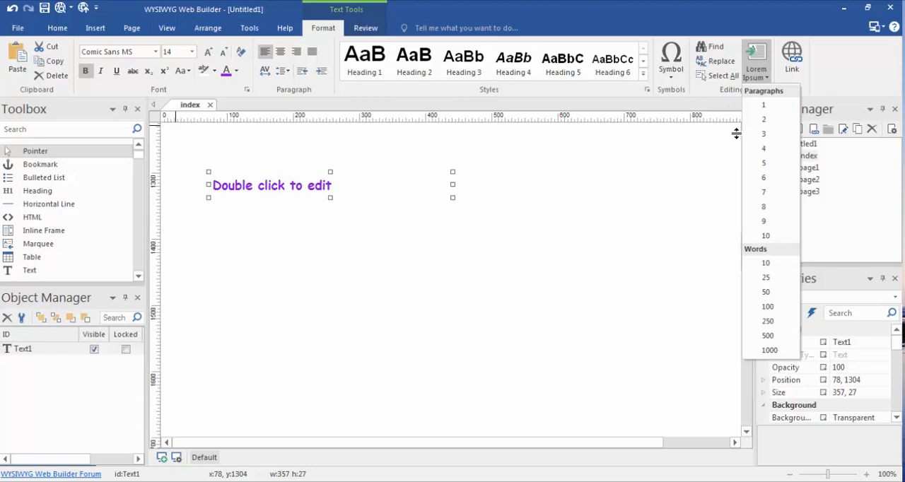
mouse_move(770, 119)
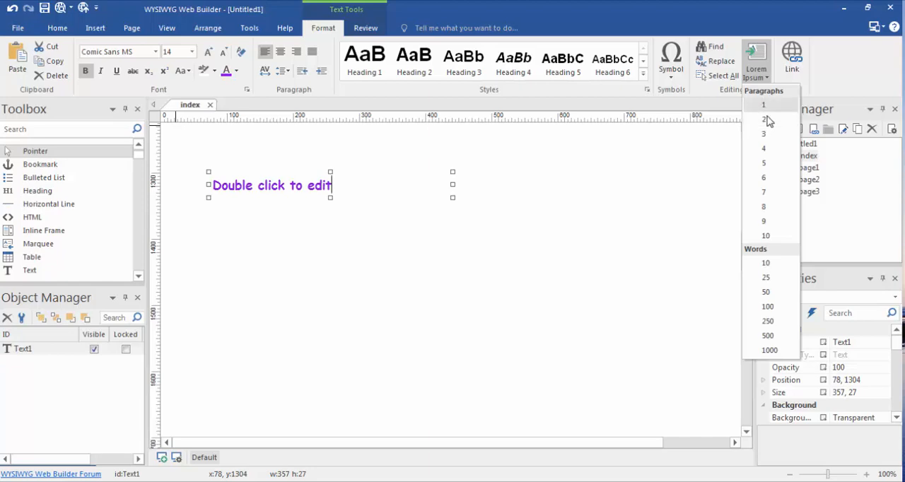
left_click(763, 118)
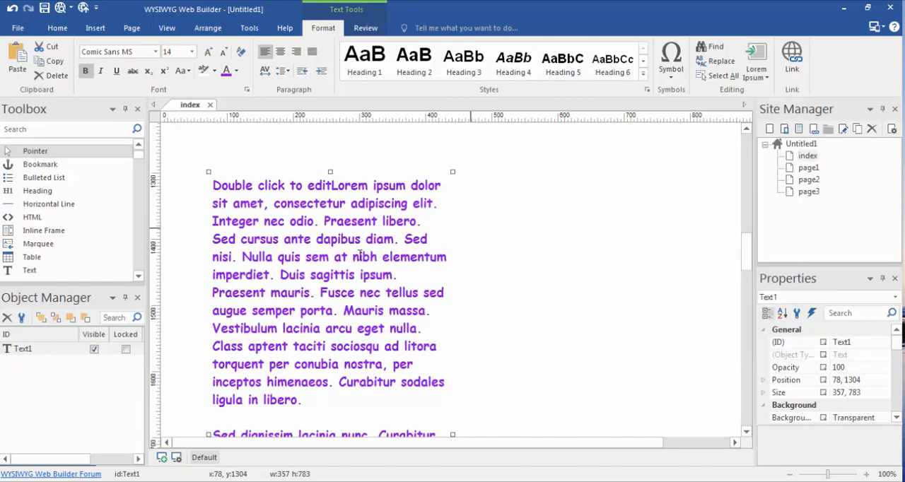
scroll("down", 3)
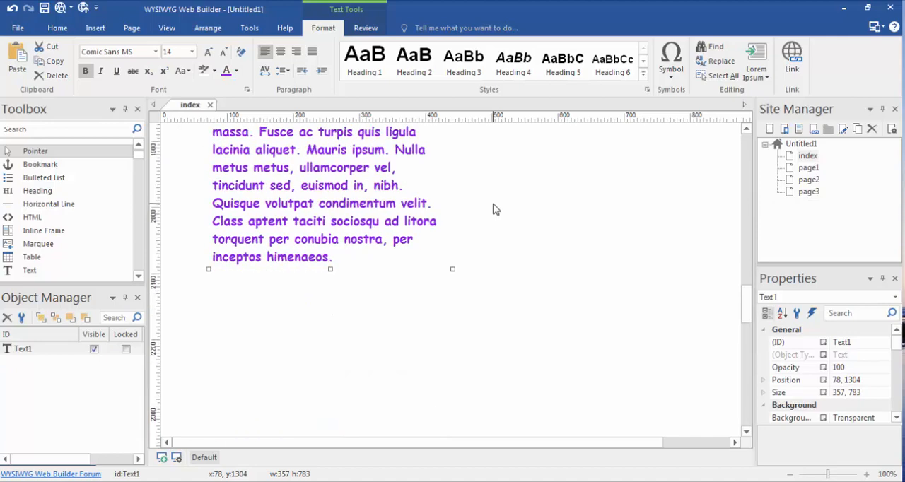
scroll("up", 3)
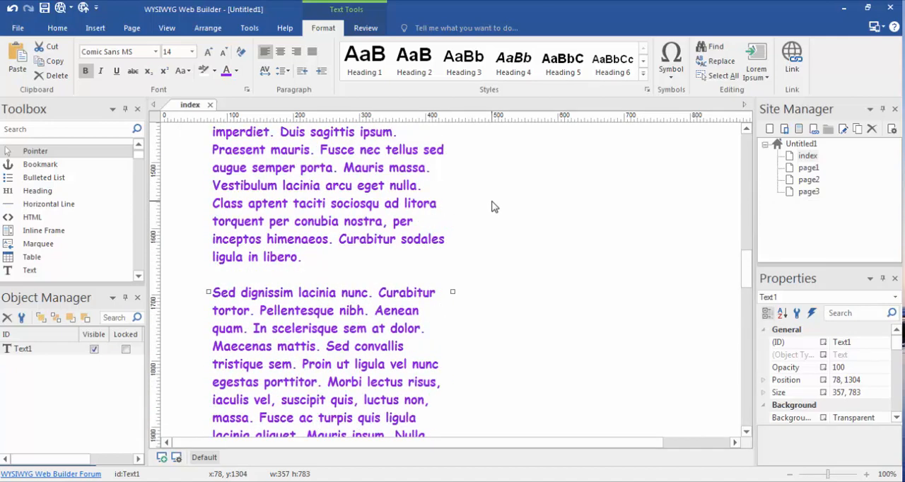
scroll("up", 3)
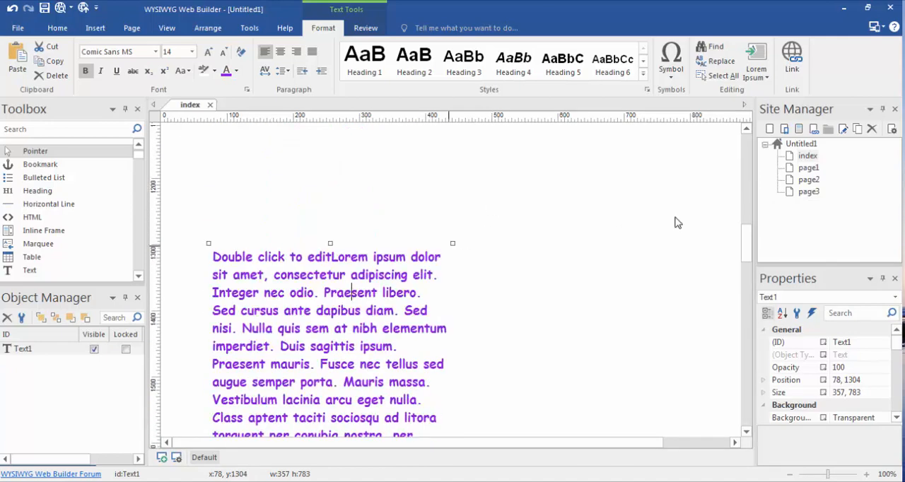
Move Text1 to the top of the page and widen it to 599 pixels
left_click(56, 27)
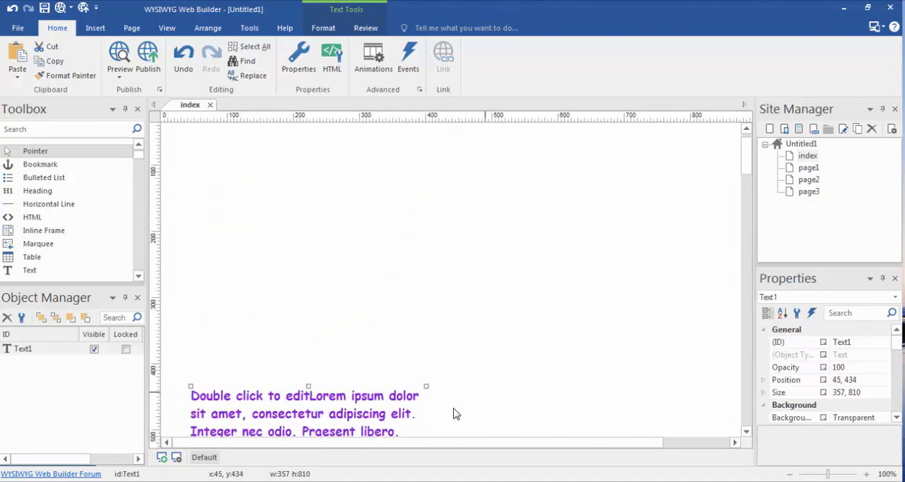
left_click_drag(308, 413, 313, 165)
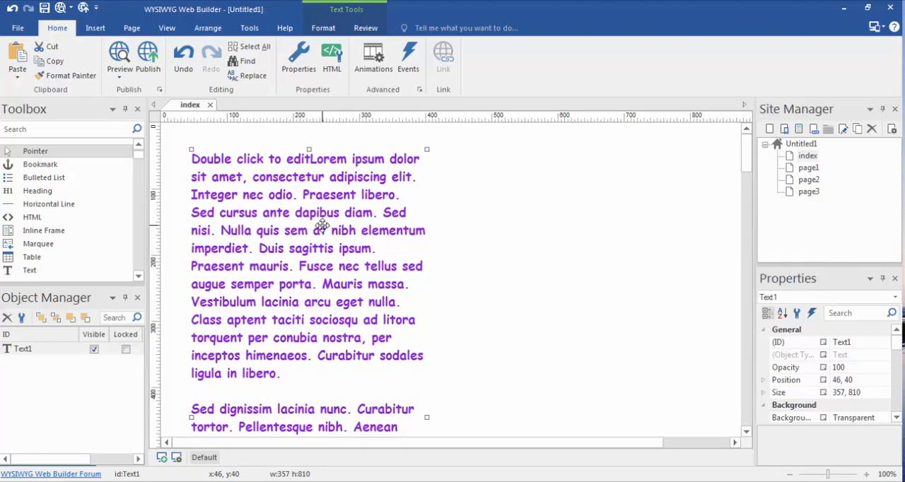
mouse_move(608, 334)
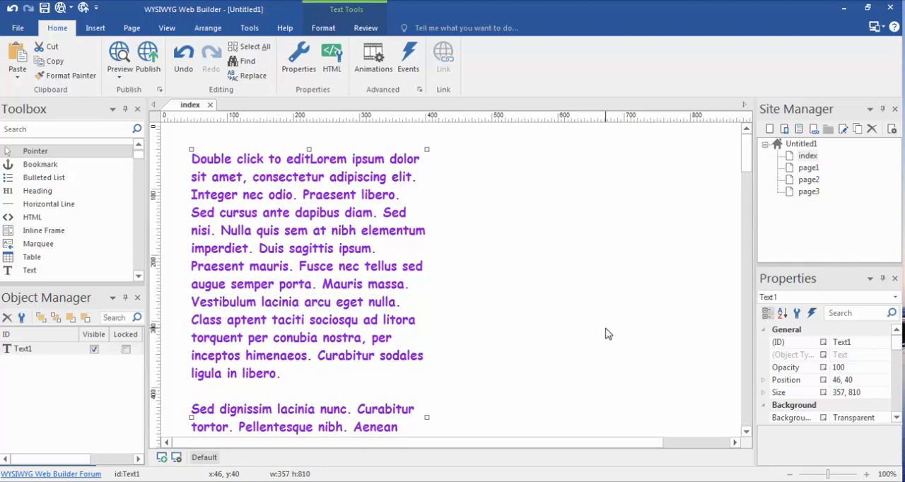
mouse_move(541, 246)
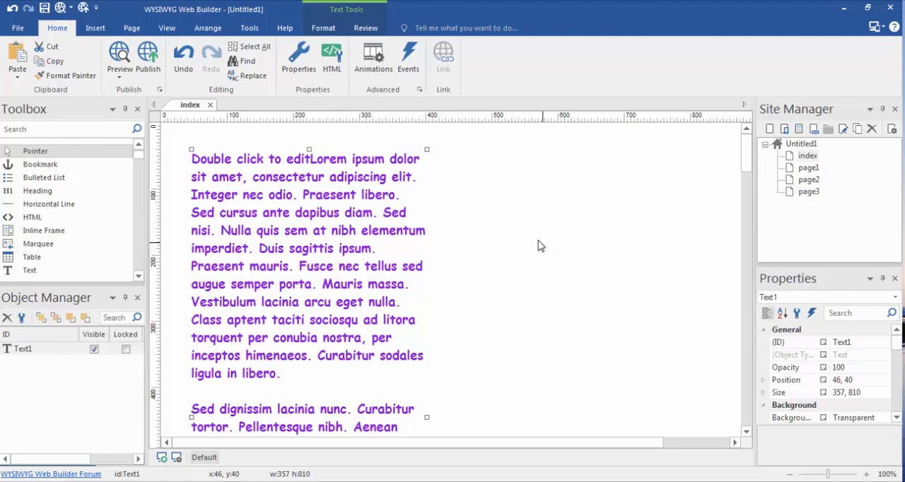
mouse_move(444, 166)
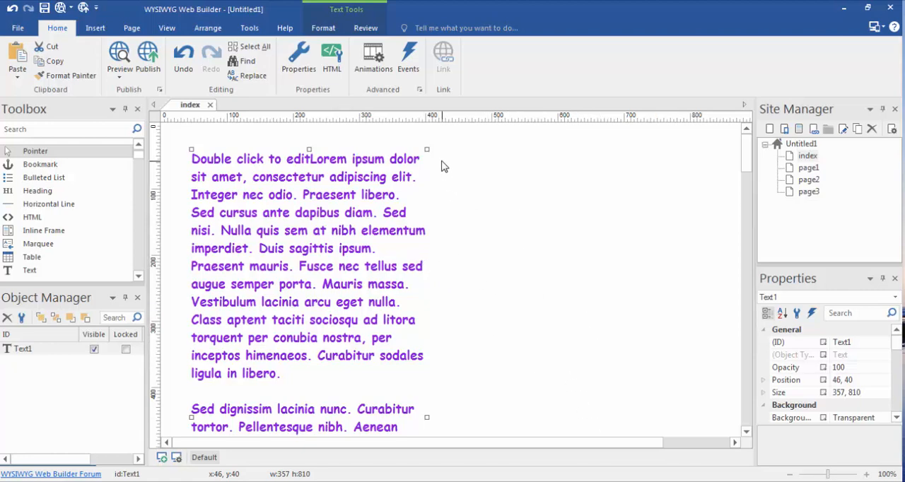
mouse_move(438, 424)
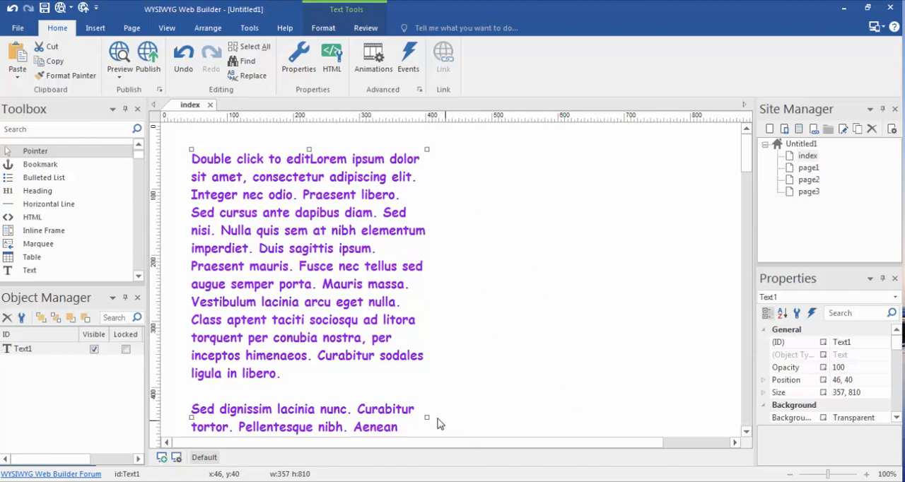
left_click(442, 417)
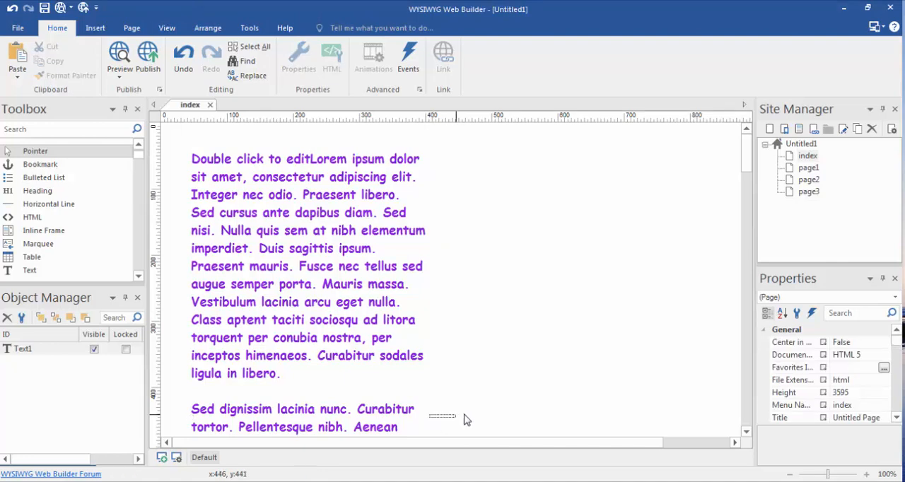
left_click(304, 265)
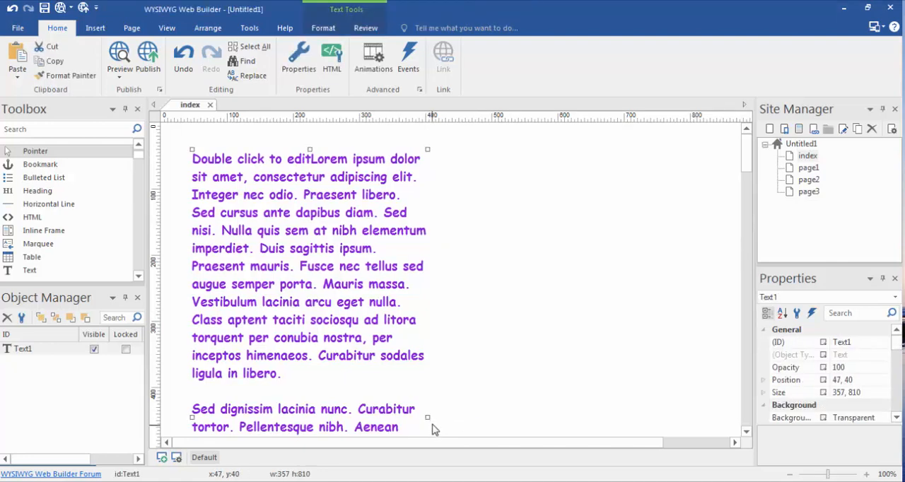
left_click(374, 414)
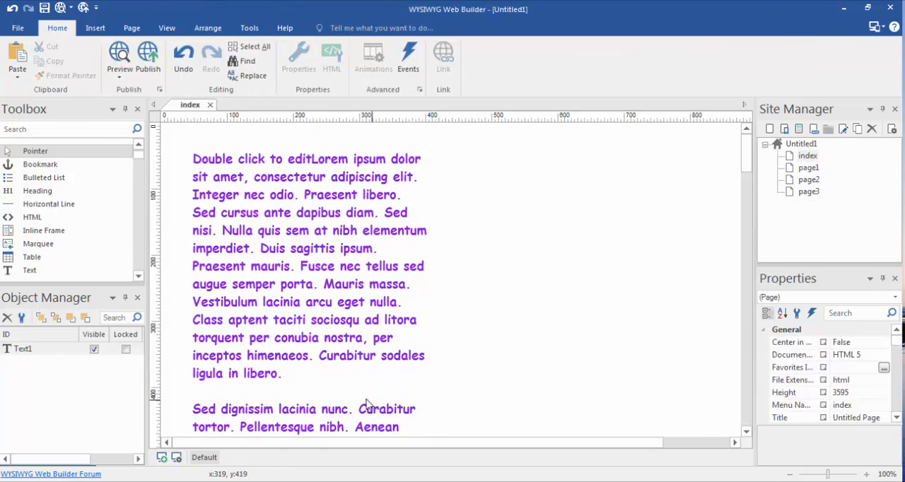
left_click(304, 265)
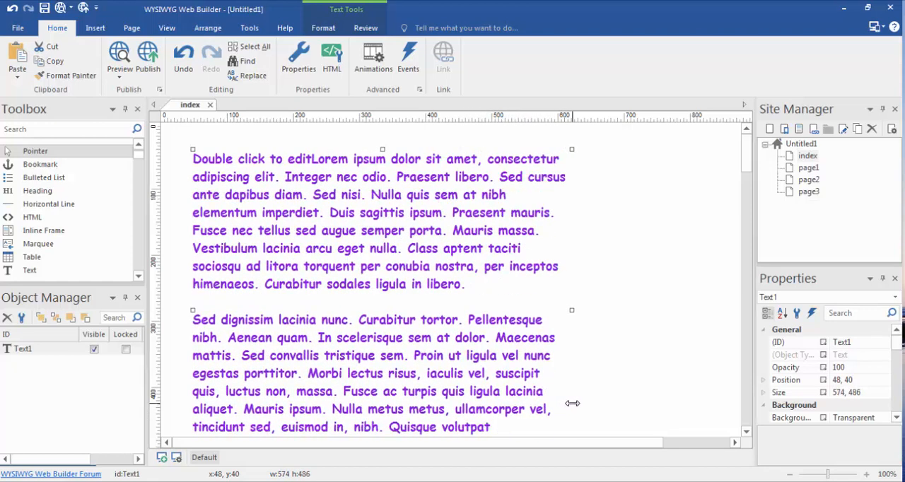
left_click_drag(572, 403, 588, 408)
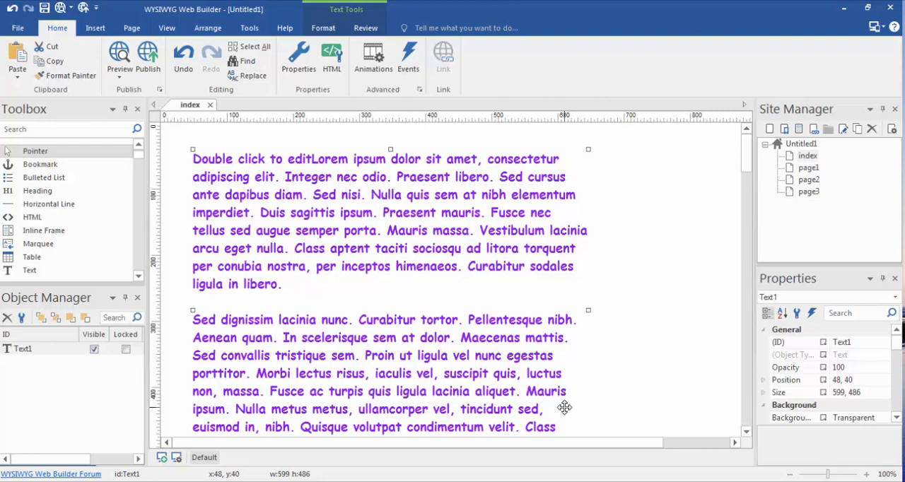
mouse_move(205, 159)
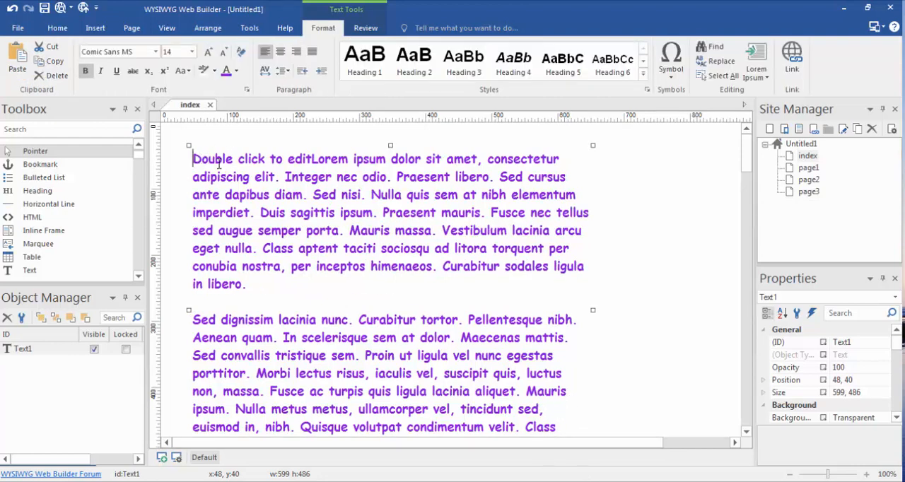
mouse_move(244, 167)
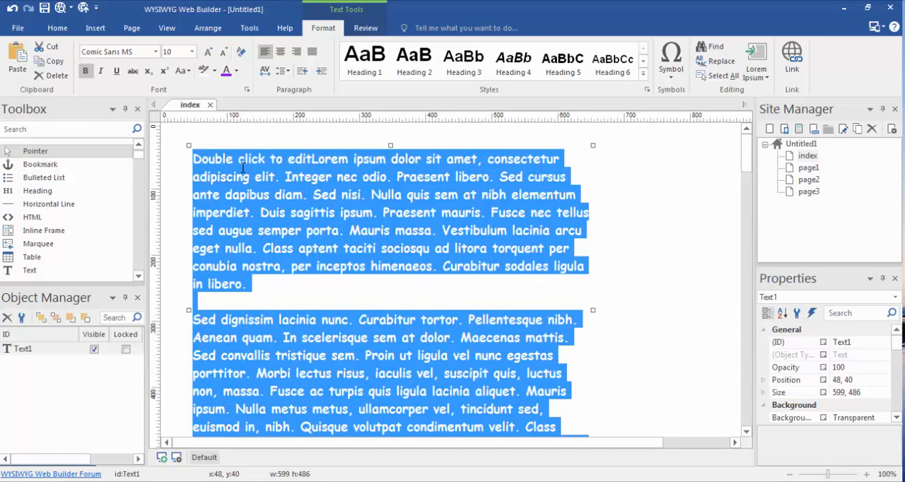
mouse_move(316, 290)
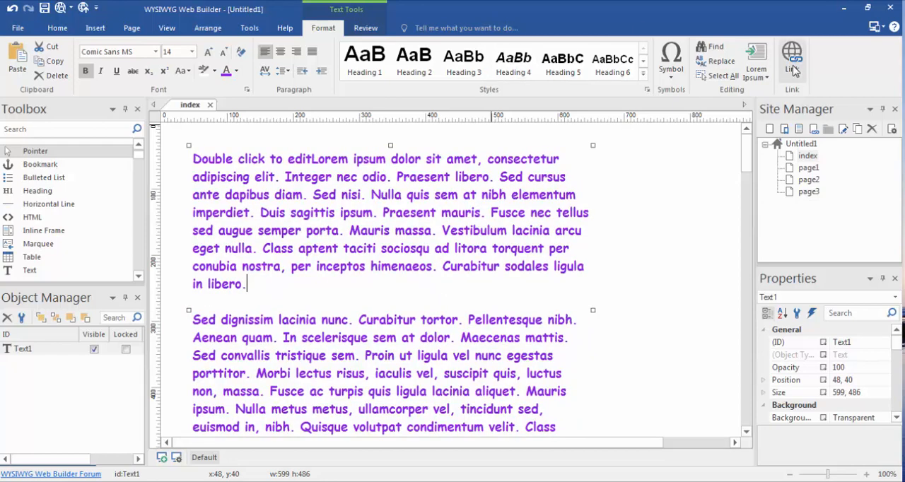
mouse_move(792, 57)
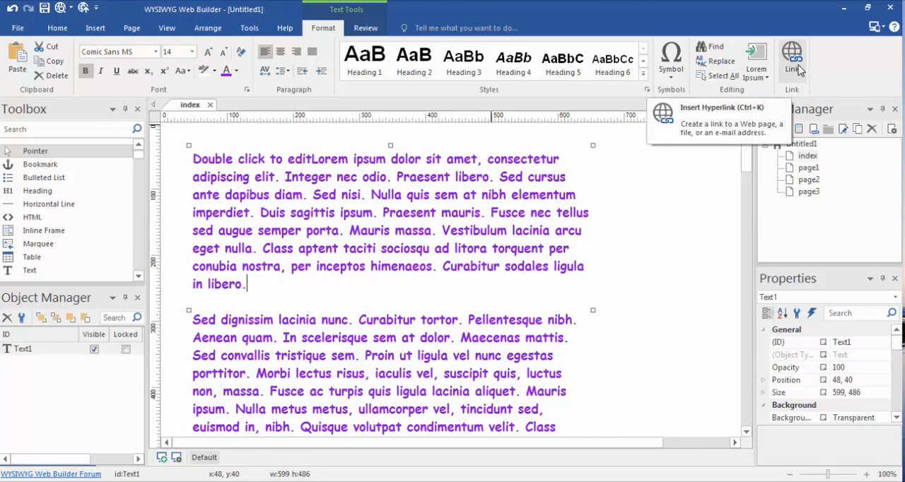
mouse_move(528, 164)
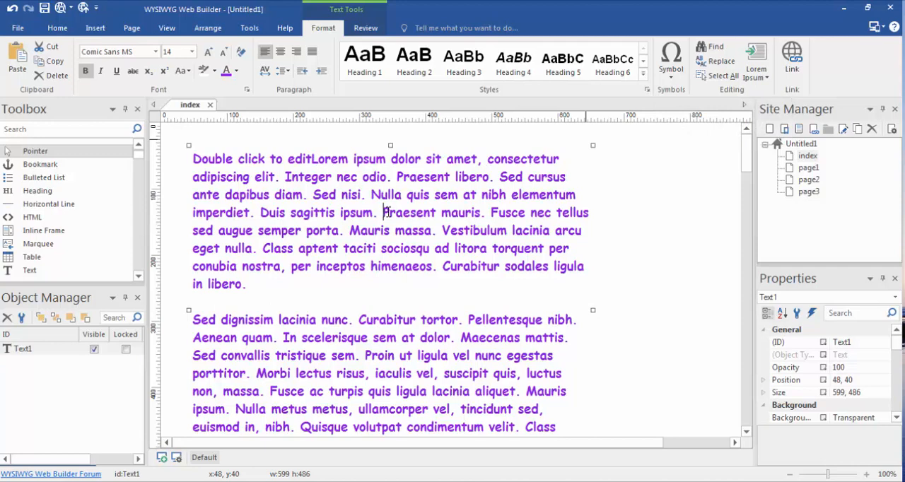
double_click(424, 212)
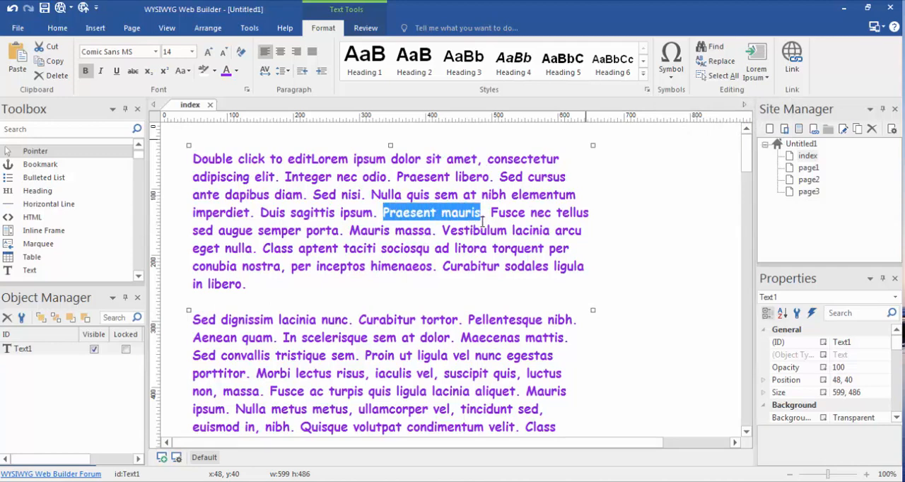
left_click(791, 57)
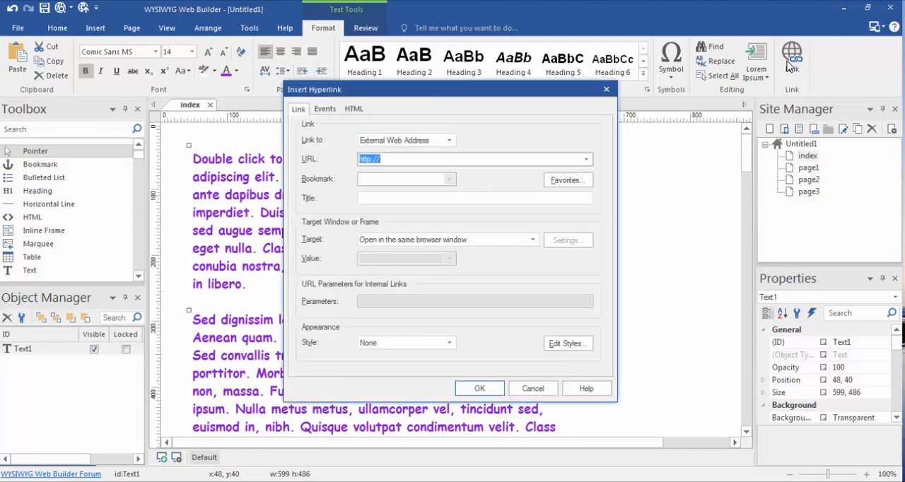
left_click(445, 159)
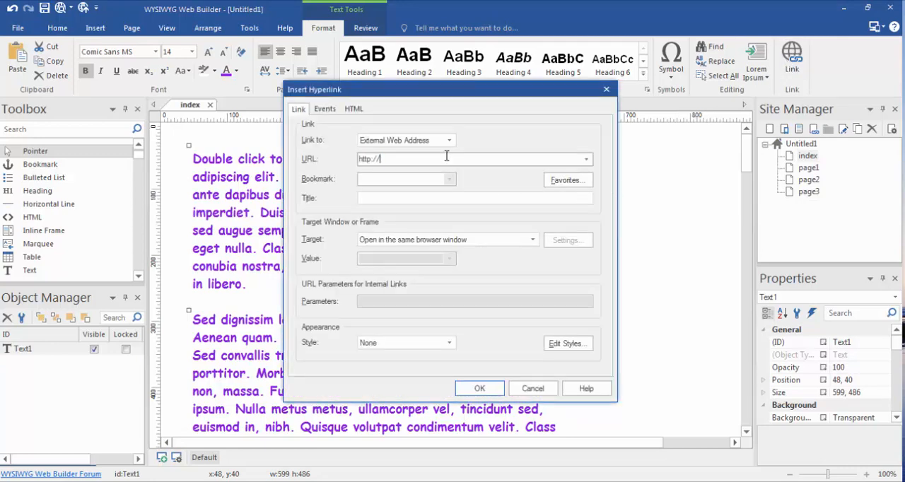
type("wwww")
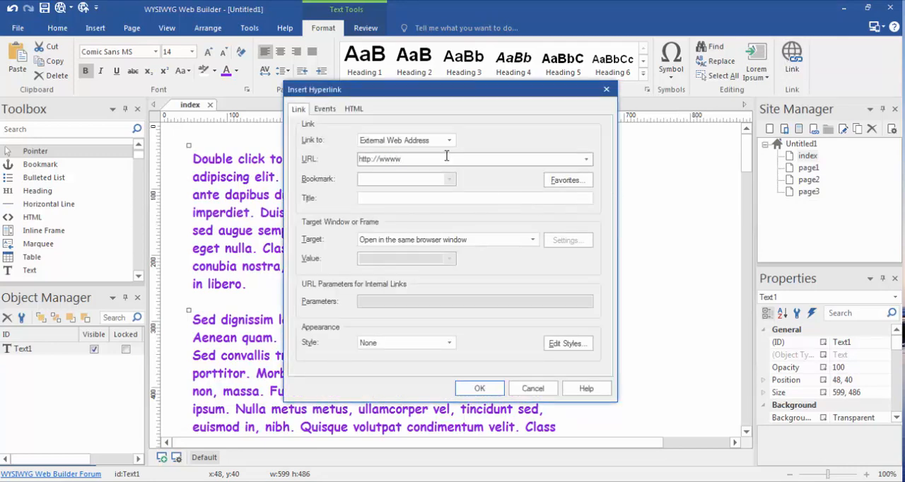
key("Backspace")
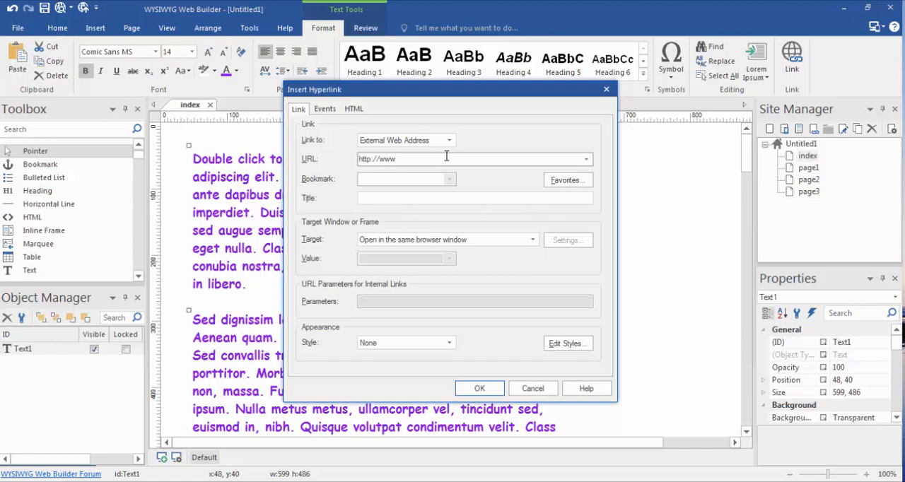
type("googl")
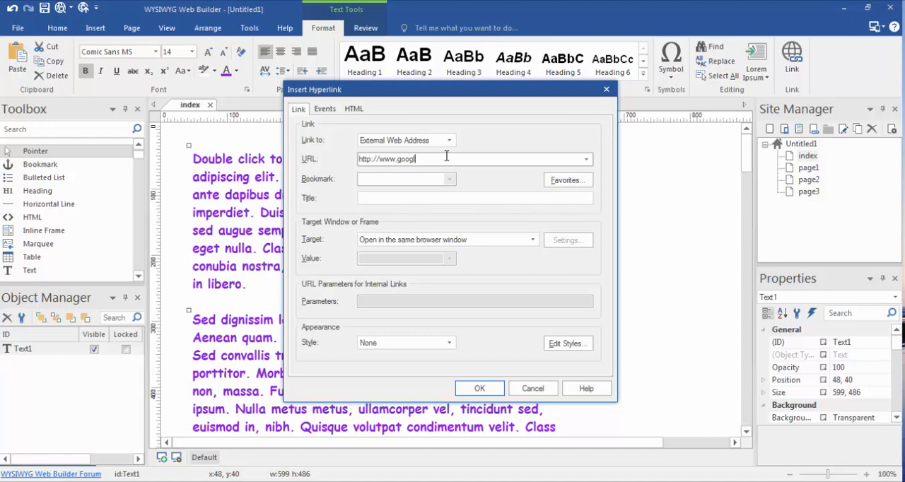
type("e.com")
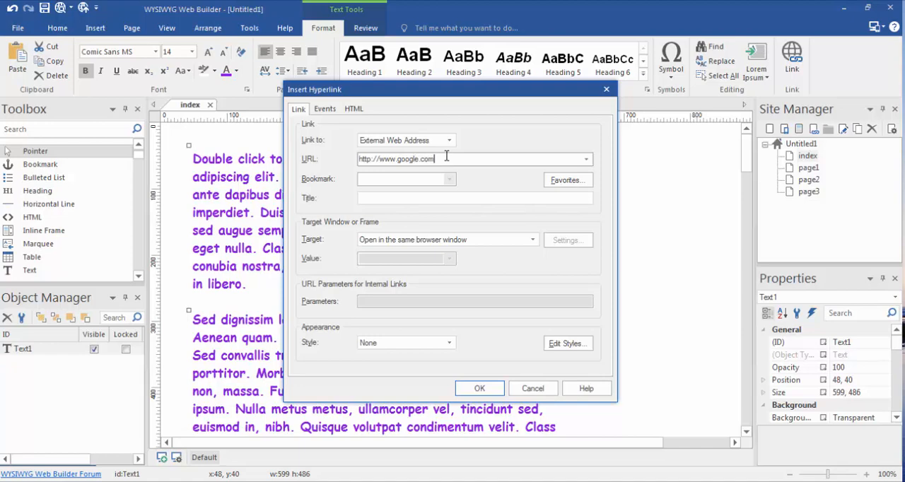
left_click(479, 388)
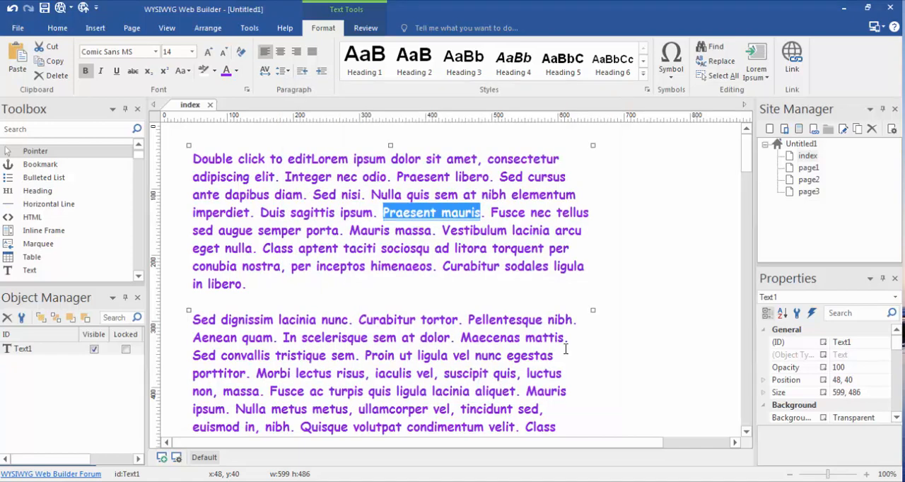
left_click(617, 326)
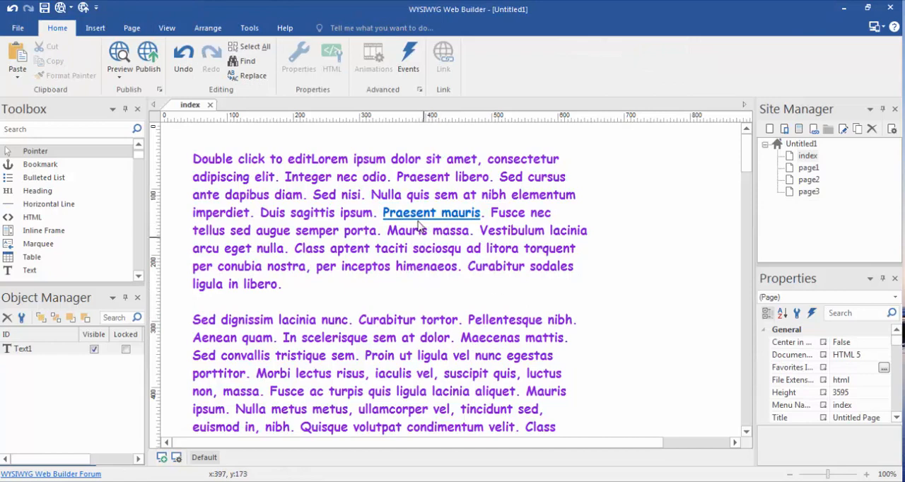
mouse_move(396, 212)
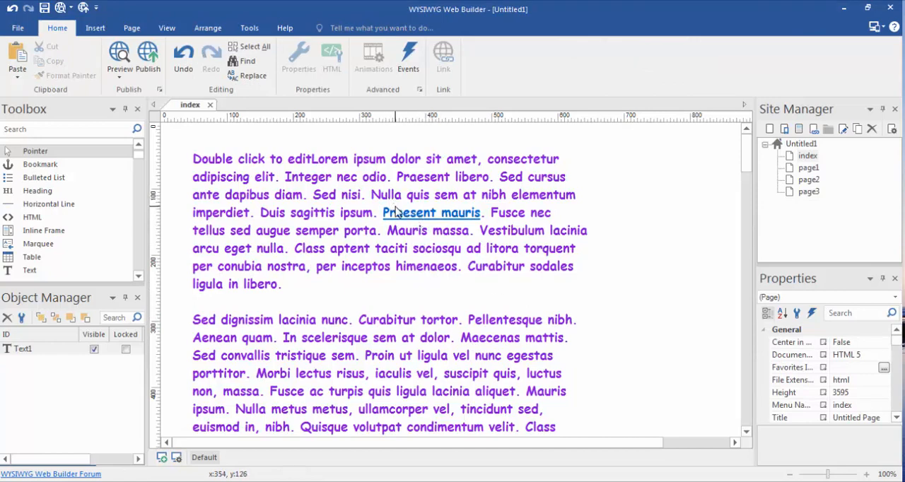
mouse_move(444, 215)
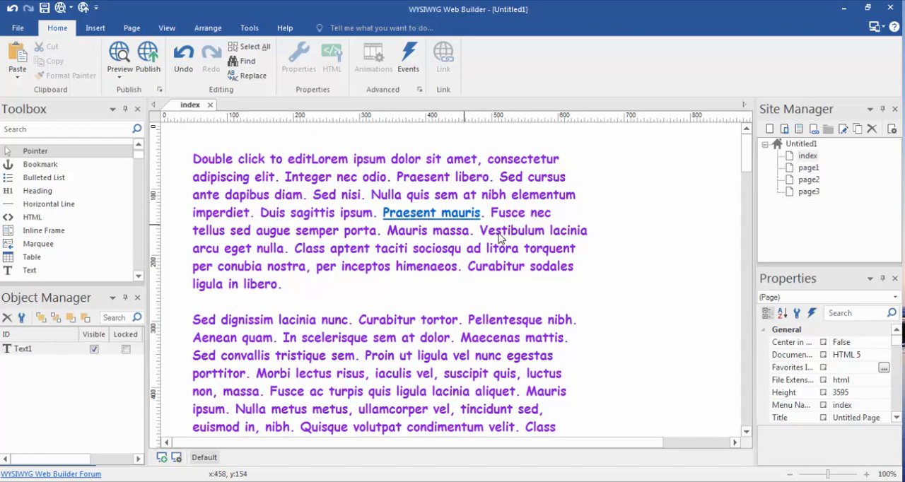
mouse_move(414, 223)
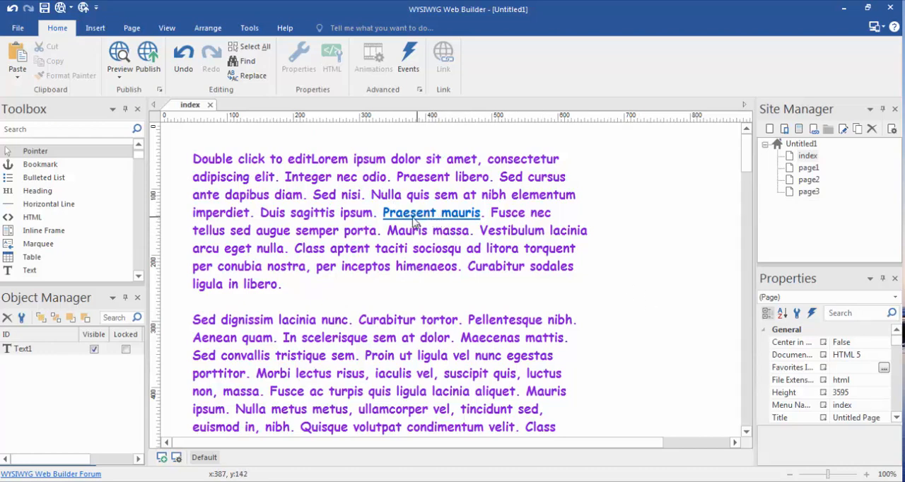
mouse_move(280, 114)
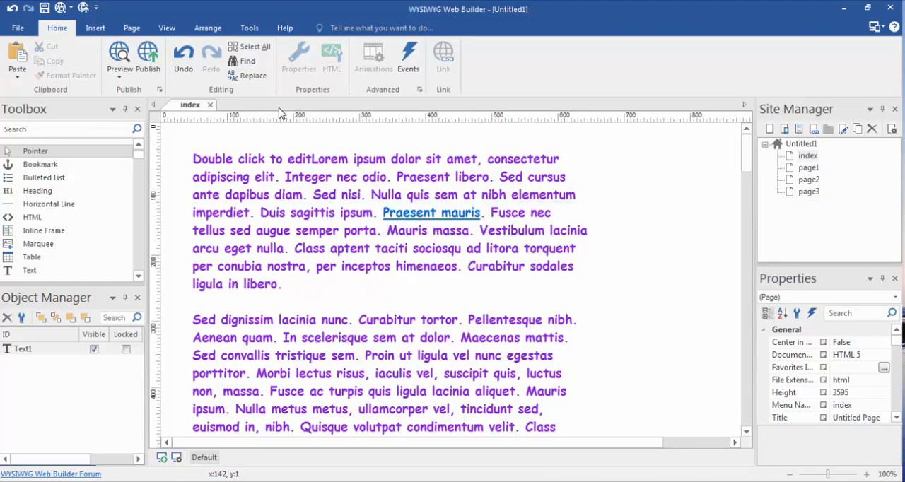
Preview the index page in Firefox to check the Praesent mauris link
left_click(118, 56)
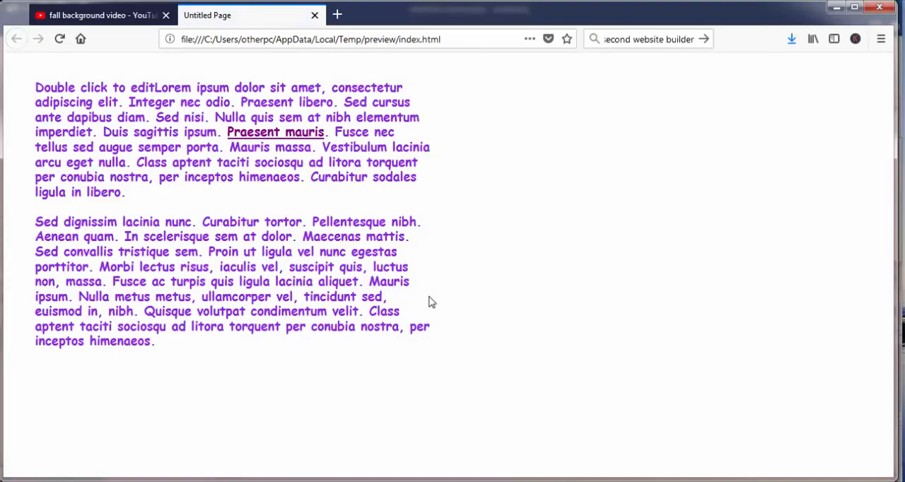
mouse_move(350, 129)
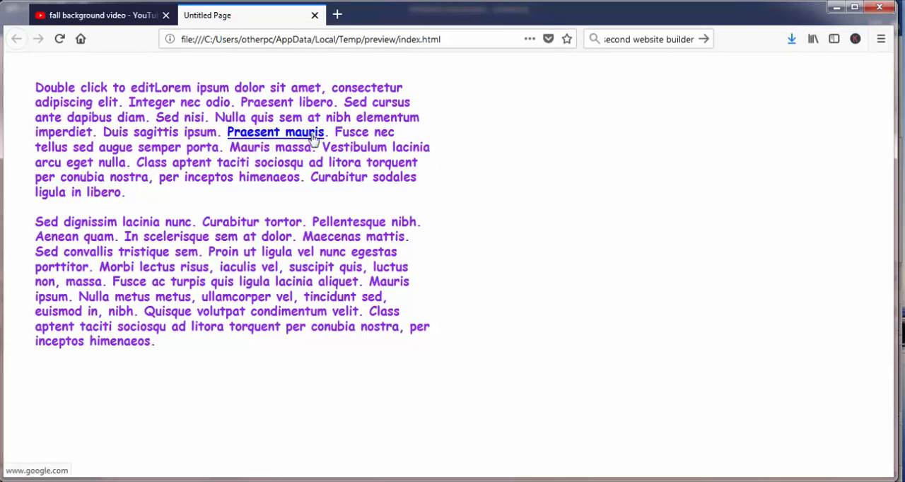
mouse_move(25, 472)
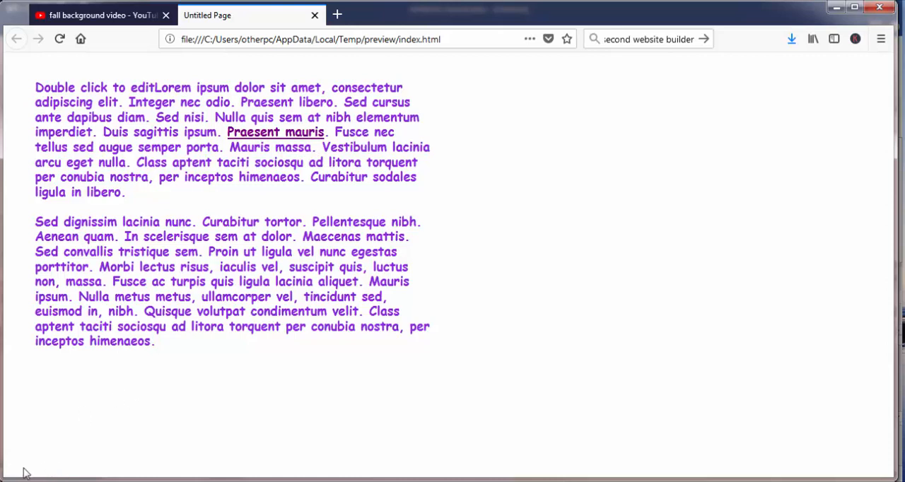
mouse_move(275, 132)
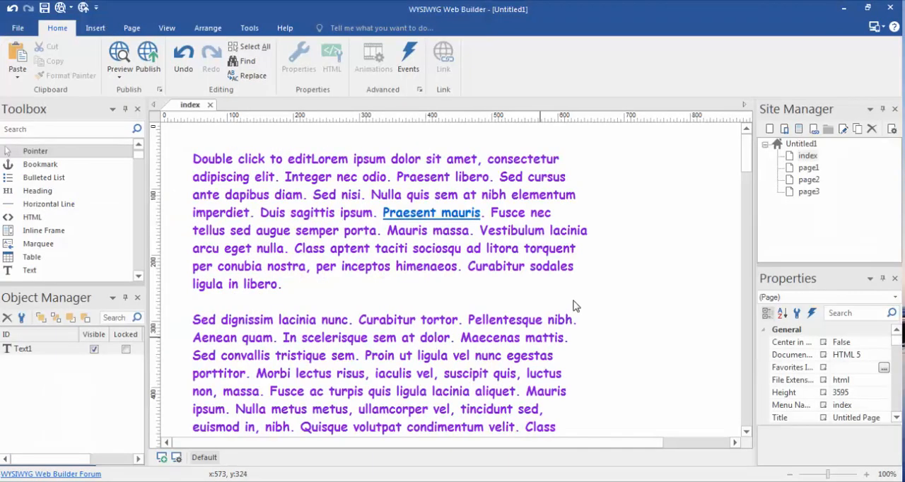
mouse_move(624, 283)
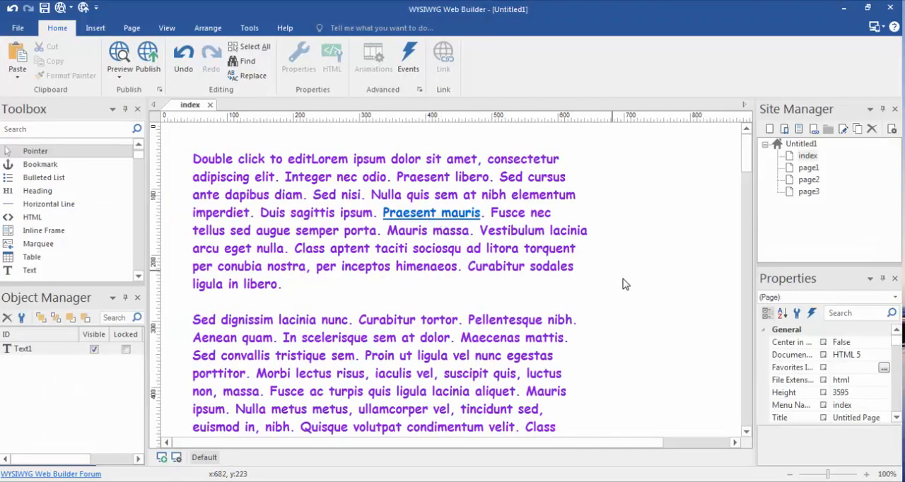
mouse_move(621, 274)
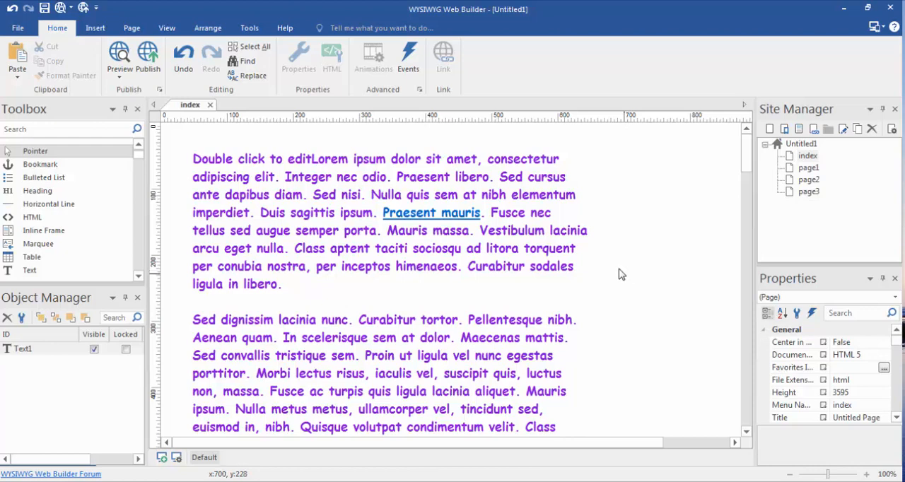
mouse_move(723, 186)
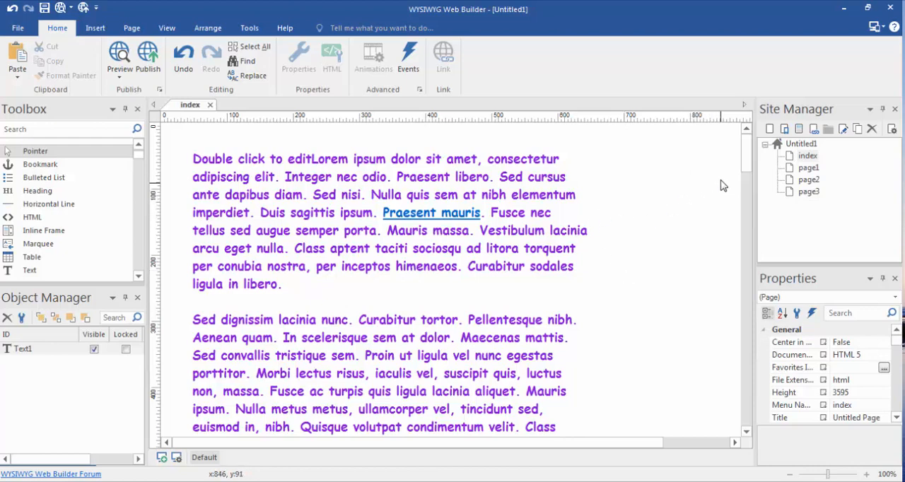
mouse_move(481, 221)
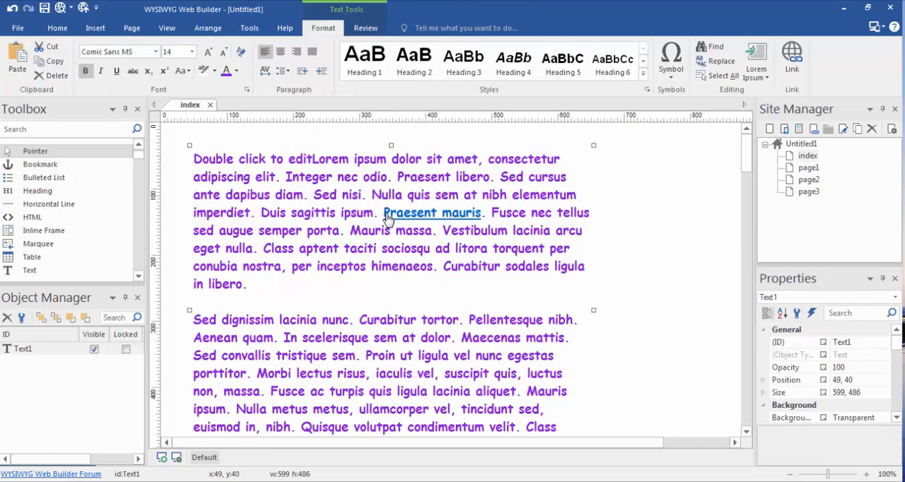
Select the linked phrase Praesent mauris for deletion
left_click_drag(383, 213, 488, 230)
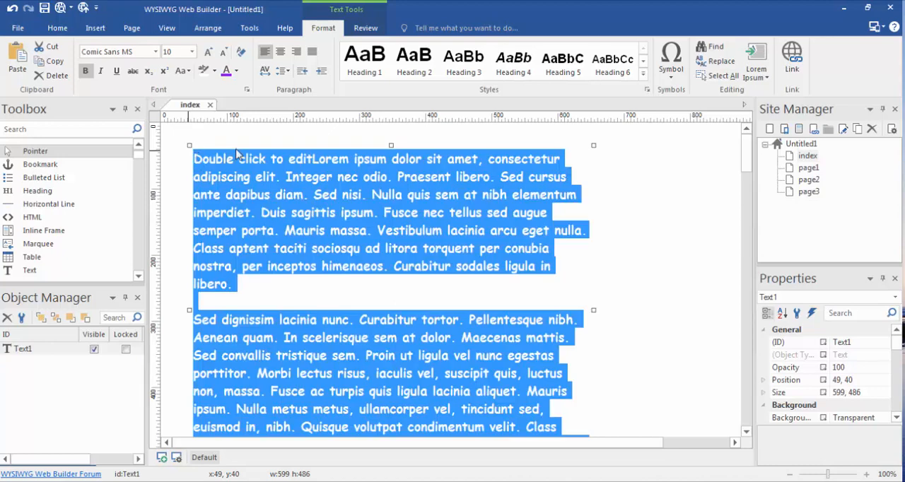
Make all the paragraph text black Arial at size 12, after a brief try at size 7
left_click(192, 52)
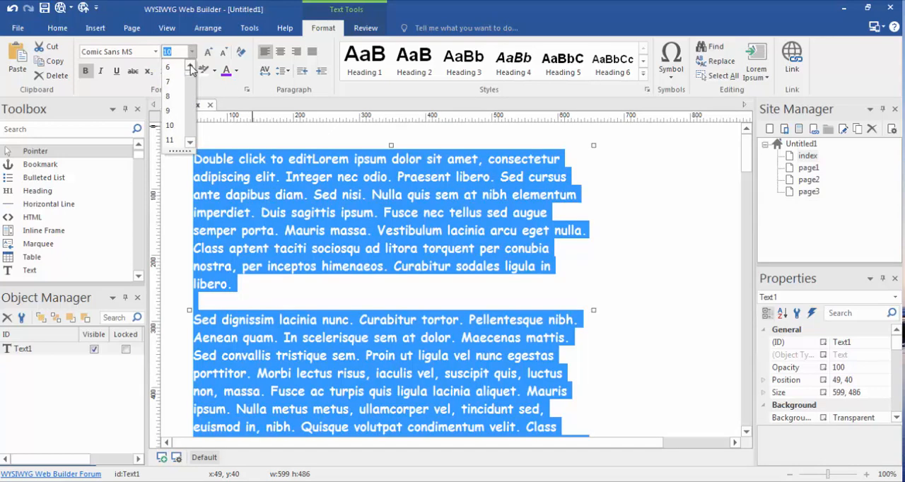
left_click(167, 81)
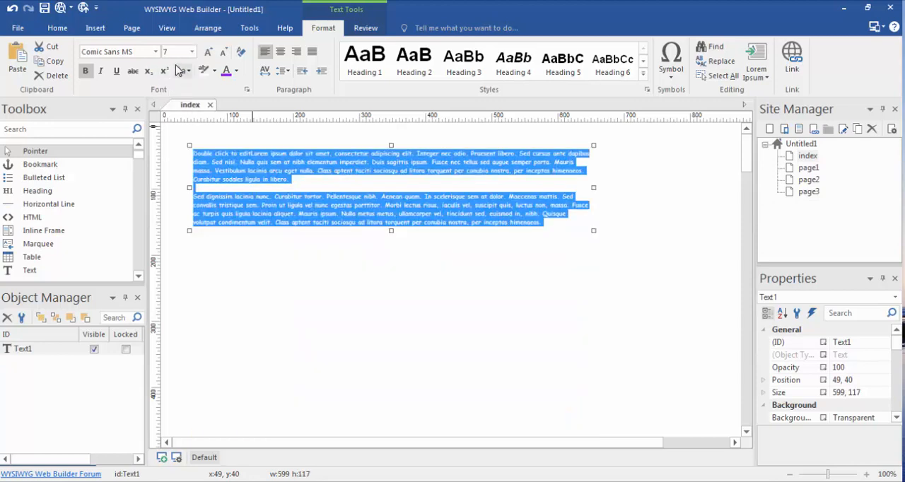
left_click(189, 52)
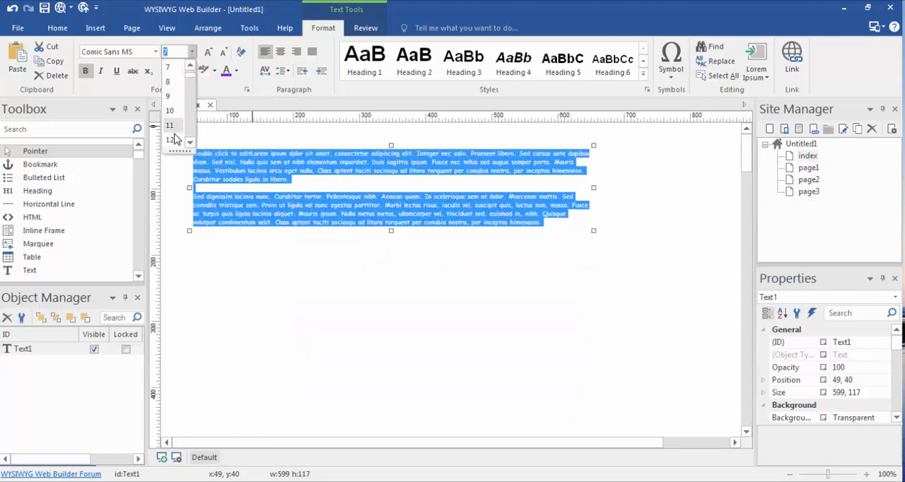
left_click(169, 139)
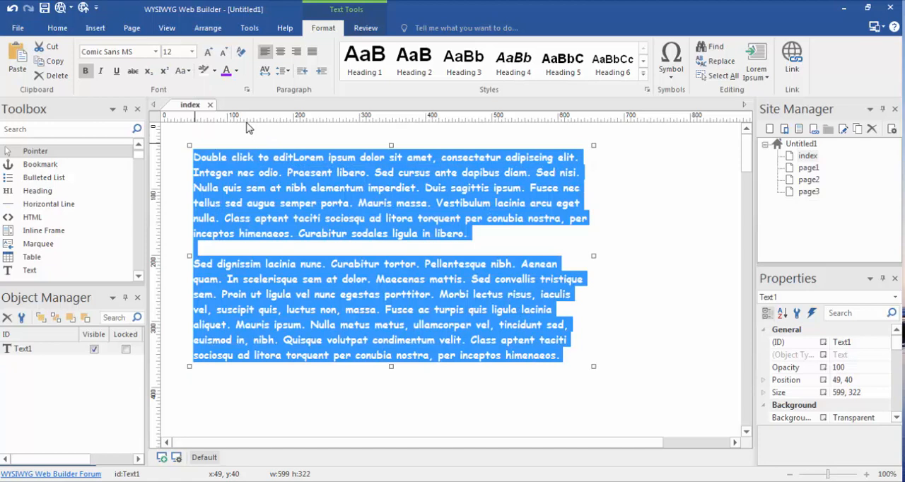
mouse_move(141, 57)
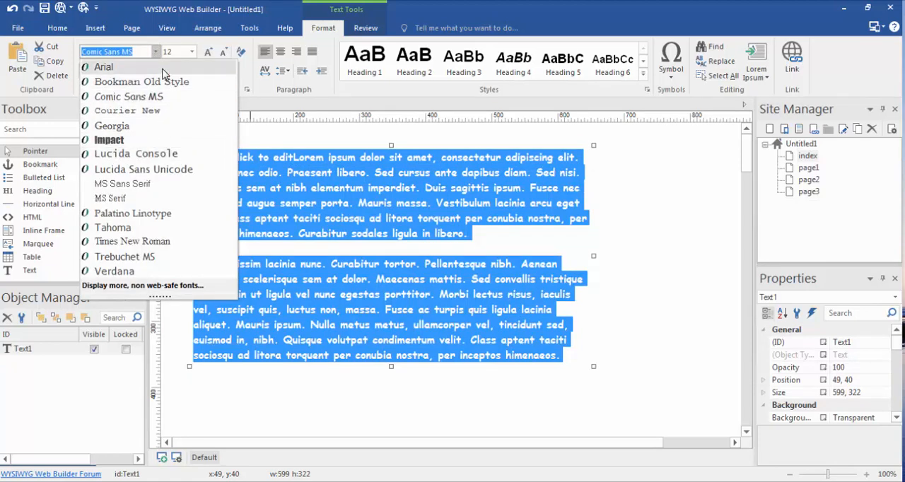
left_click(103, 67)
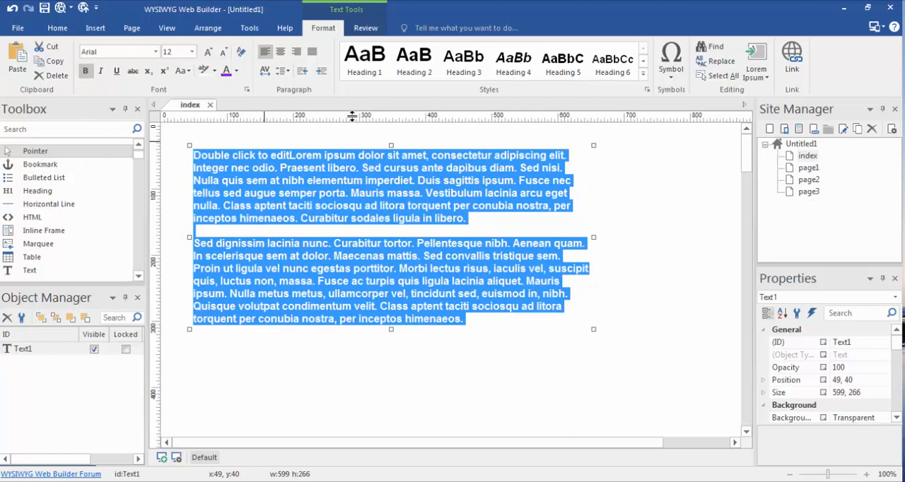
left_click(236, 76)
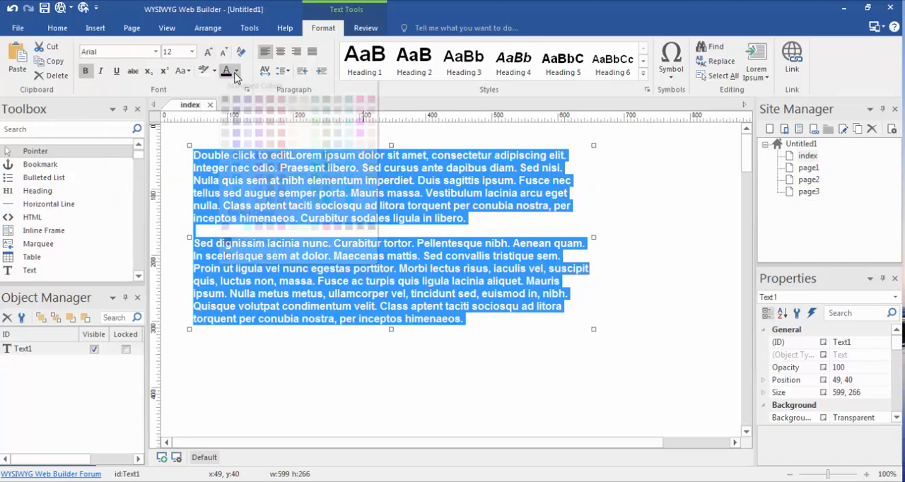
left_click(237, 71)
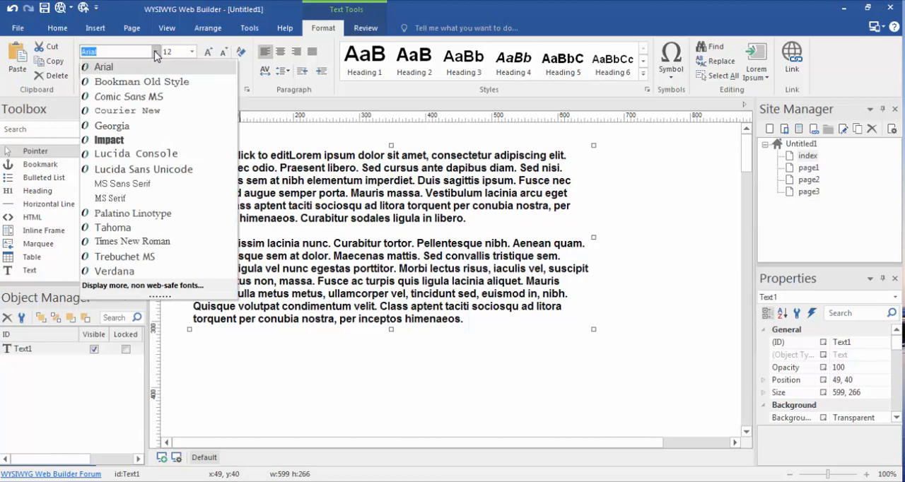
mouse_move(164, 65)
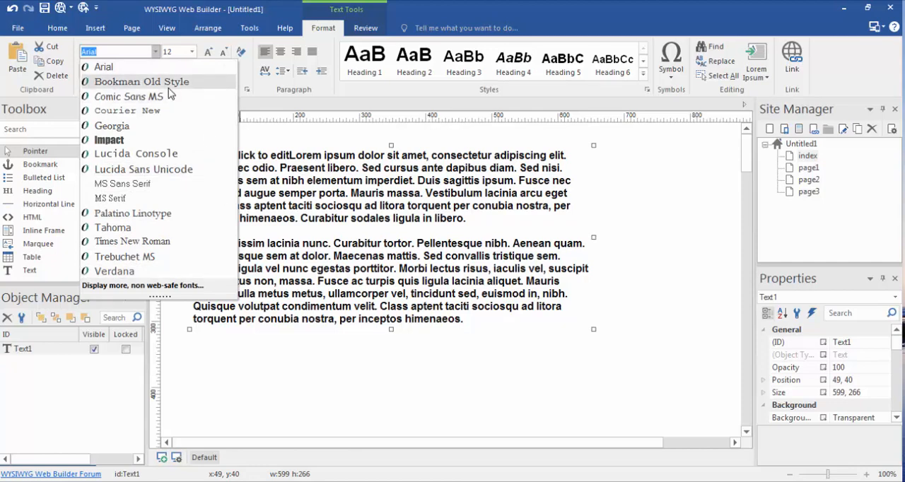
mouse_move(175, 94)
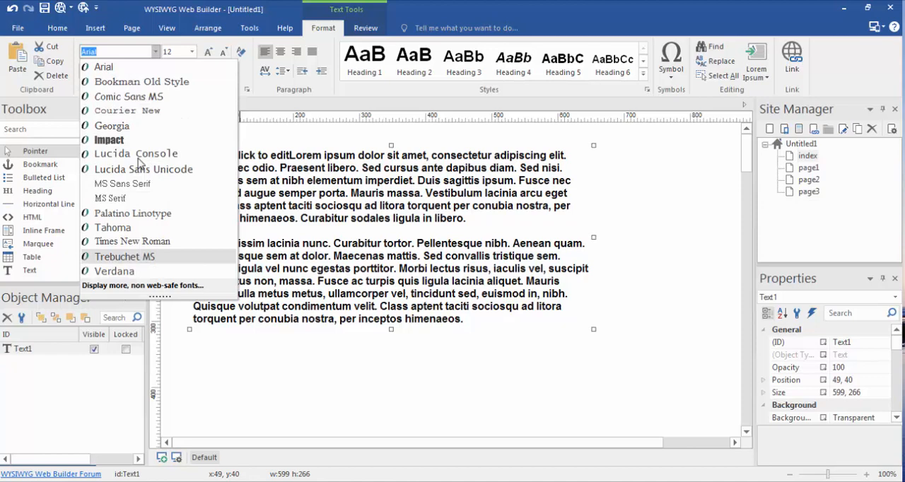
mouse_move(114, 270)
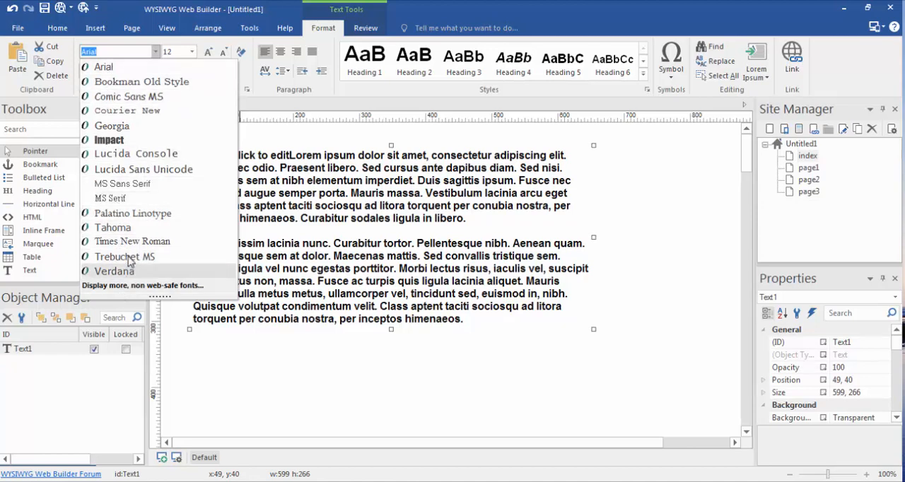
mouse_move(104, 66)
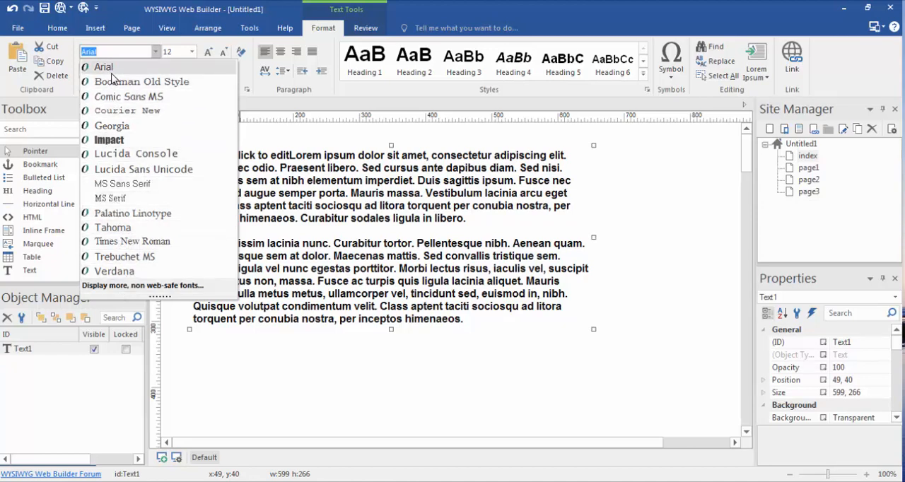
mouse_move(132, 241)
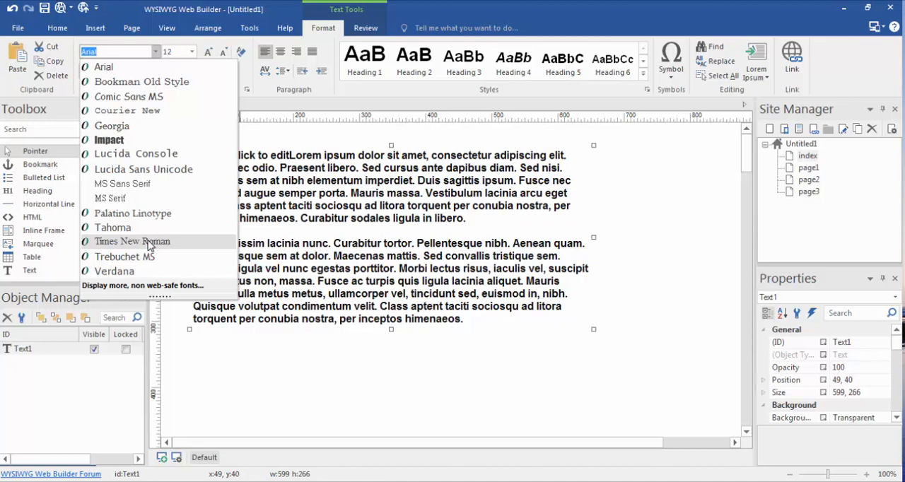
mouse_move(151, 248)
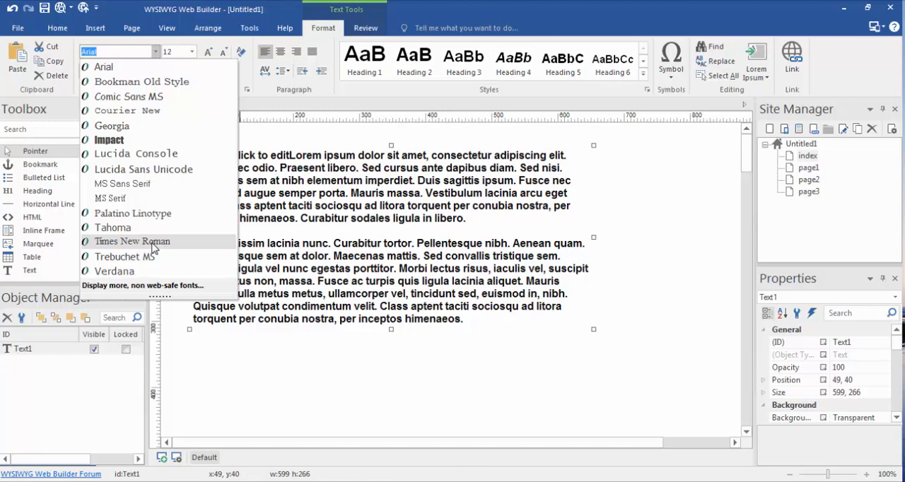
mouse_move(131, 285)
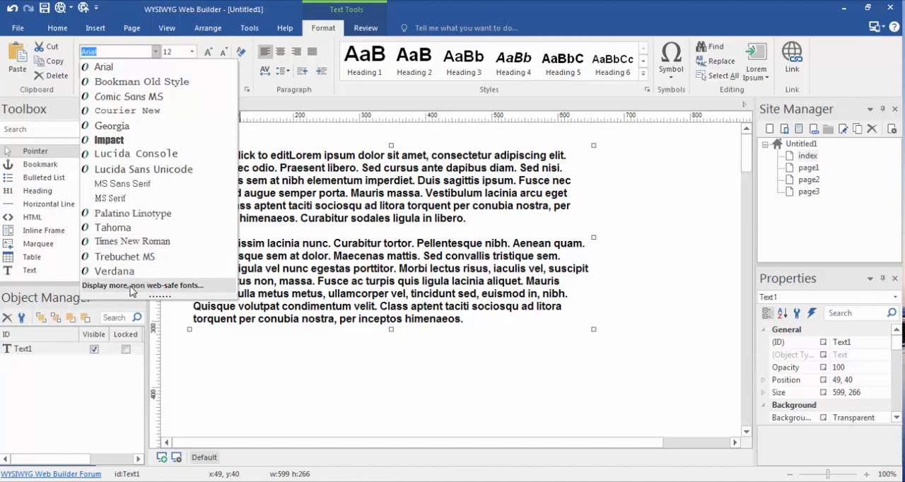
mouse_move(171, 292)
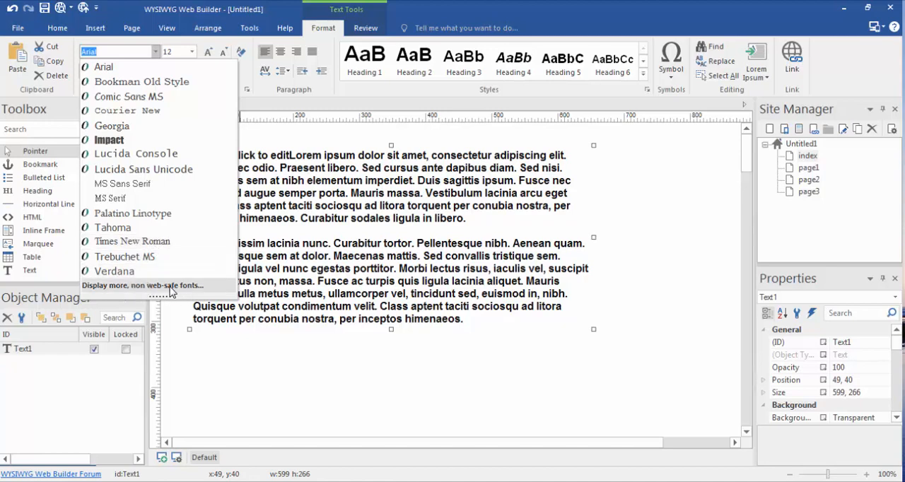
mouse_move(182, 294)
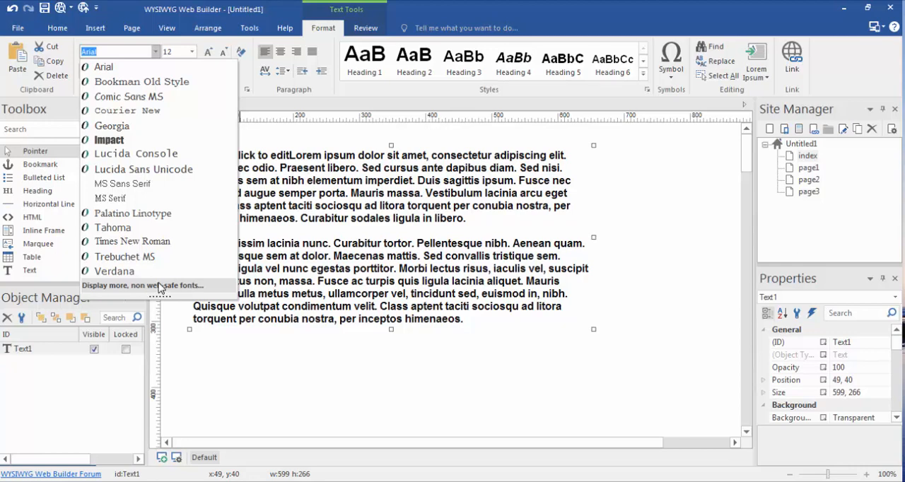
mouse_move(159, 288)
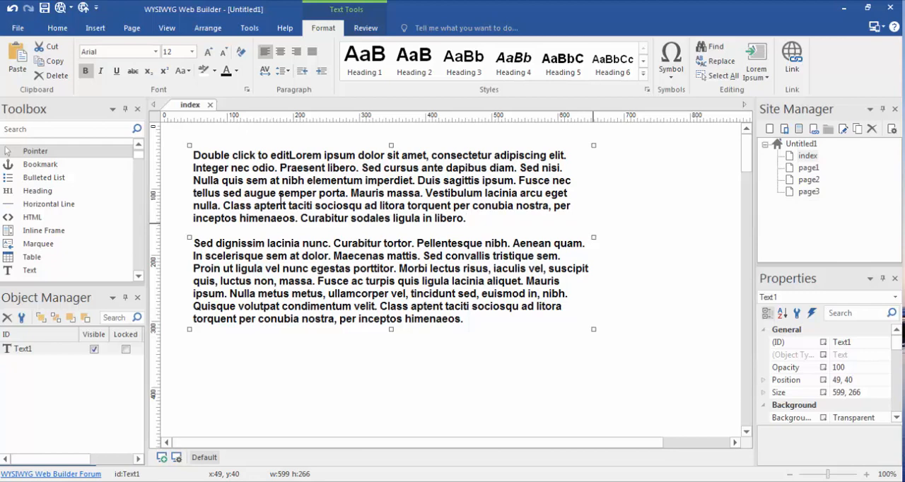
left_click(465, 218)
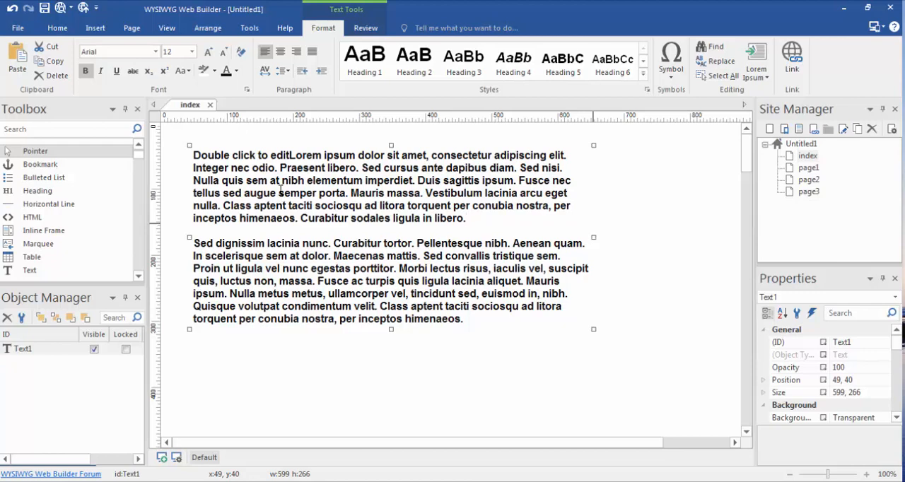
mouse_move(542, 219)
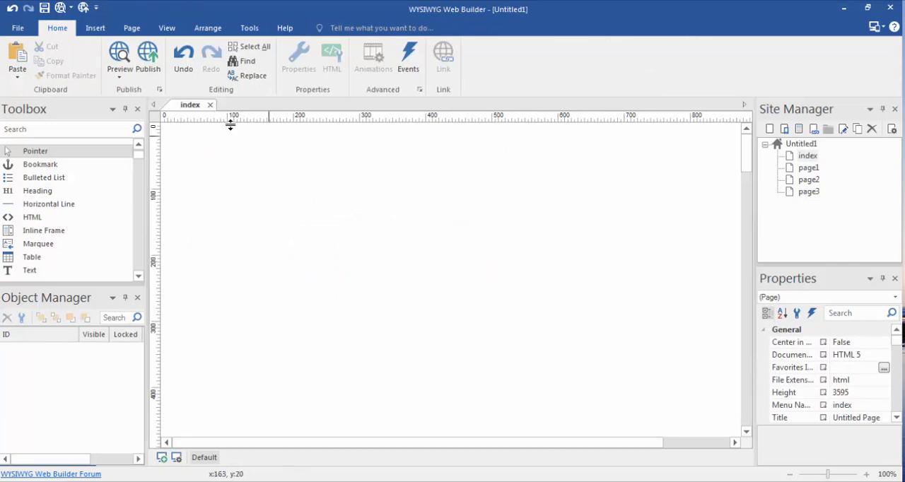
mouse_move(147, 56)
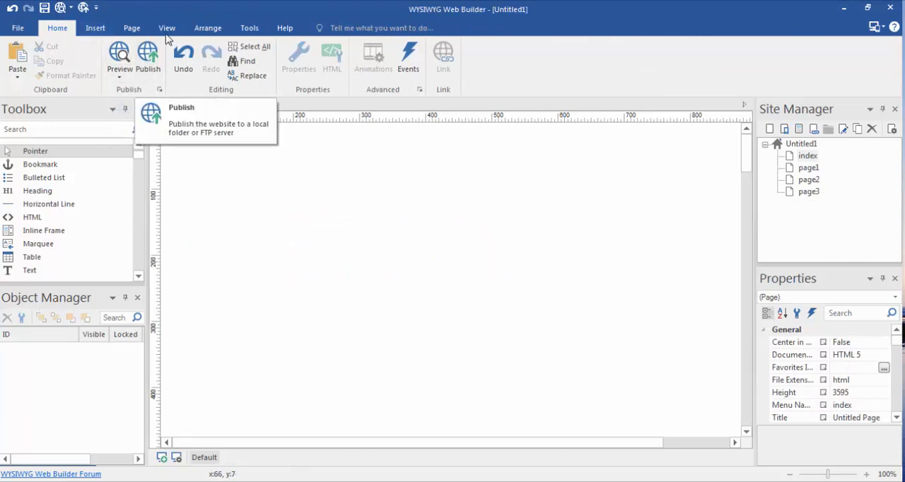
Insert a new Text1 box from the Insert tab and start editing its placeholder text
left_click(94, 27)
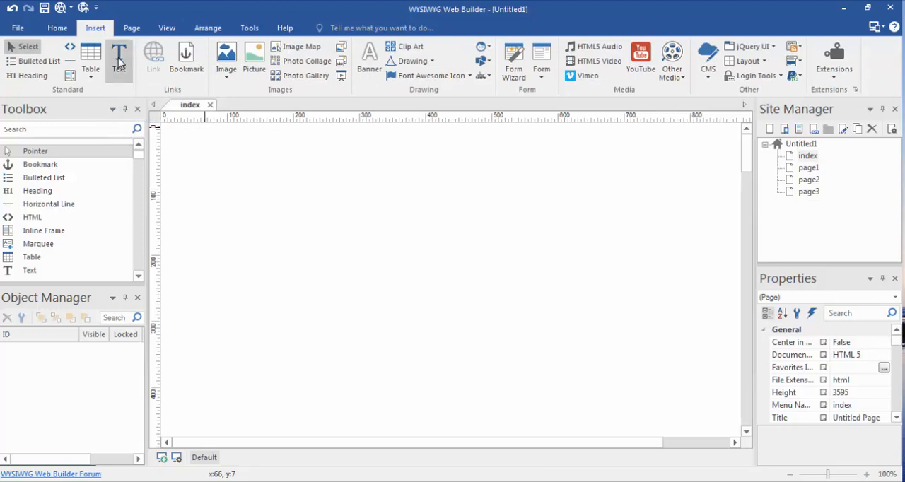
left_click(119, 56)
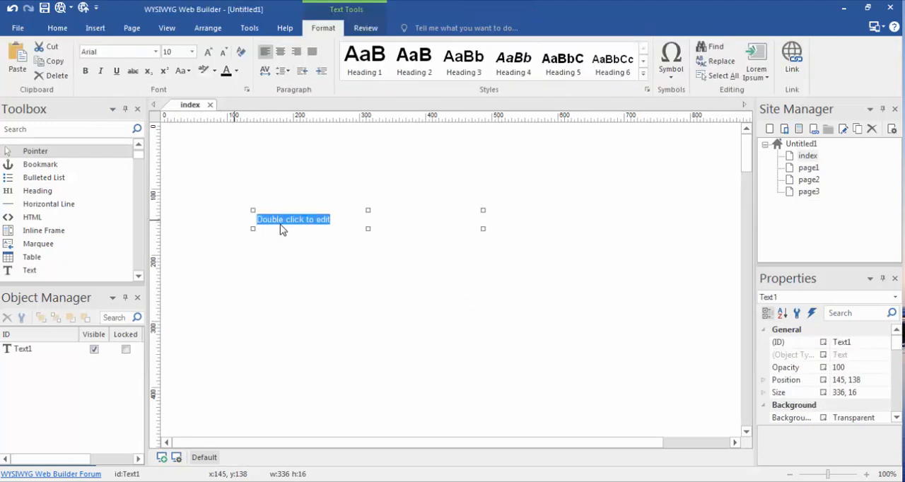
left_click(446, 295)
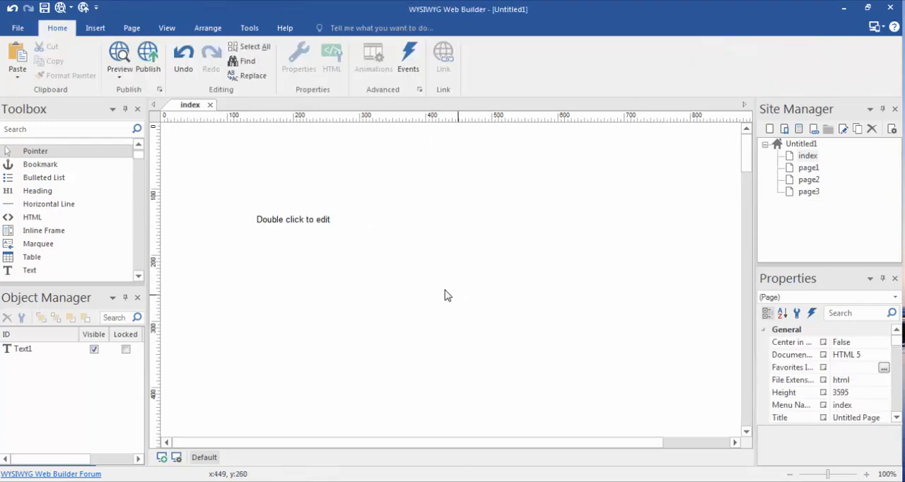
double_click(293, 220)
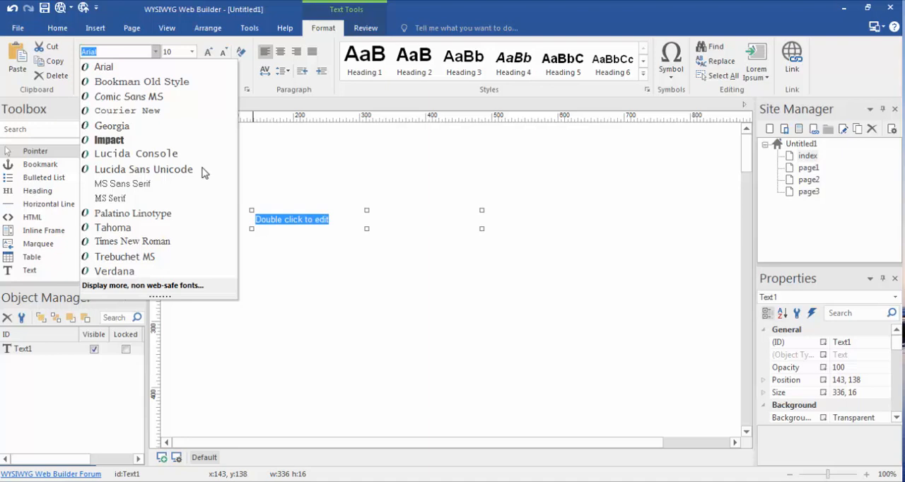
Show all installed fonts and apply BoisterBlack to the placeholder text
left_click(142, 285)
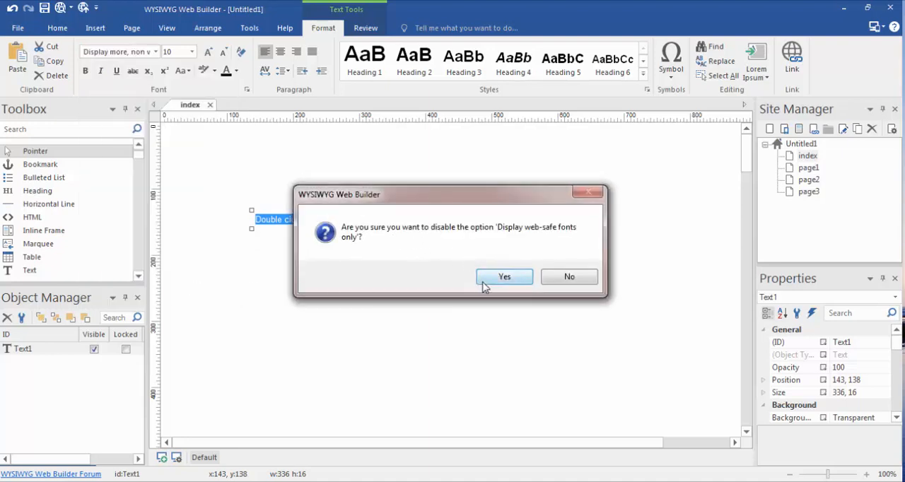
left_click(504, 276)
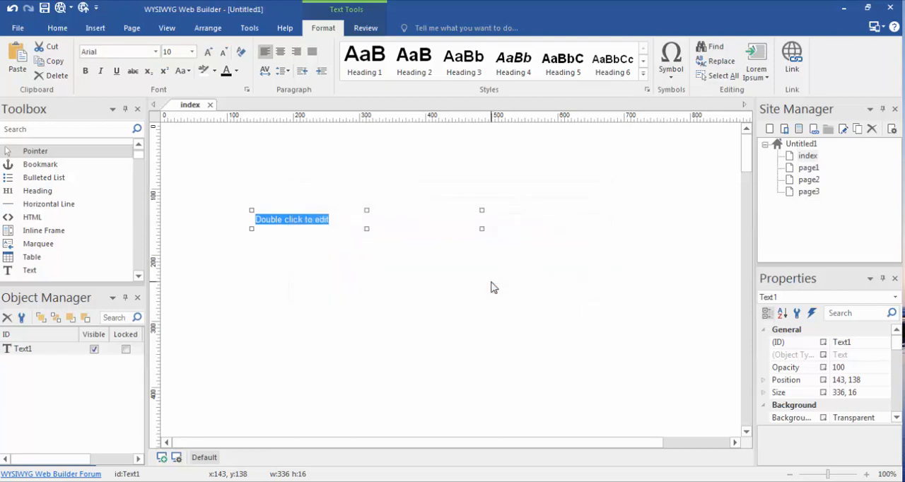
mouse_move(493, 290)
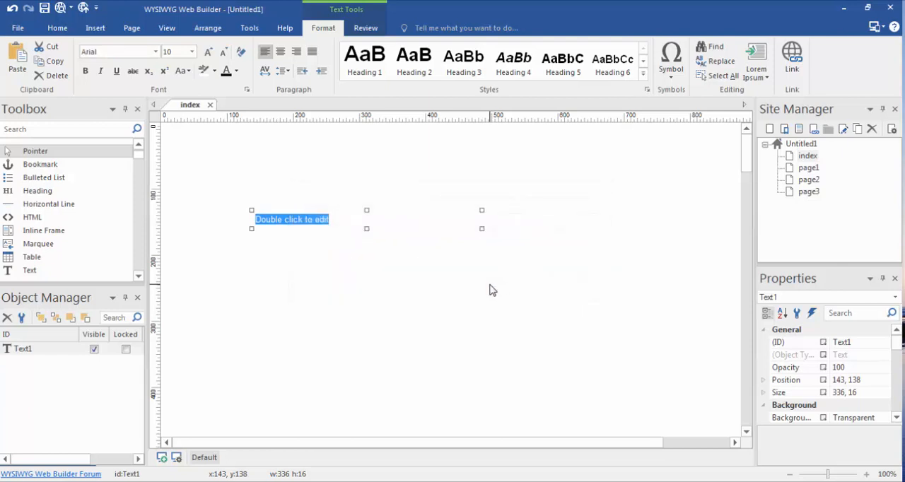
mouse_move(351, 329)
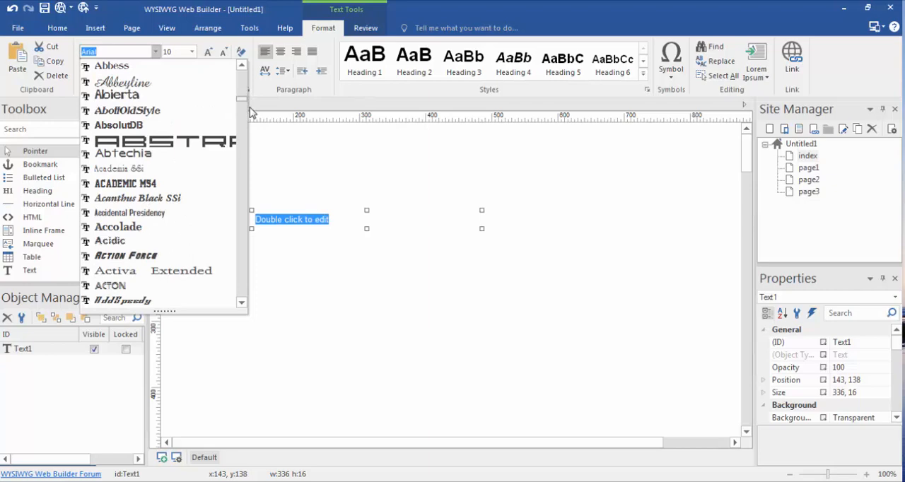
scroll("down", 3)
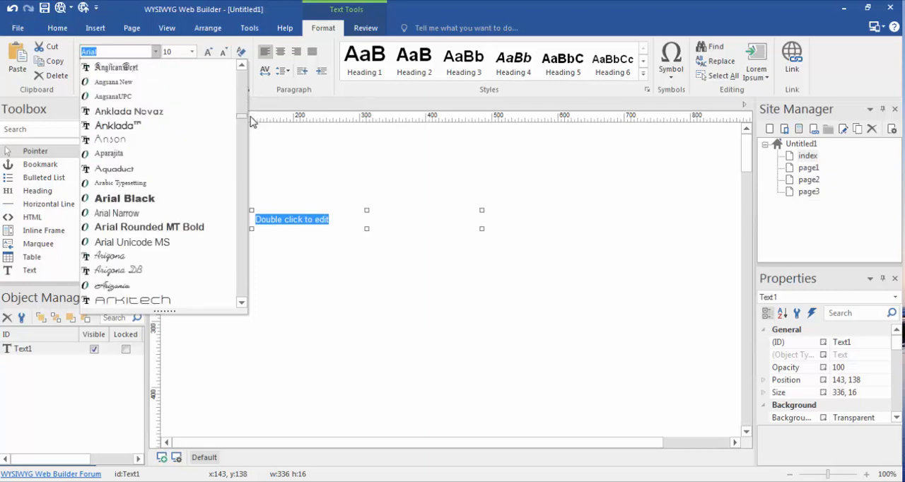
scroll("down", 3)
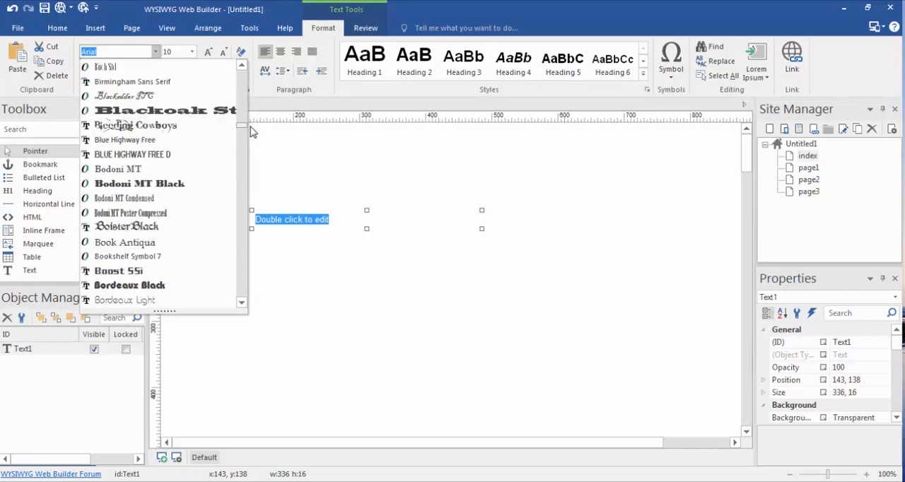
scroll("down", 3)
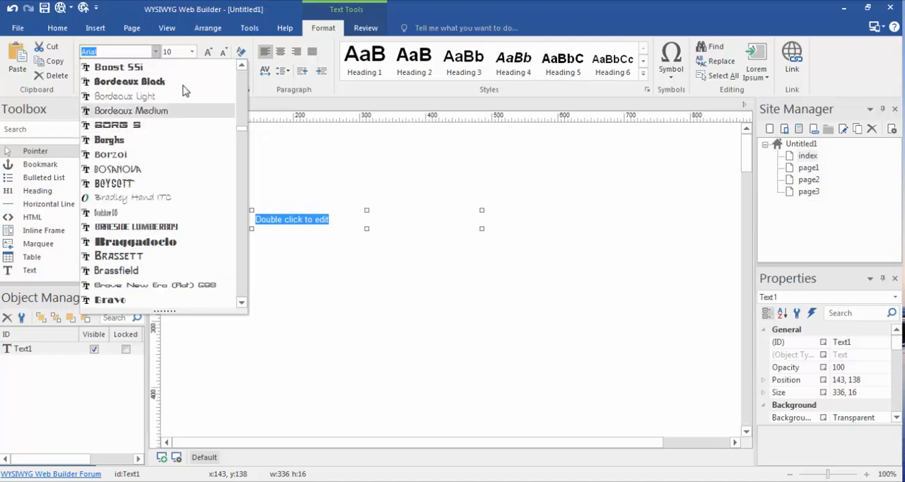
mouse_move(265, 293)
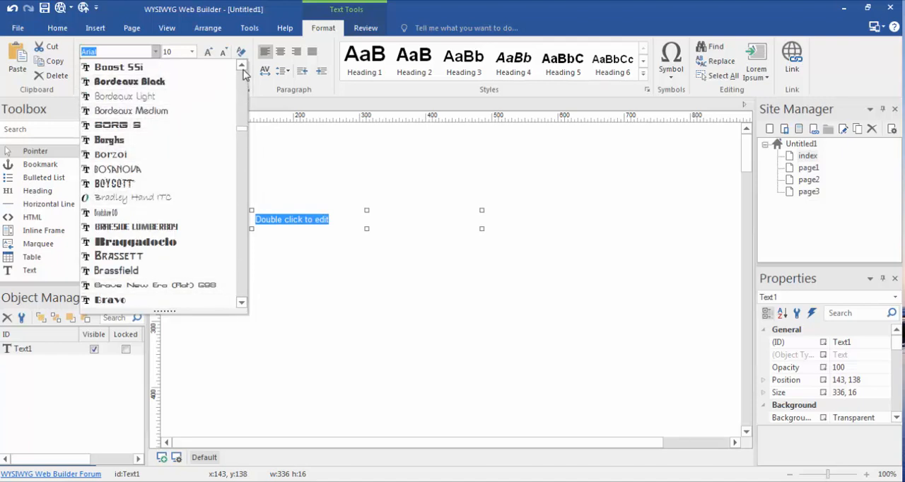
scroll("up", 3)
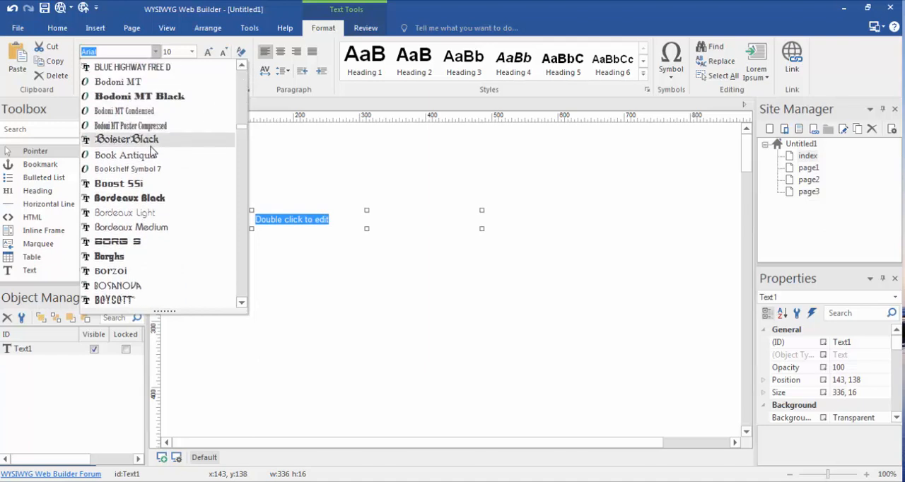
left_click(127, 139)
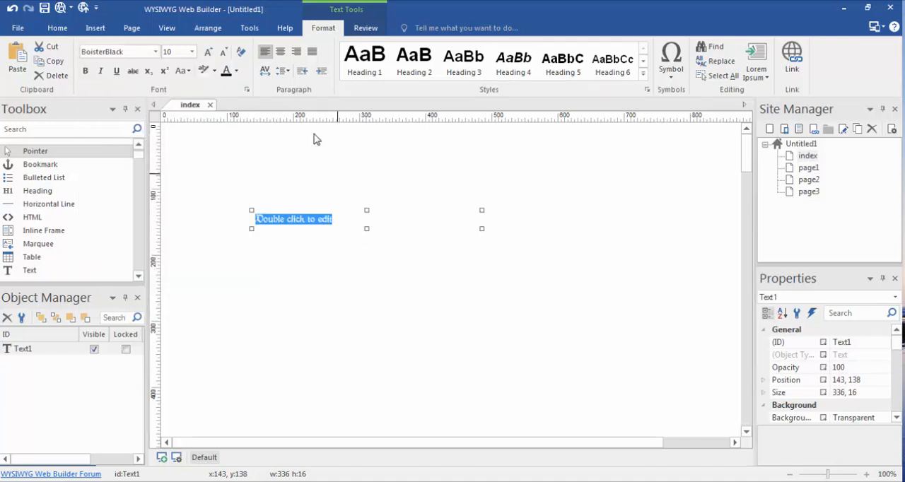
Choose text size 20 from the size list and reselect the text object
left_click(190, 52)
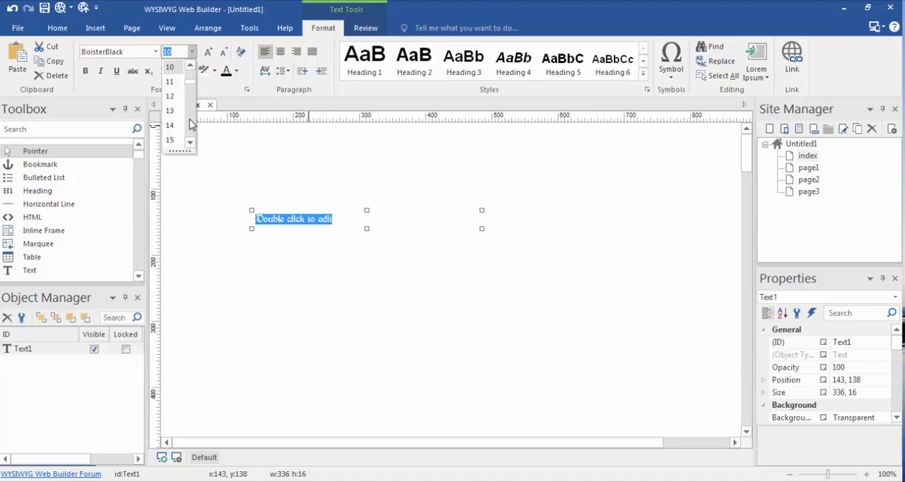
scroll("down", 3)
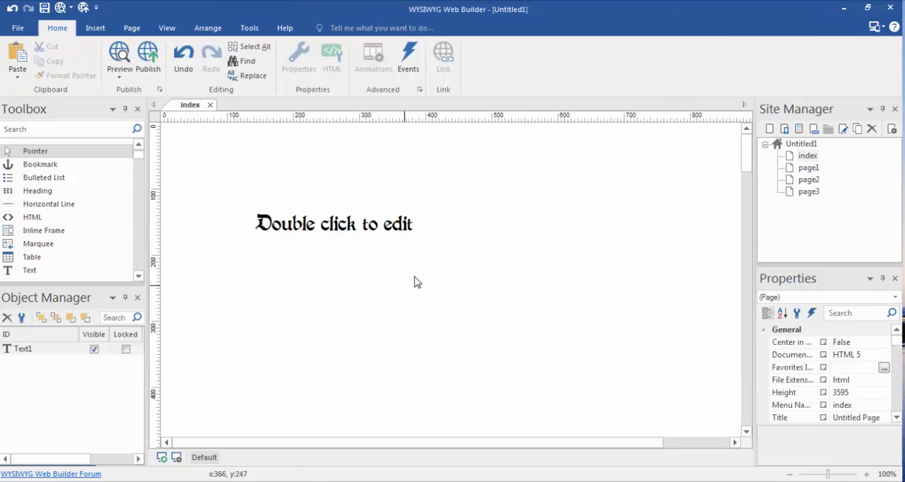
mouse_move(401, 218)
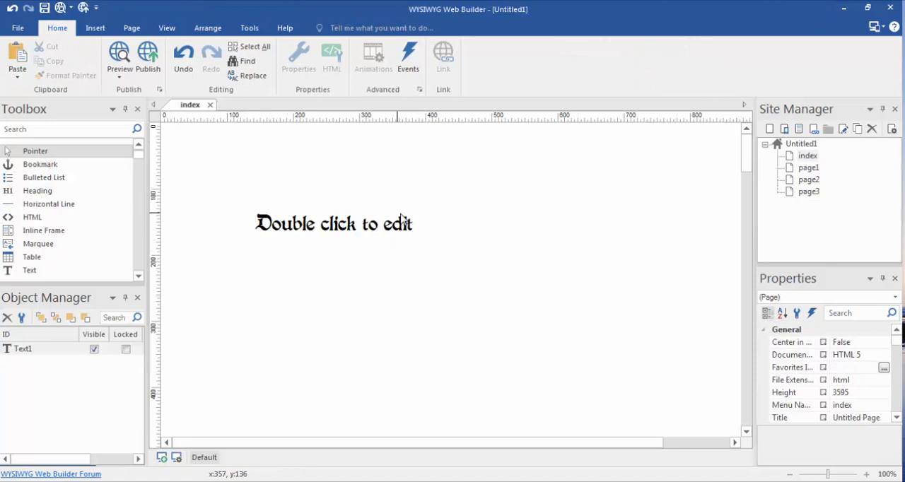
left_click(332, 223)
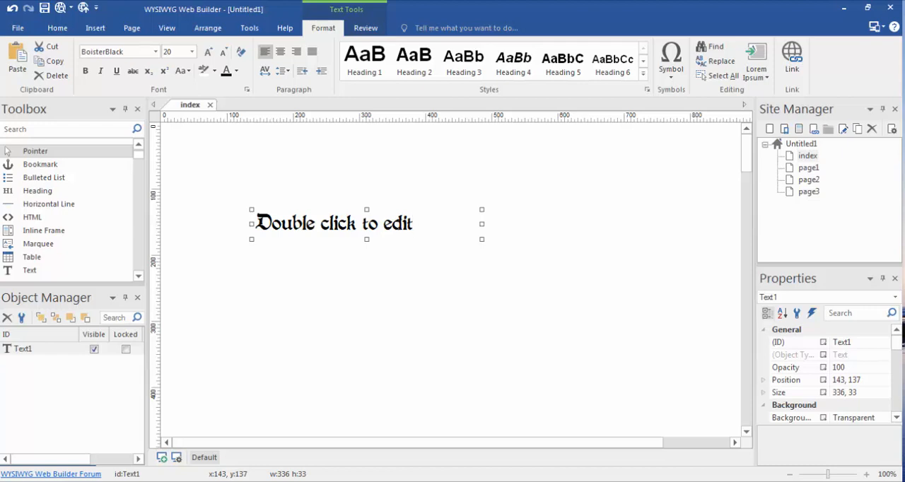
mouse_move(356, 222)
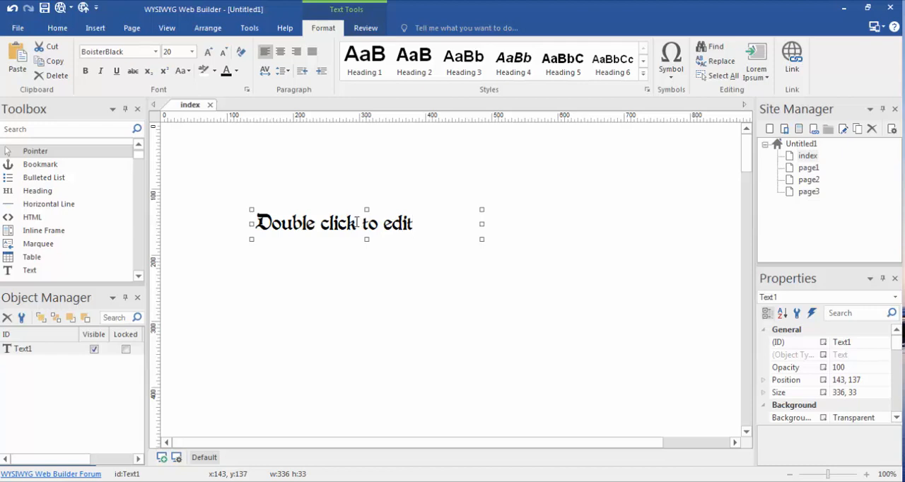
Choose Object Properties from Text1's right-click menu to show its general settings
right_click(357, 223)
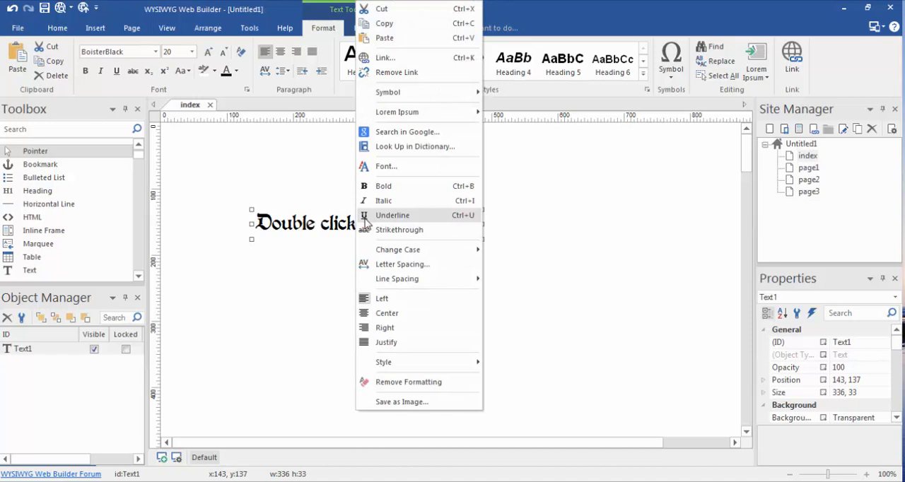
mouse_move(289, 292)
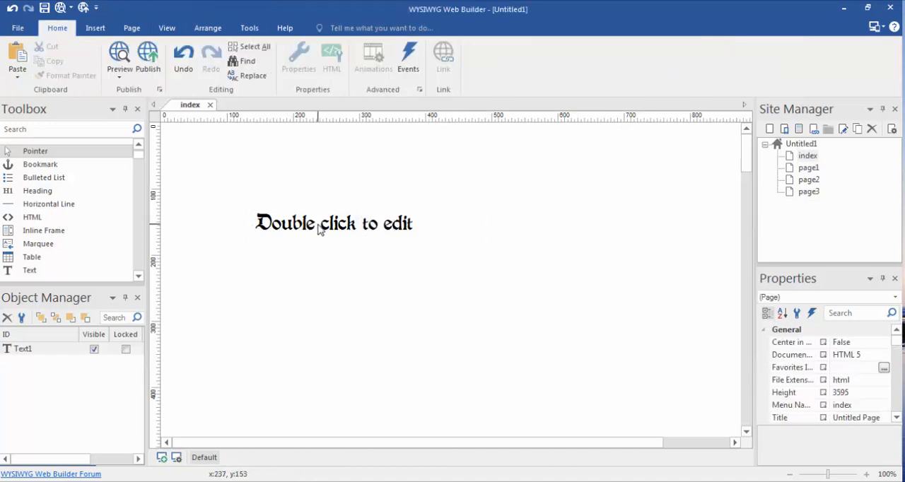
right_click(333, 223)
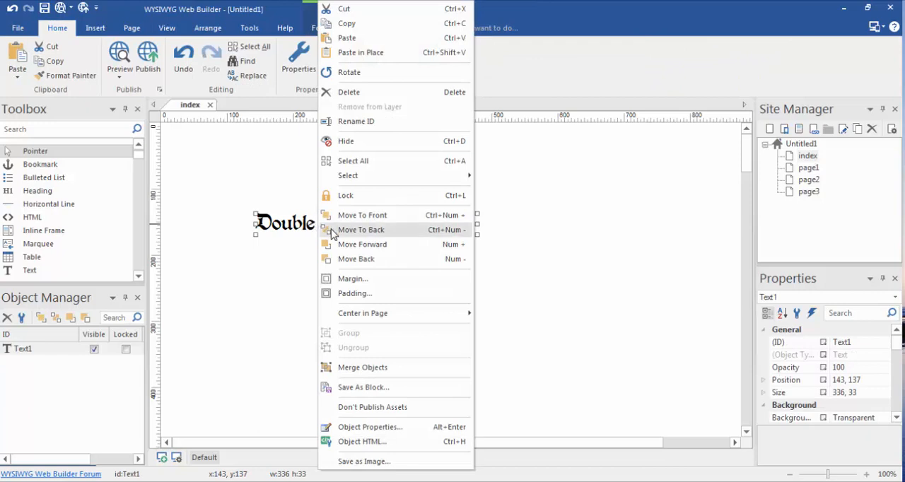
mouse_move(412, 426)
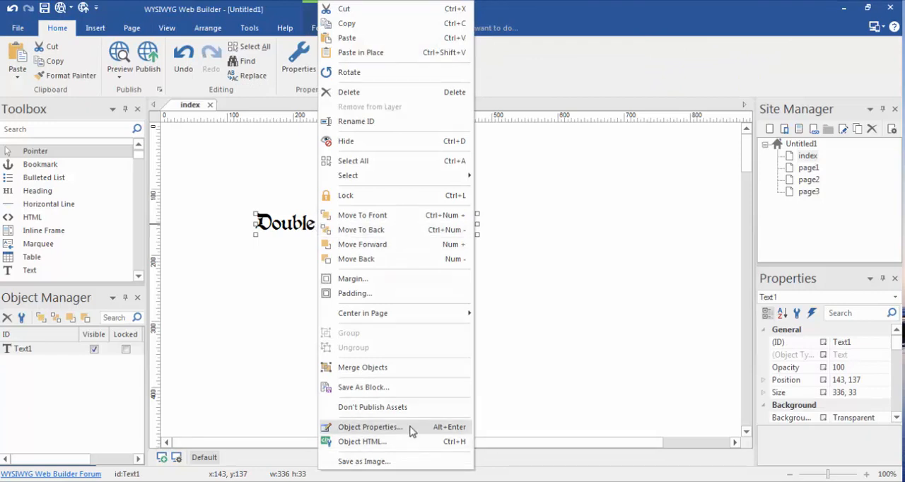
left_click(370, 426)
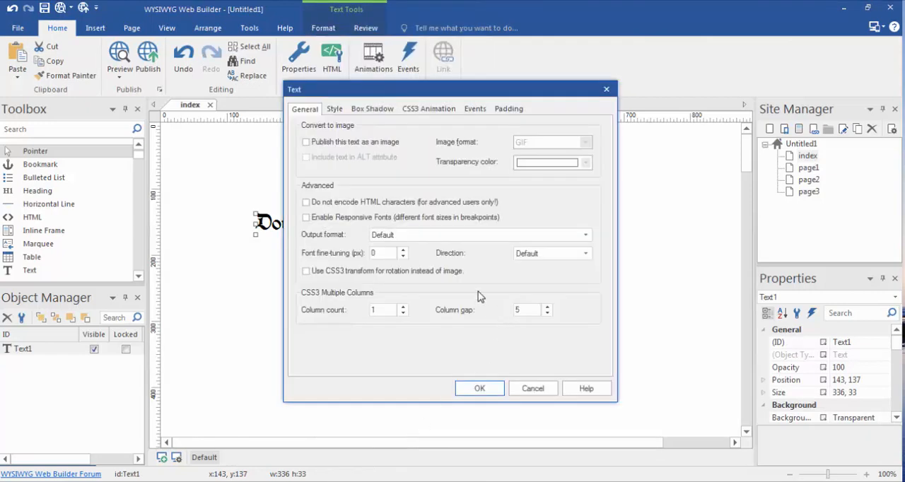
mouse_move(382, 175)
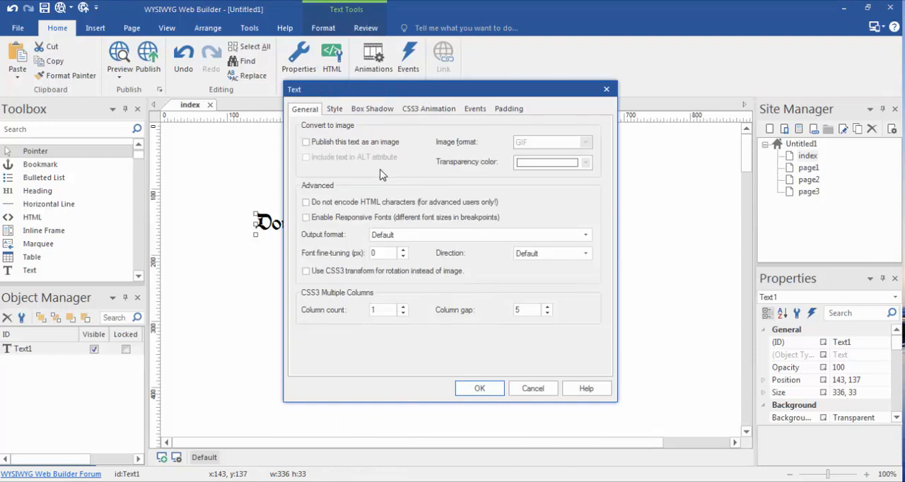
mouse_move(334, 96)
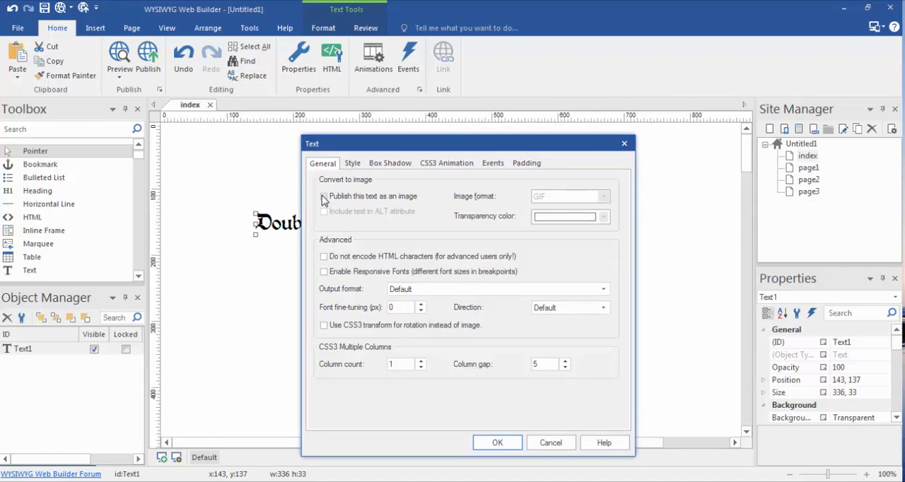
Tick 'Publish this text as an image' and close the Text properties dialog
left_click(324, 196)
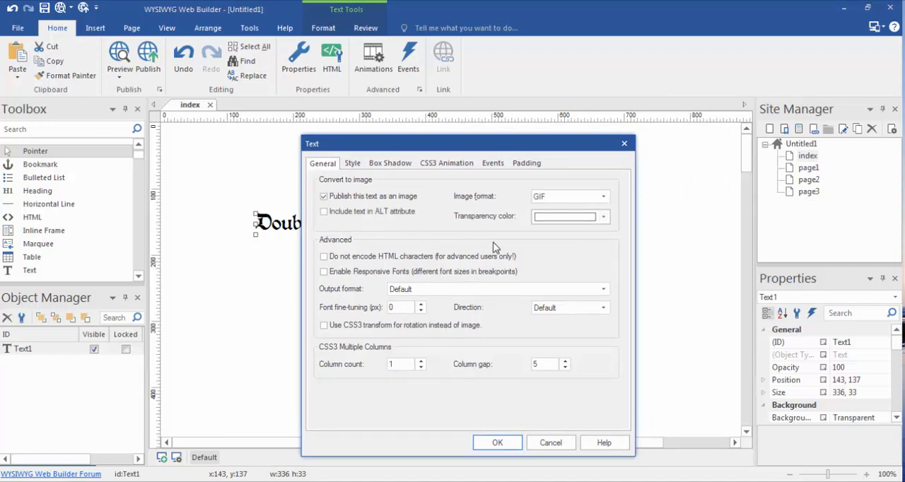
left_click(602, 197)
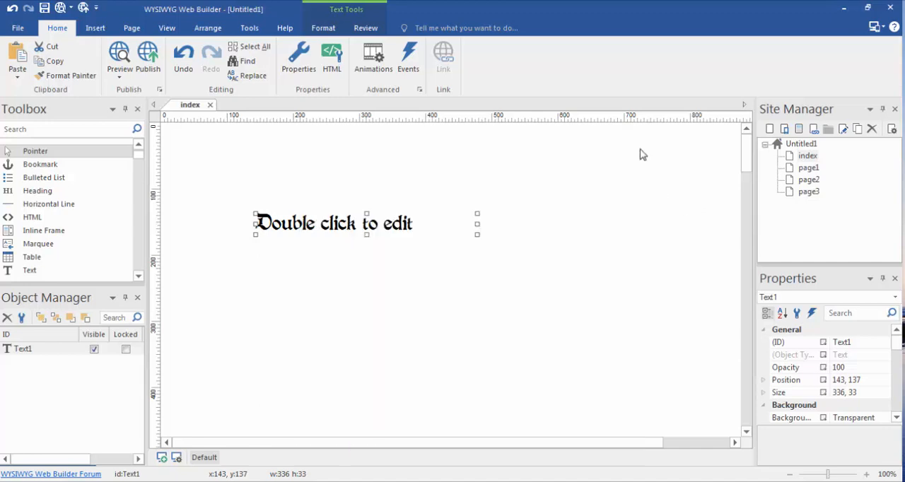
mouse_move(654, 161)
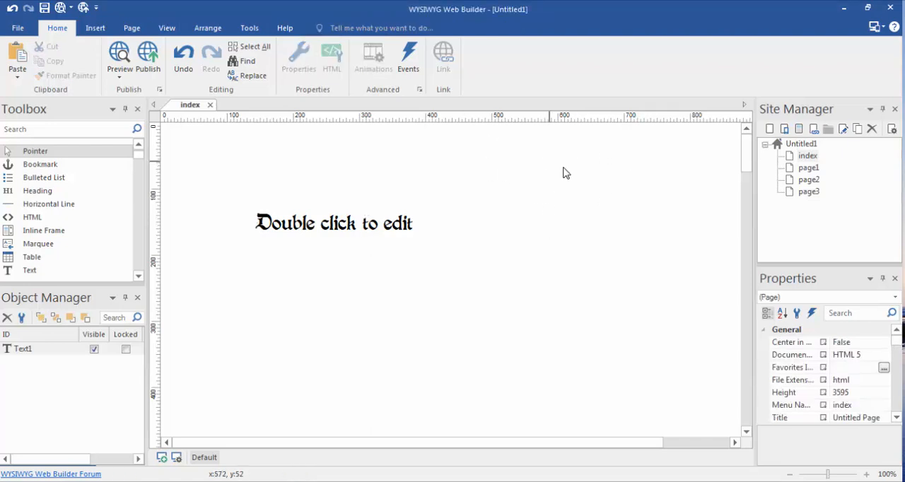
Drag Text1 up and to the left on the page and reselect it for editing
left_click(334, 222)
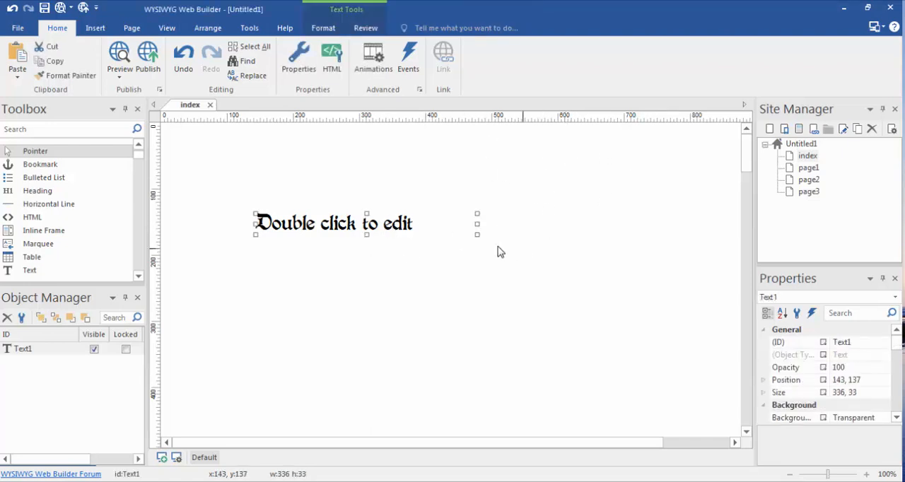
left_click(314, 191)
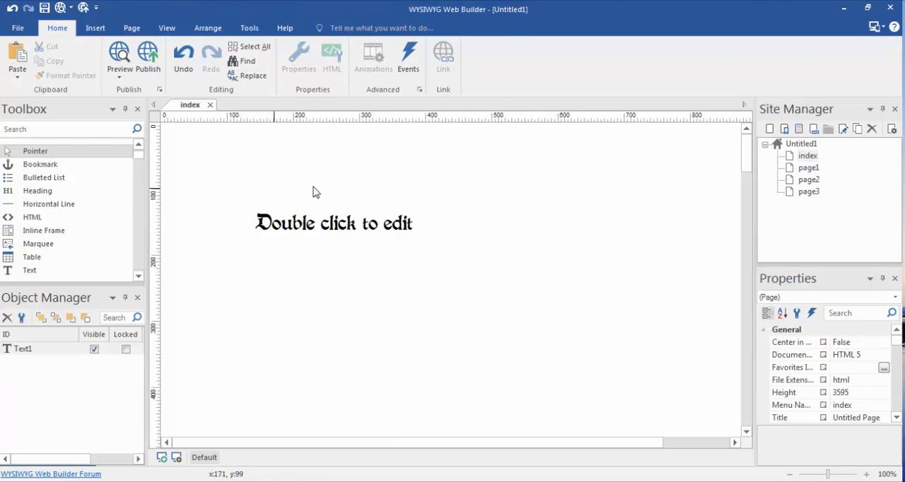
mouse_move(229, 185)
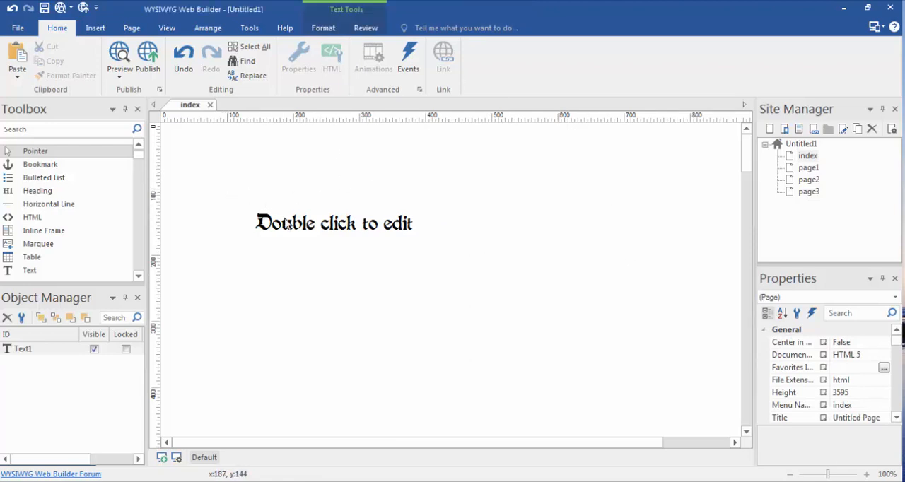
left_click(333, 222)
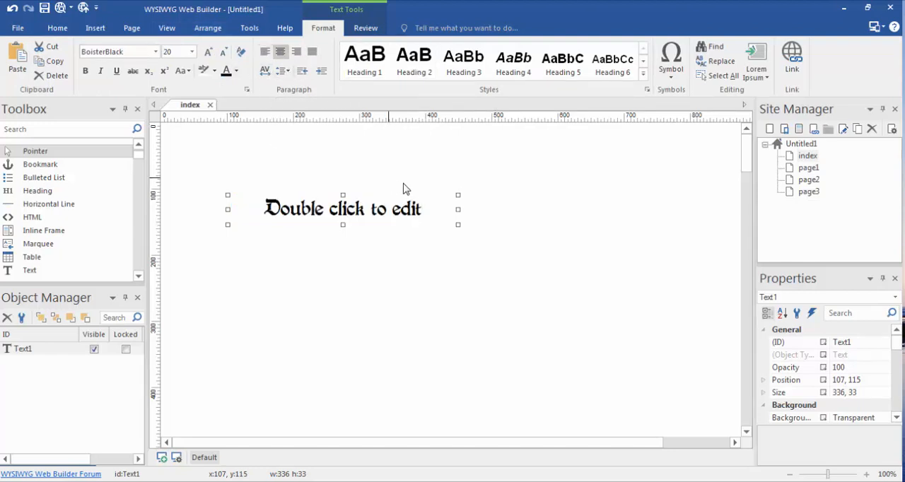
Try Courier New on the wording, then switch it to Georgia
double_click(342, 207)
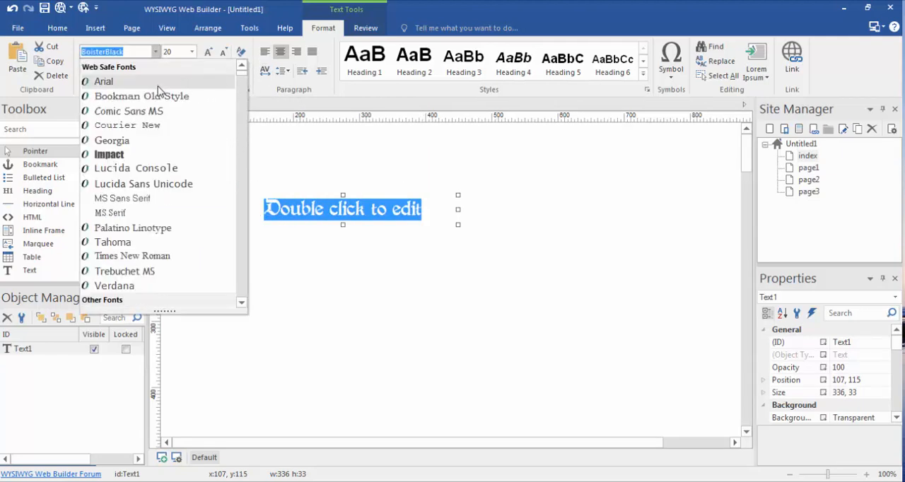
mouse_move(169, 125)
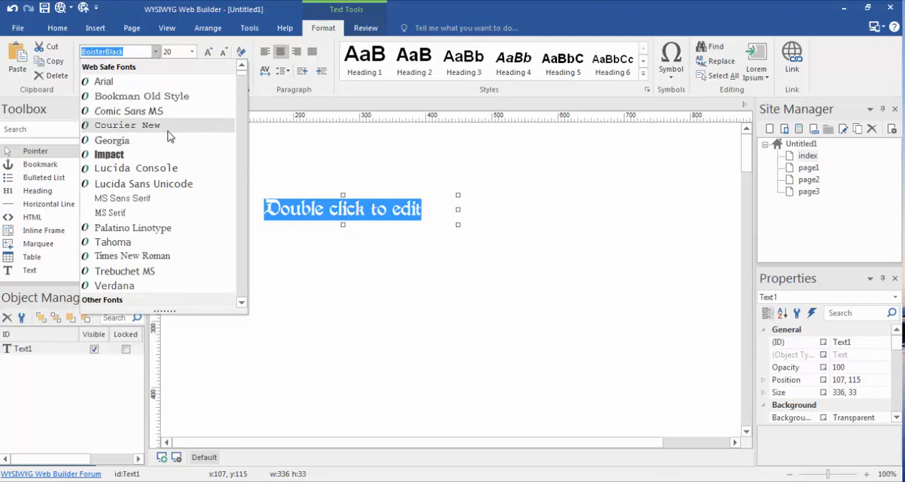
left_click(126, 125)
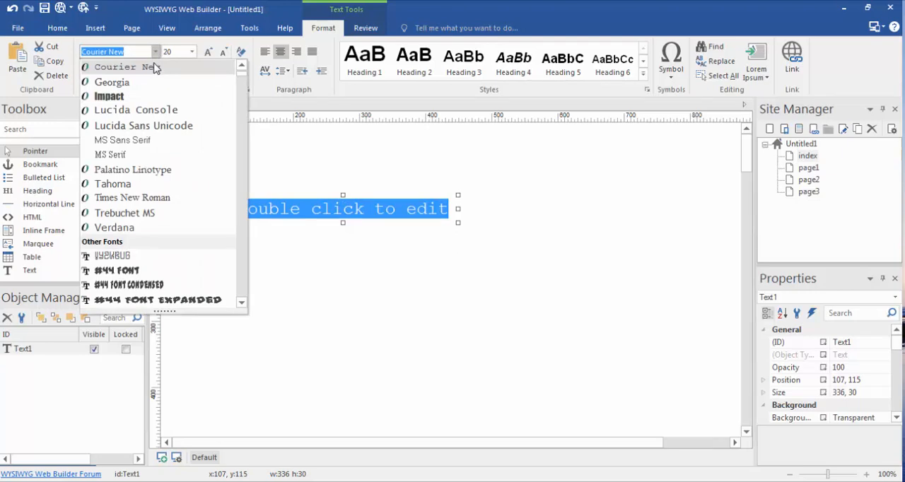
mouse_move(153, 82)
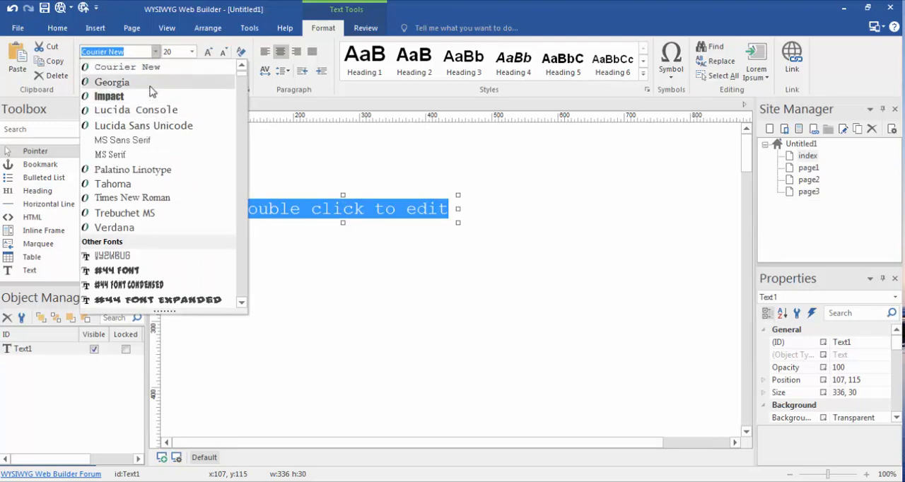
left_click(377, 272)
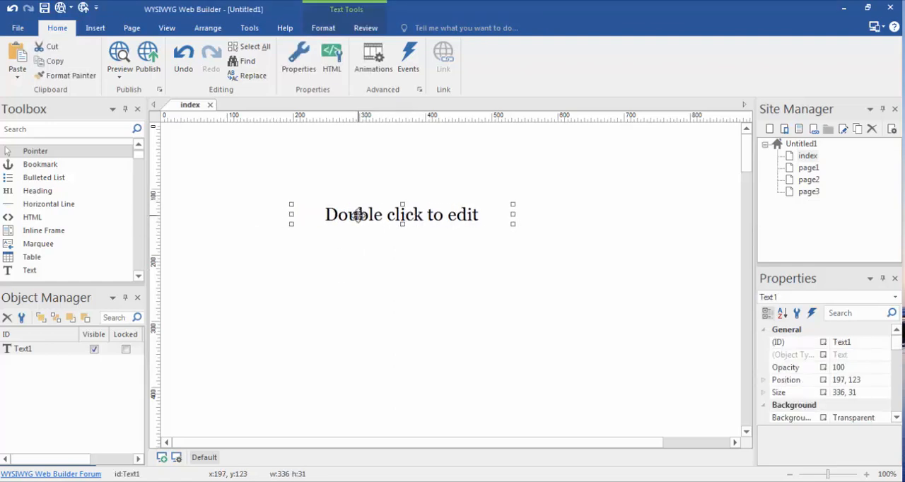
Set Text1's Style to Background Mode Solid with Spring Green (00FF7F) and apply it
right_click(402, 214)
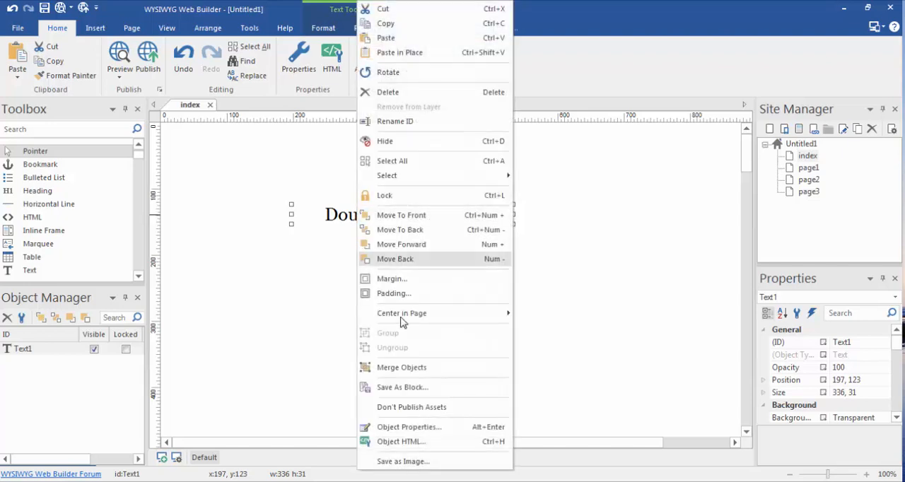
left_click(409, 426)
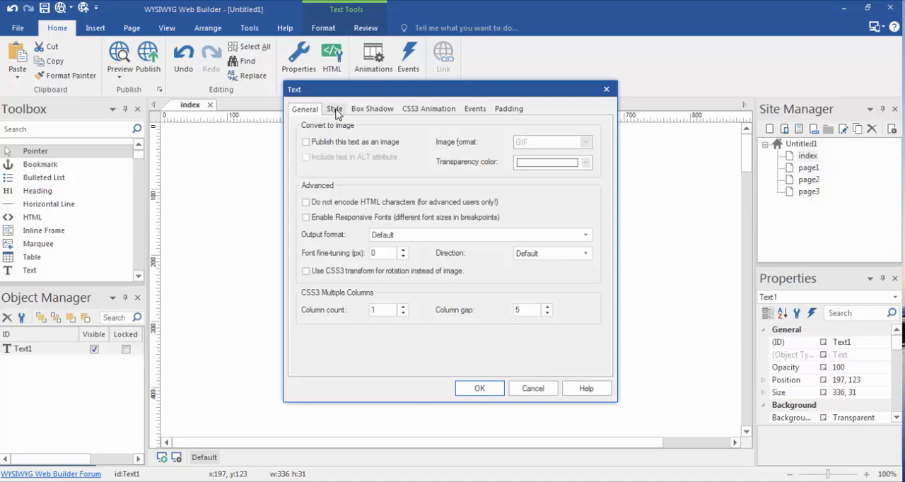
left_click(334, 108)
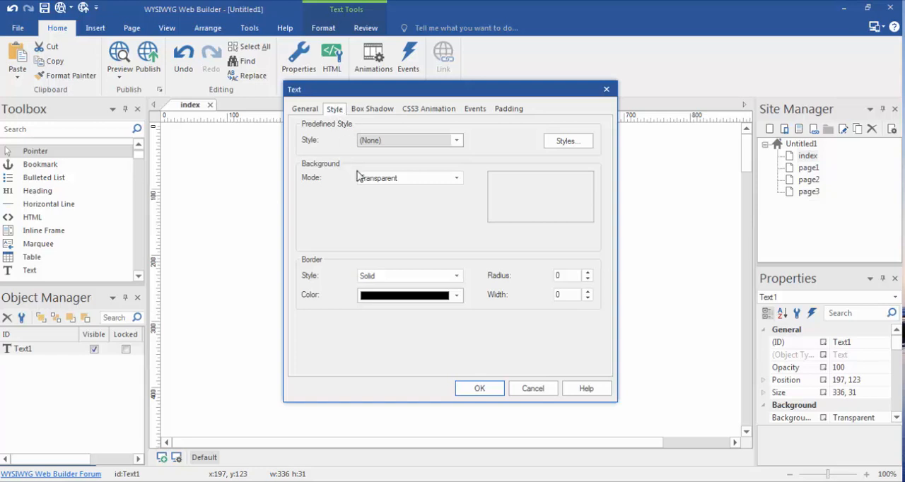
left_click(456, 178)
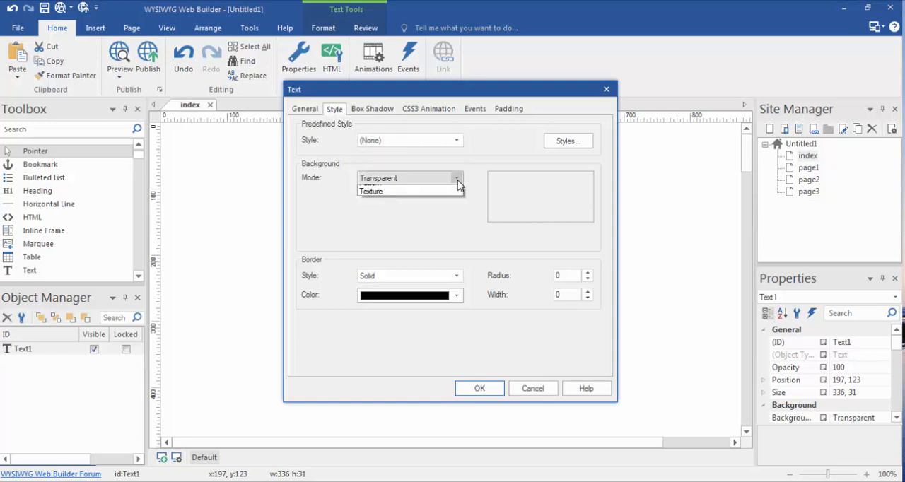
left_click(456, 177)
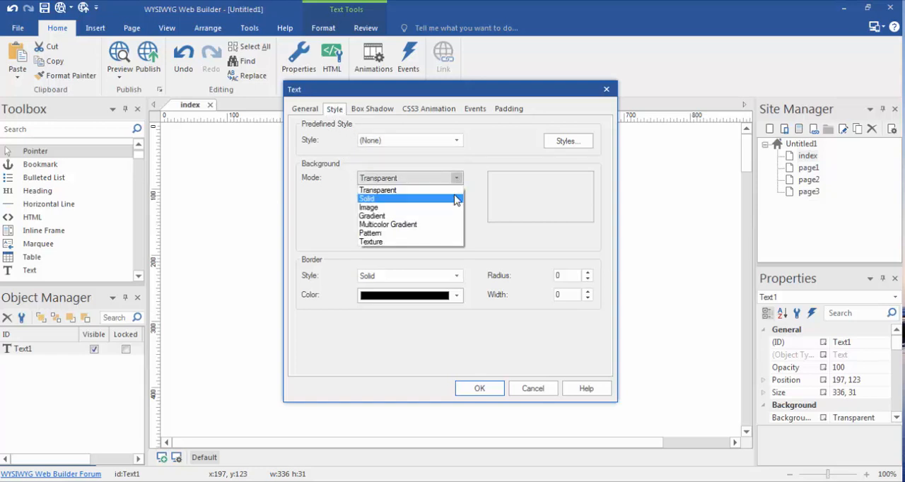
mouse_move(447, 205)
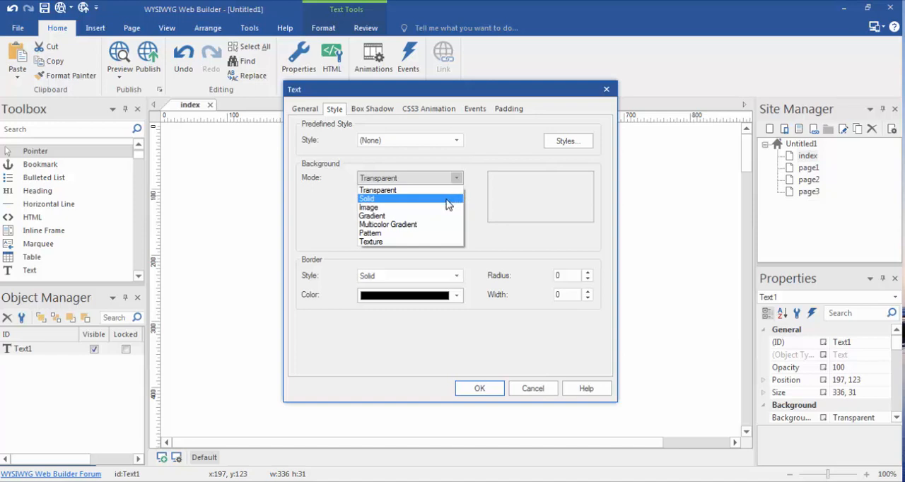
left_click(366, 199)
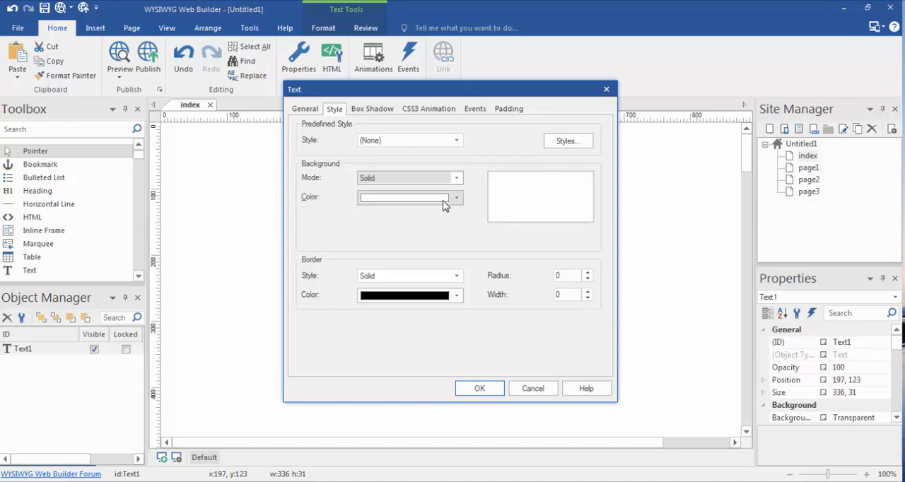
left_click(456, 198)
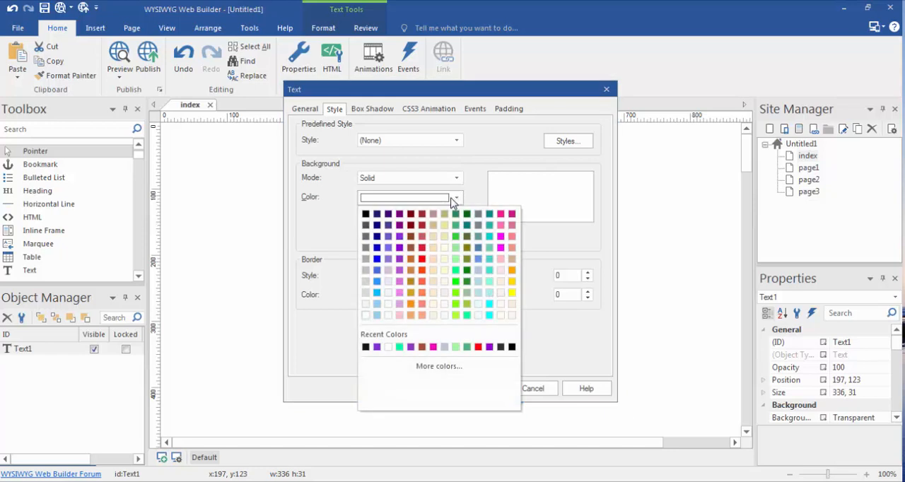
mouse_move(456, 274)
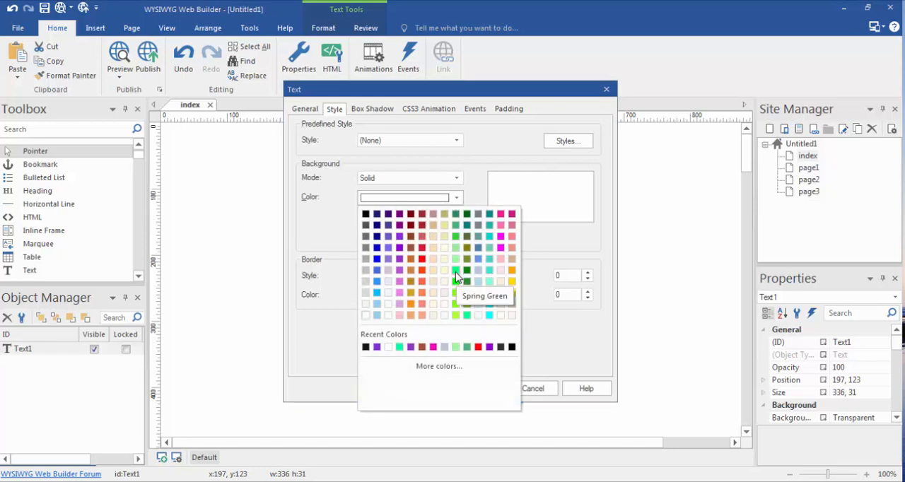
left_click(455, 270)
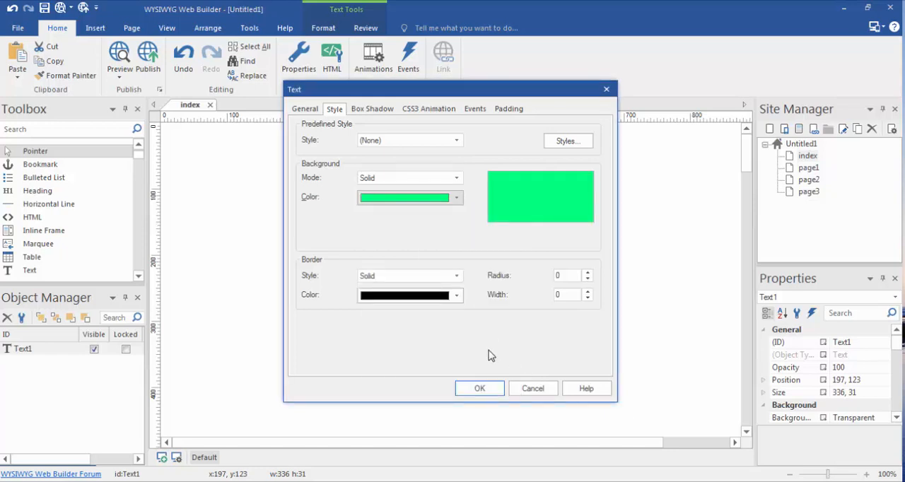
left_click(479, 388)
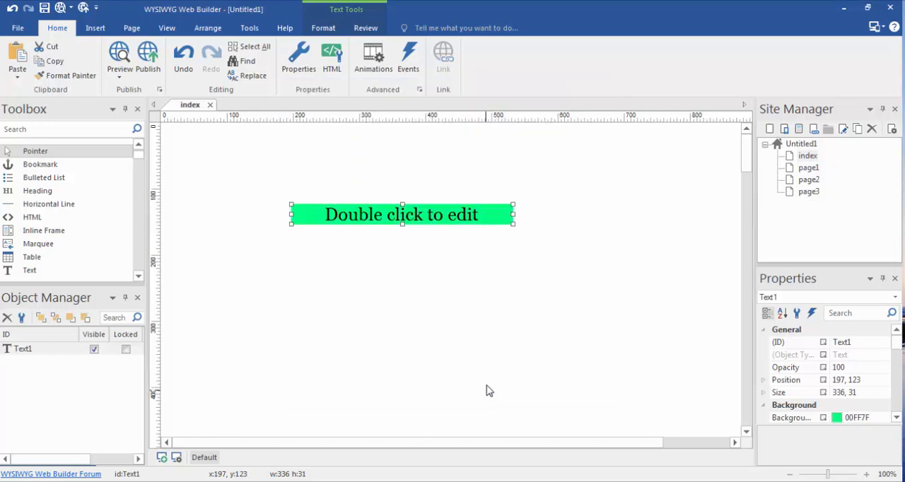
mouse_move(424, 232)
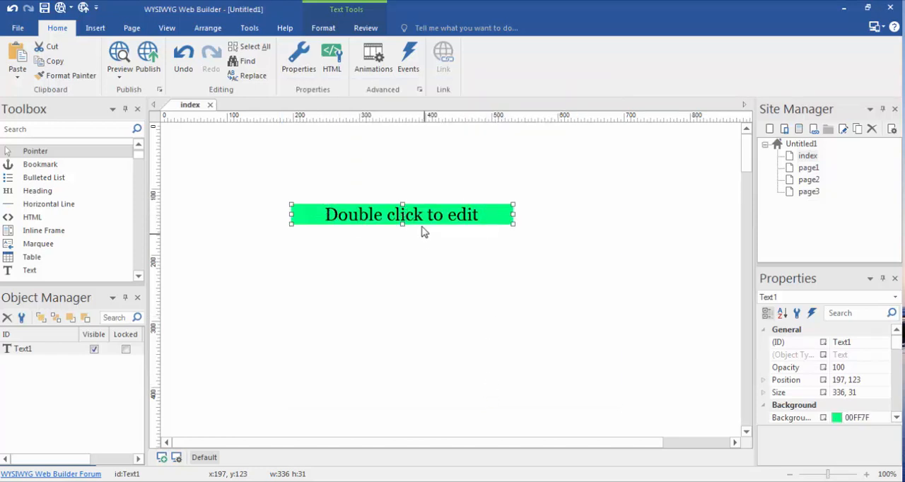
mouse_move(417, 217)
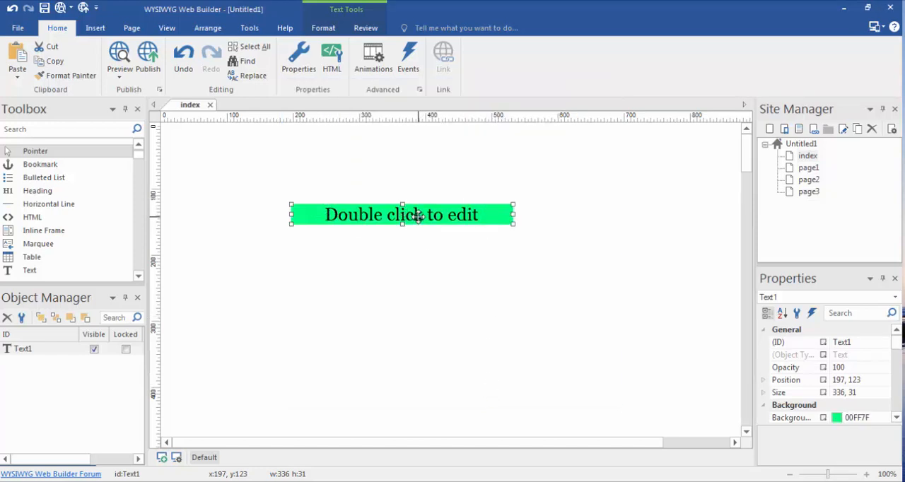
mouse_move(476, 433)
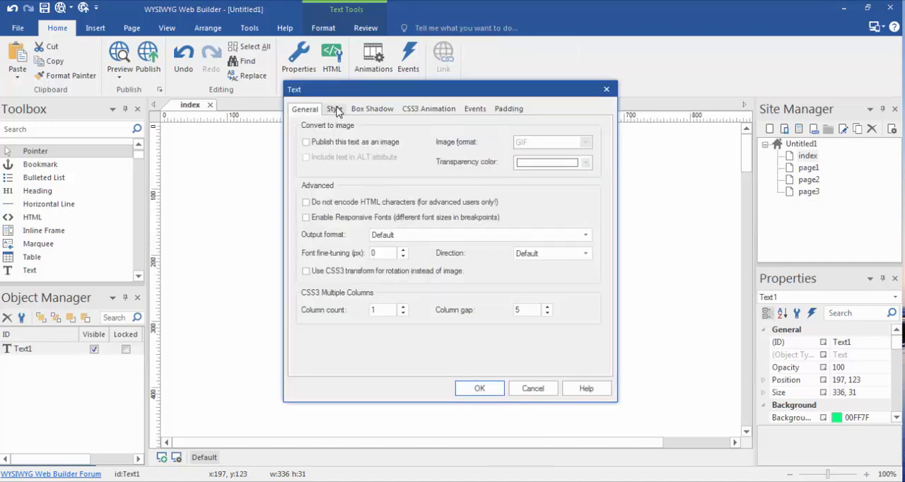
Set a dashed border, width 3, radius 10, in dark red and apply it
left_click(334, 108)
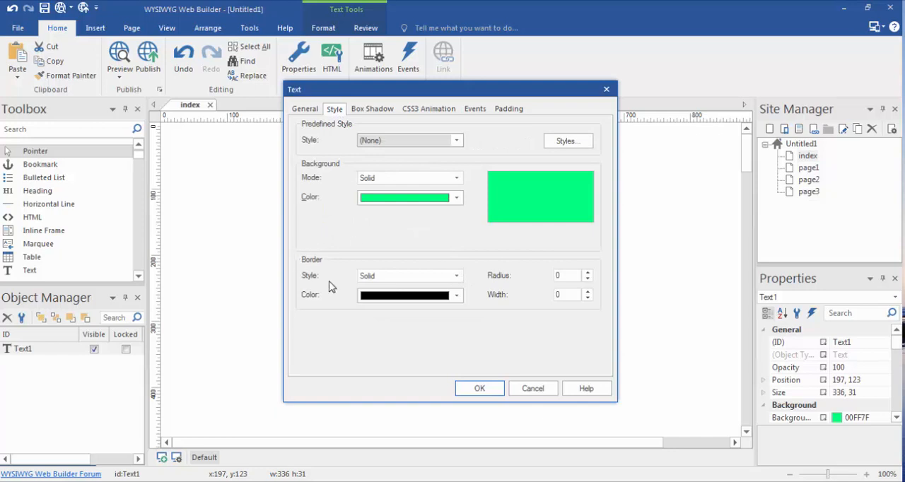
left_click(456, 276)
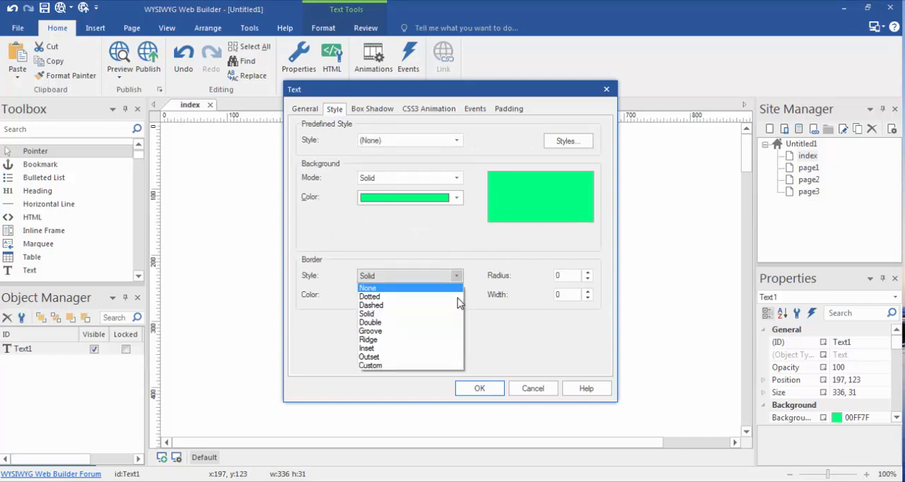
left_click(371, 304)
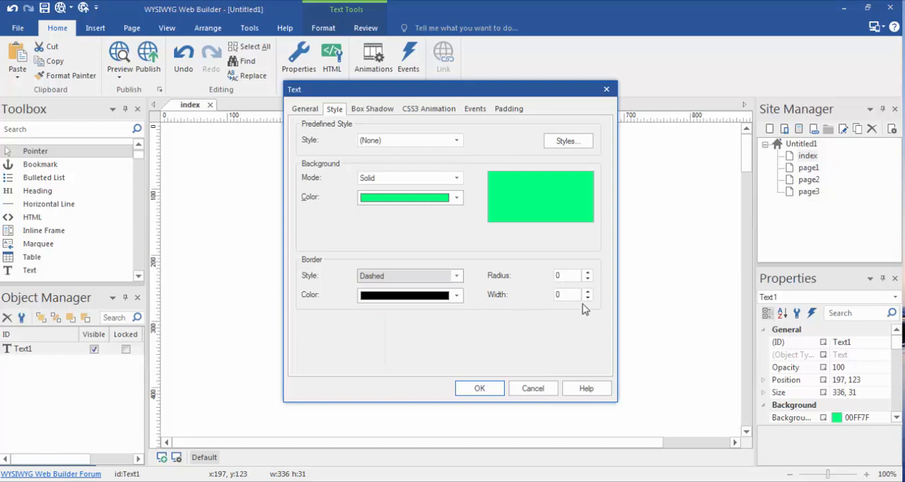
left_click(588, 292)
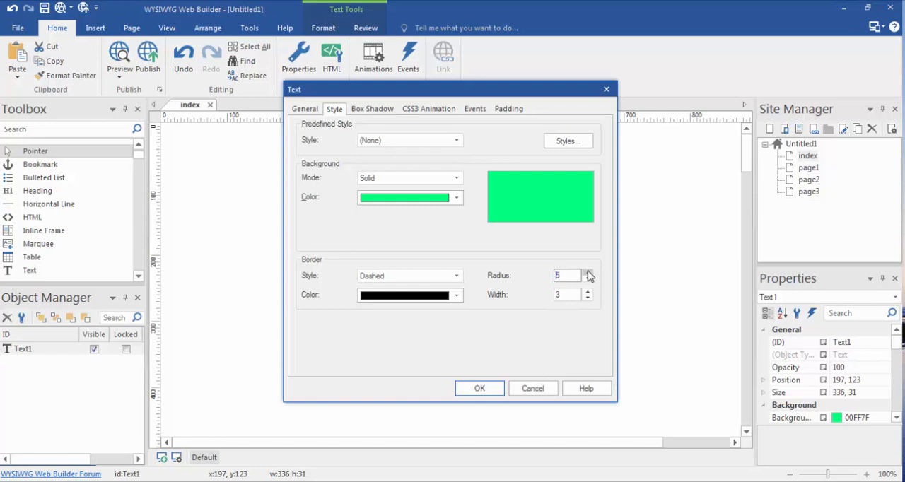
left_click(588, 273)
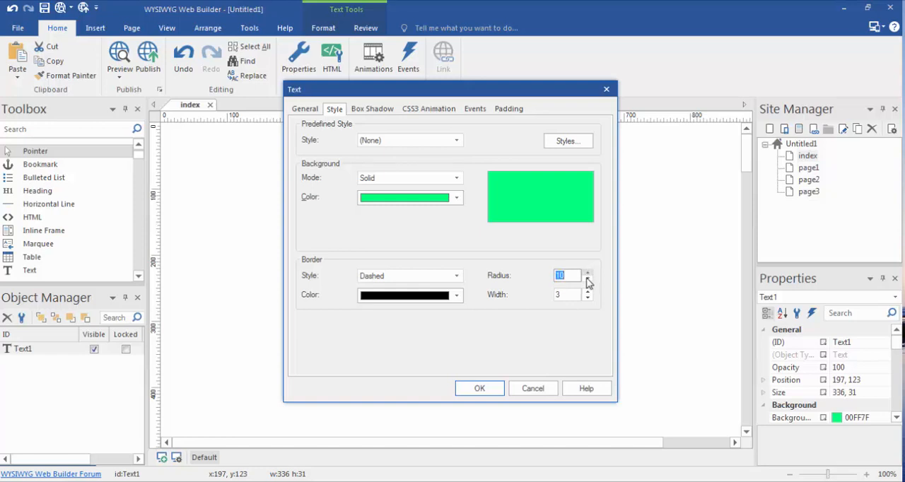
left_click(456, 295)
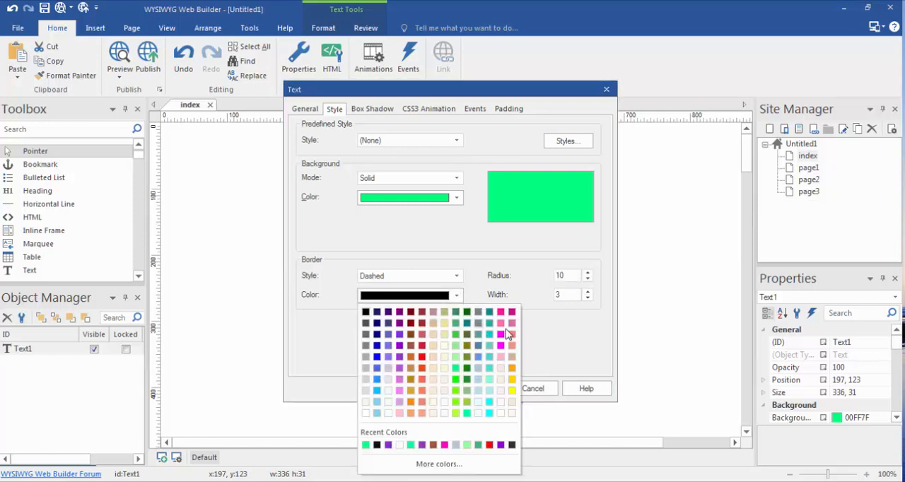
mouse_move(516, 316)
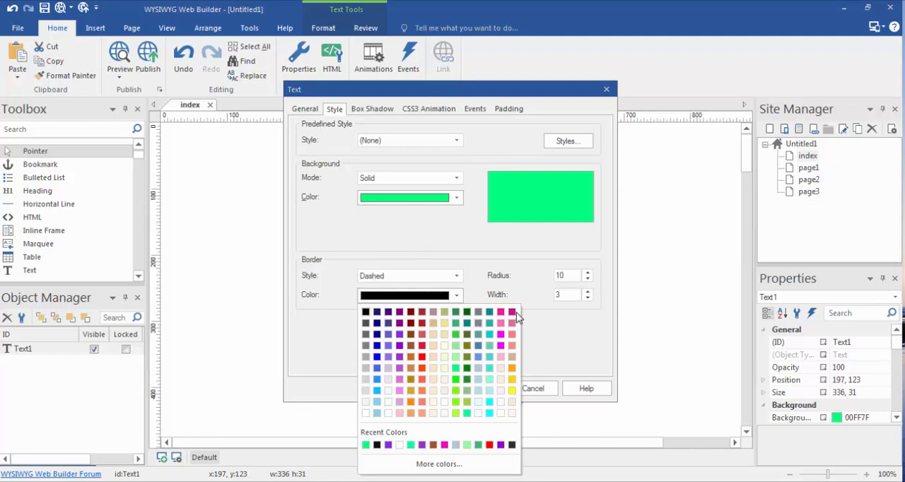
left_click(511, 312)
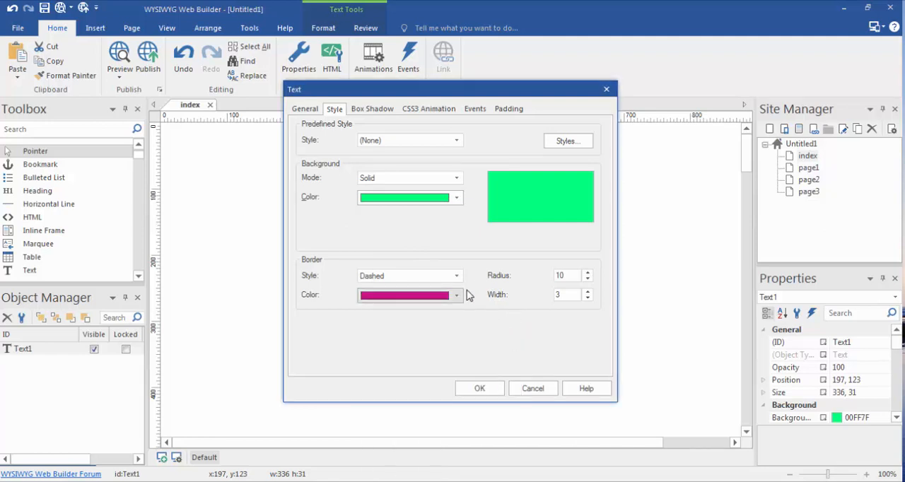
left_click(456, 295)
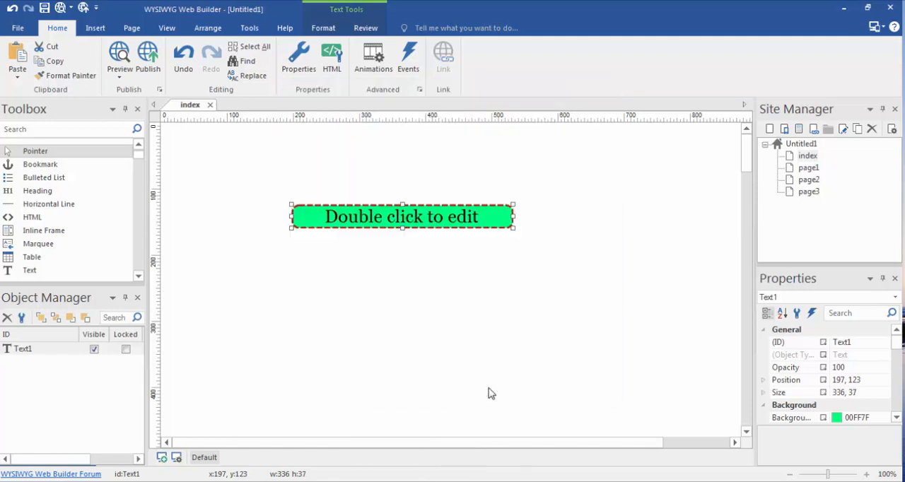
mouse_move(543, 362)
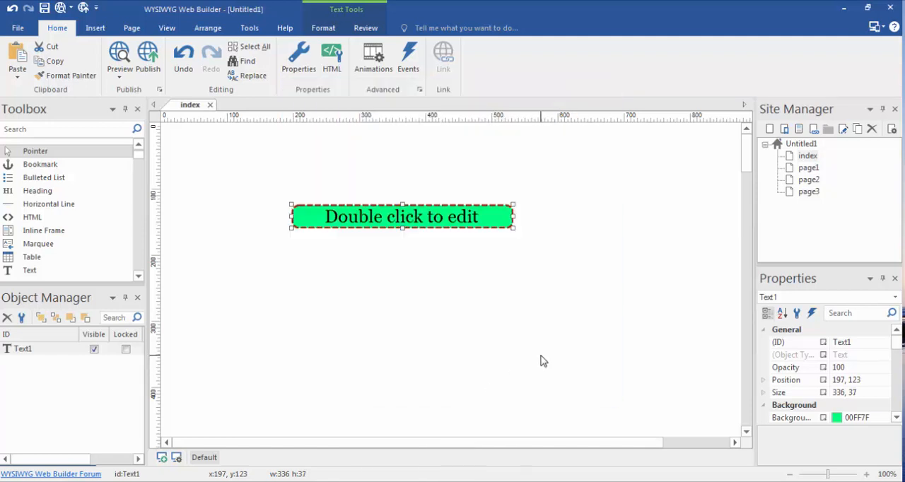
mouse_move(446, 217)
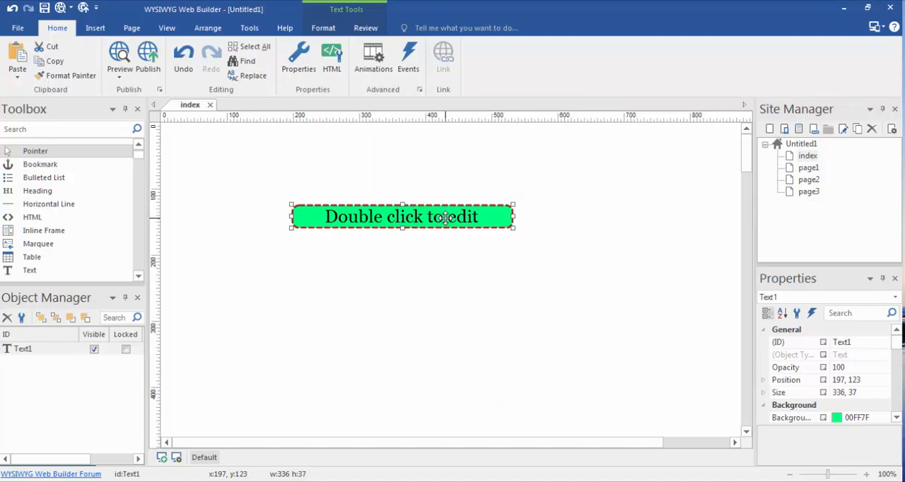
mouse_move(517, 429)
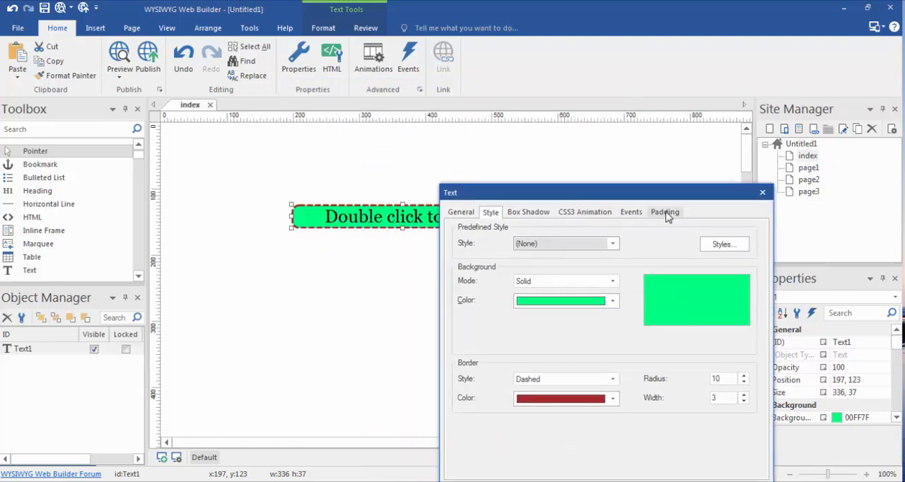
Add top and bottom padding (5 px) on the Padding tab and apply it
left_click(663, 211)
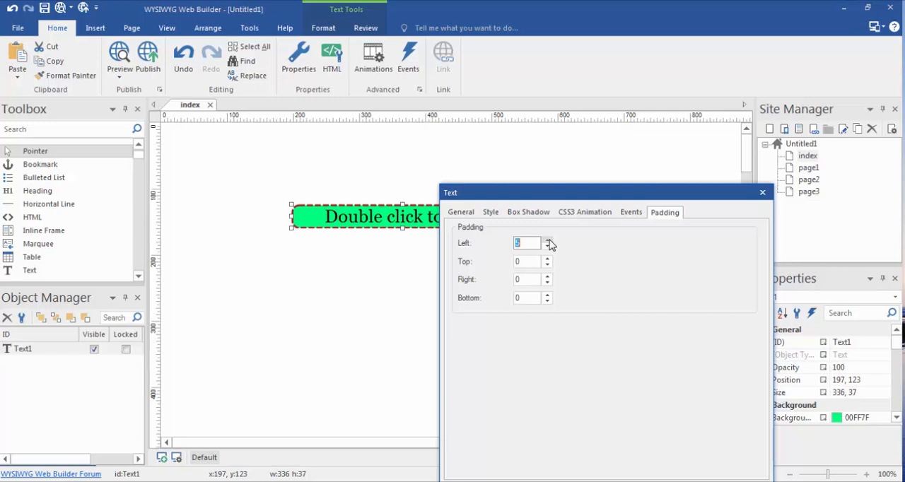
left_click(547, 240)
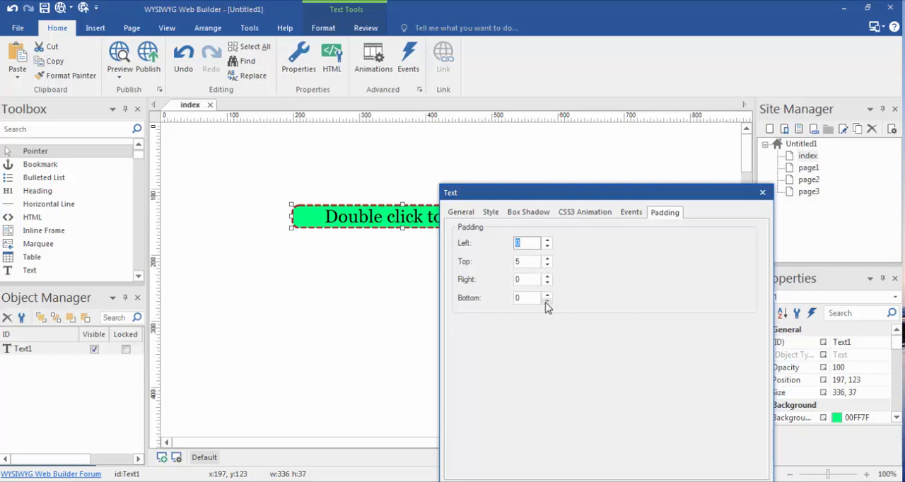
left_click(527, 298)
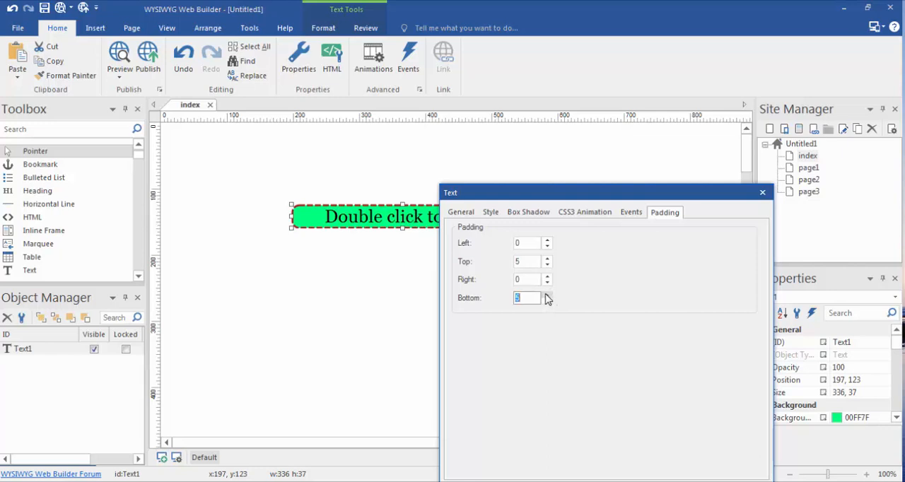
mouse_move(760, 217)
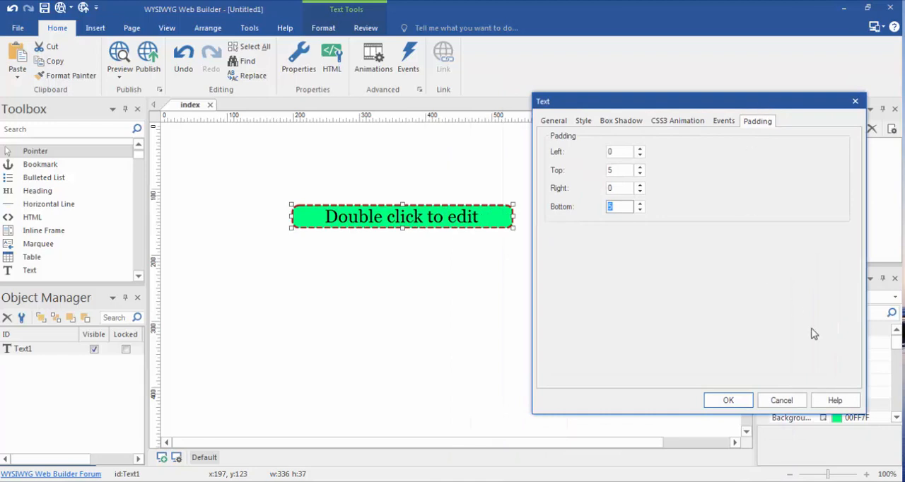
left_click(728, 401)
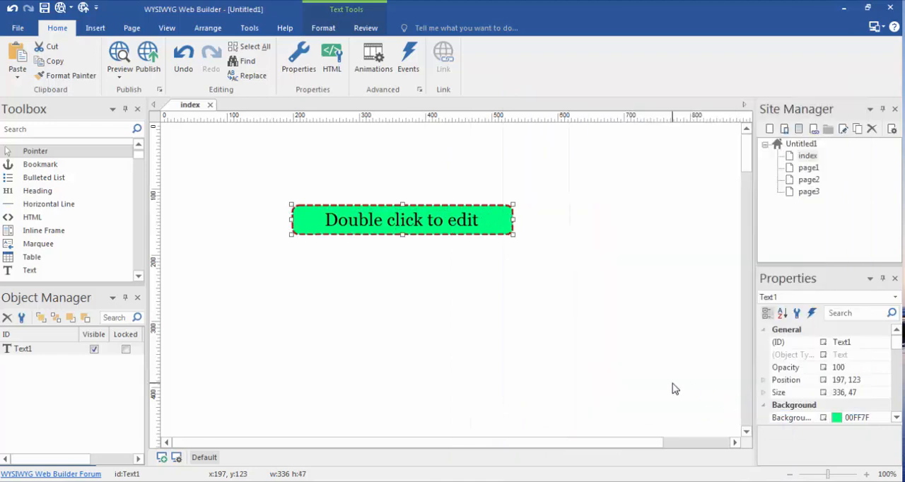
mouse_move(460, 223)
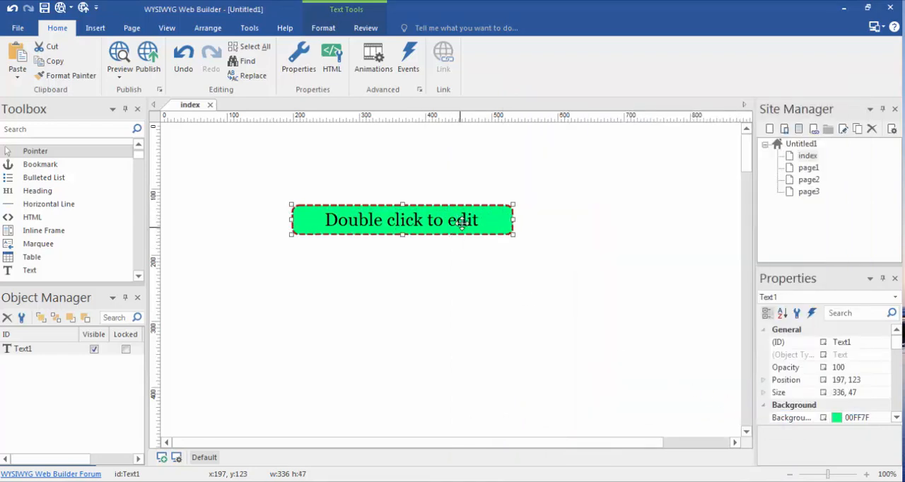
Show the context menu of actions for the padded green Text1 box
right_click(401, 220)
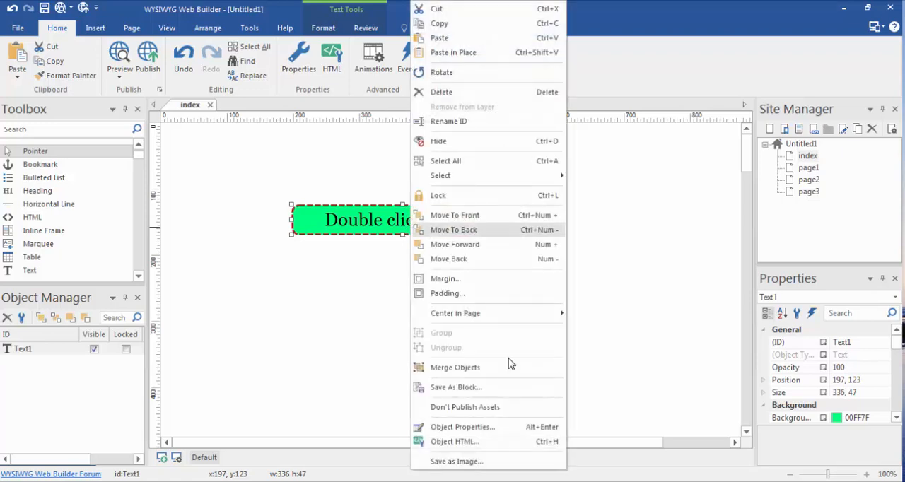
mouse_move(470, 471)
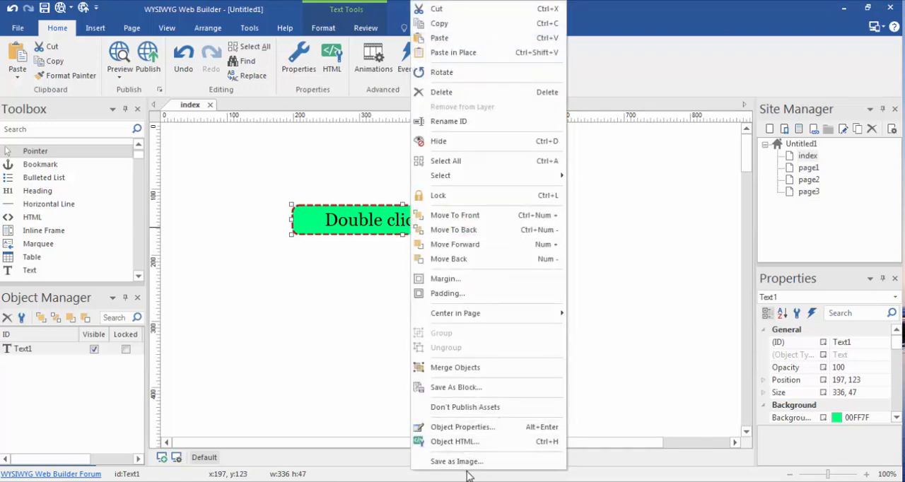
mouse_move(480, 367)
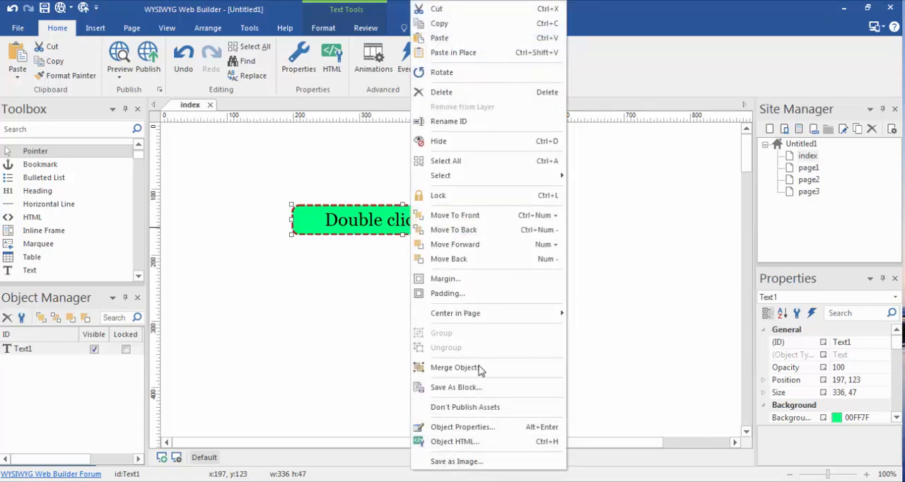
Review Text1's border style, then its padding of 5 top and bottom in Object Properties
left_click(462, 426)
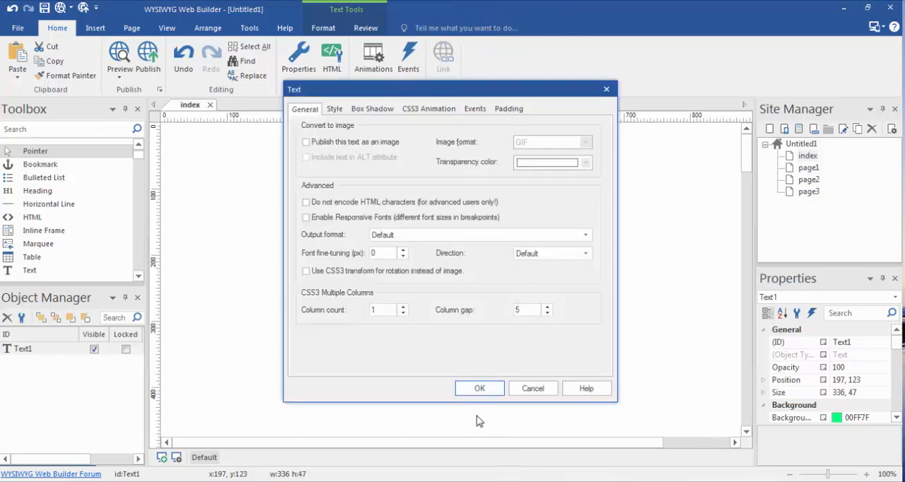
left_click(333, 109)
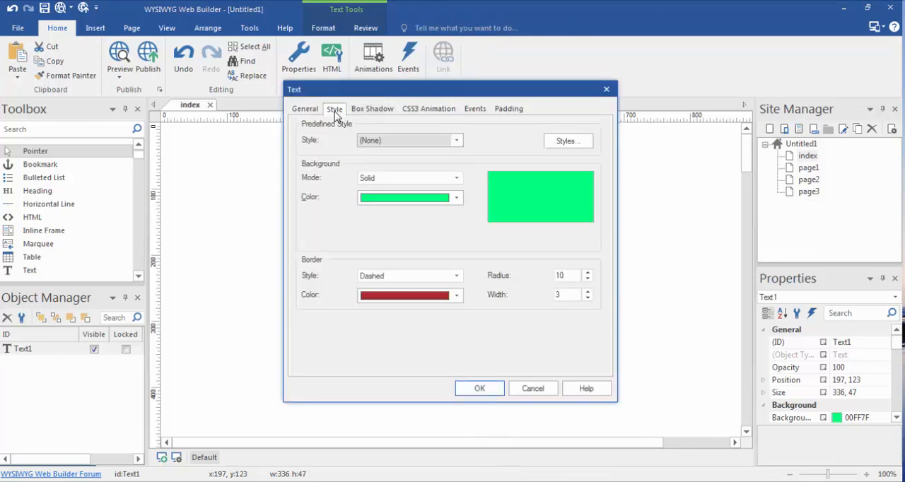
mouse_move(414, 94)
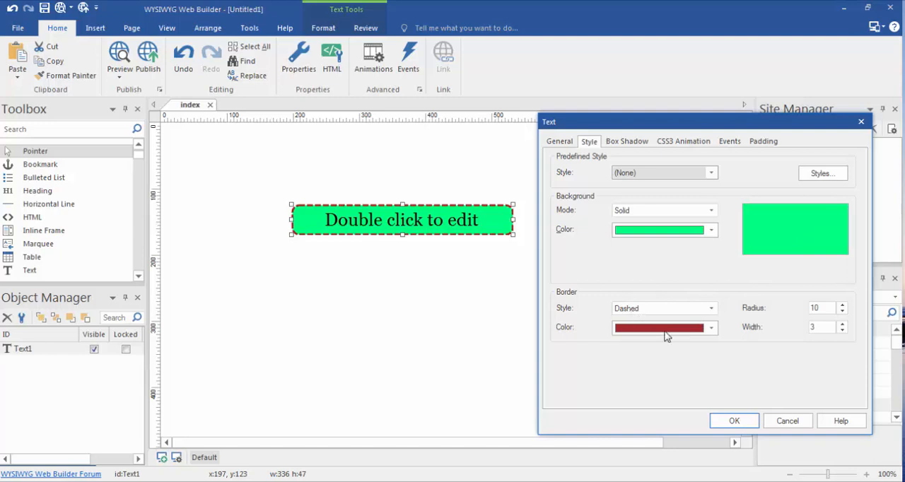
mouse_move(521, 214)
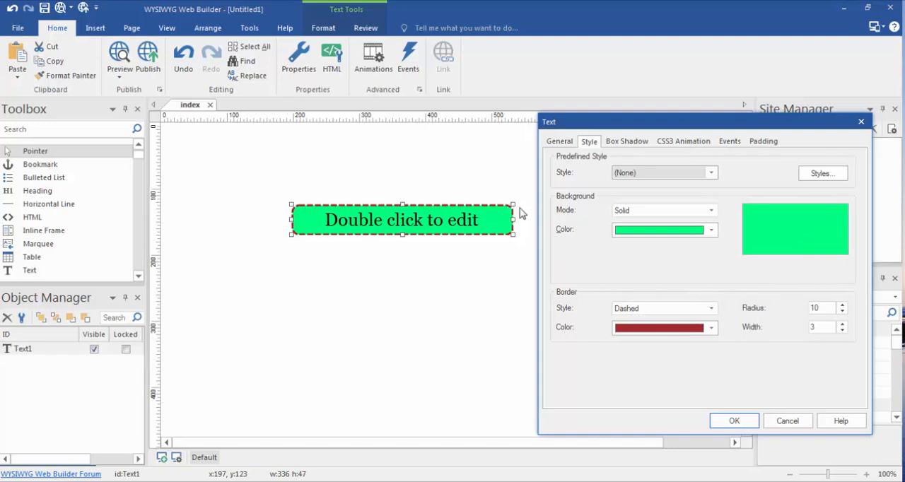
mouse_move(832, 306)
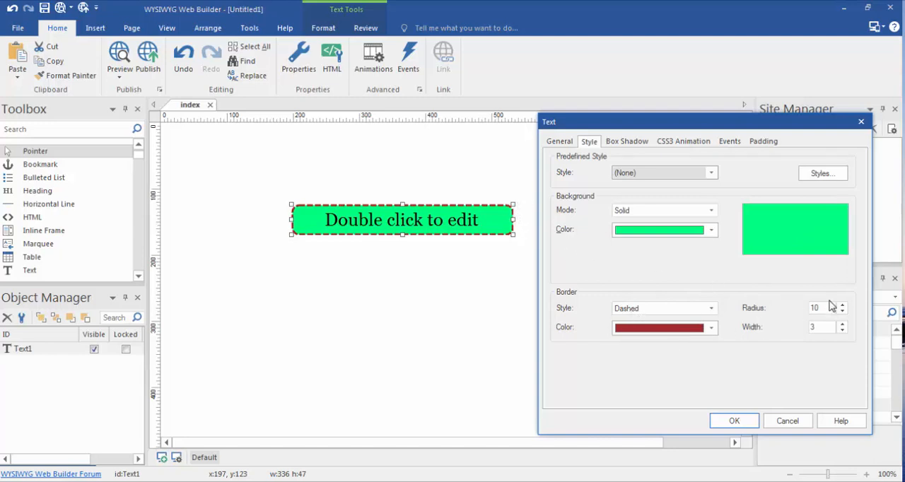
mouse_move(505, 239)
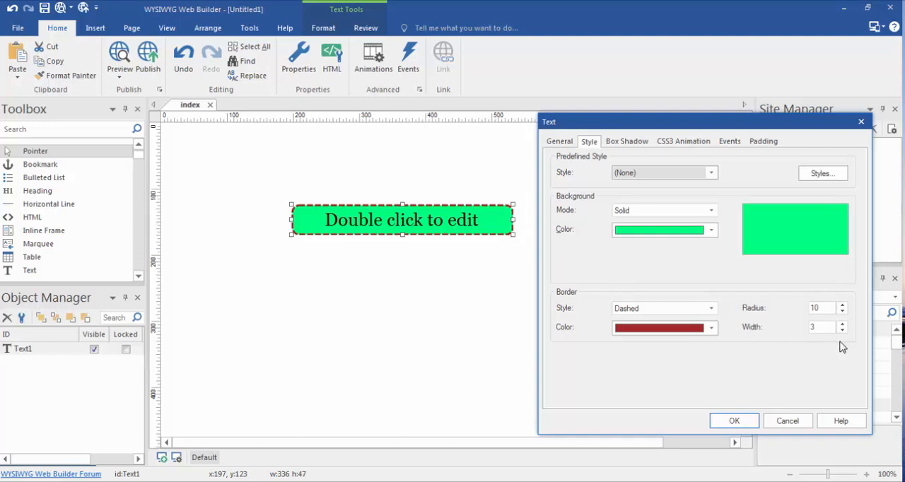
mouse_move(491, 243)
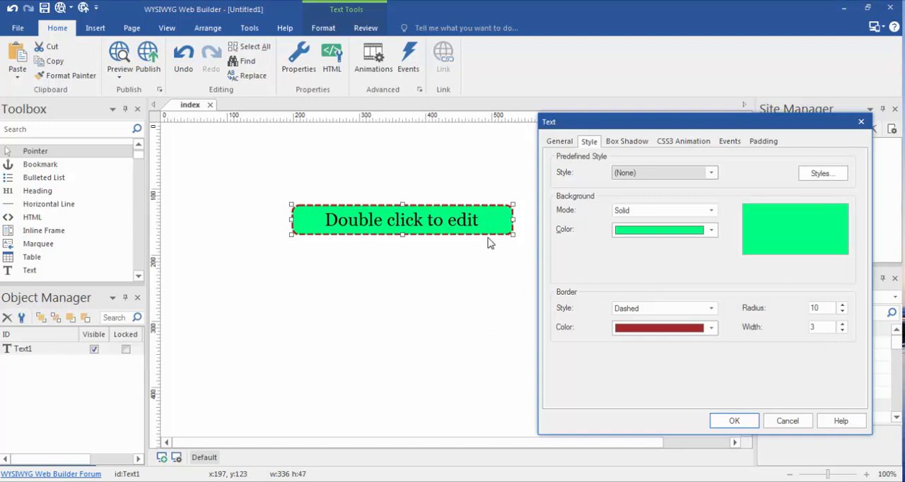
mouse_move(557, 245)
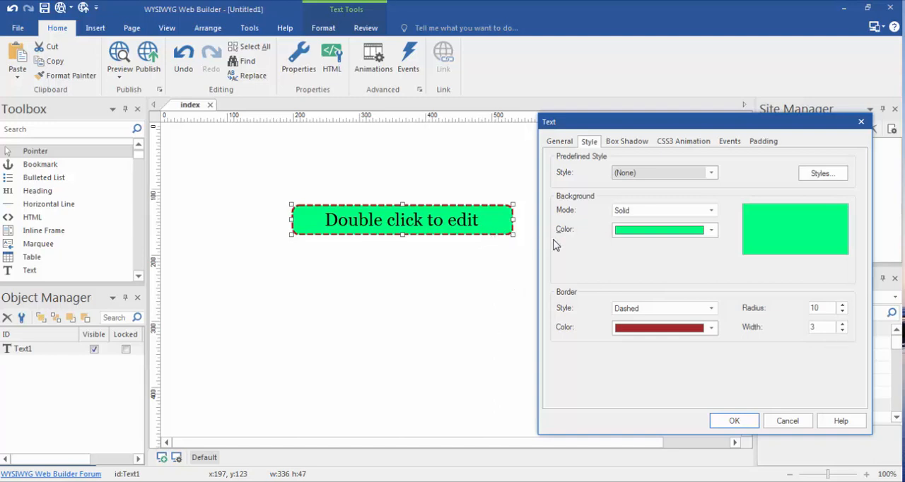
left_click(763, 141)
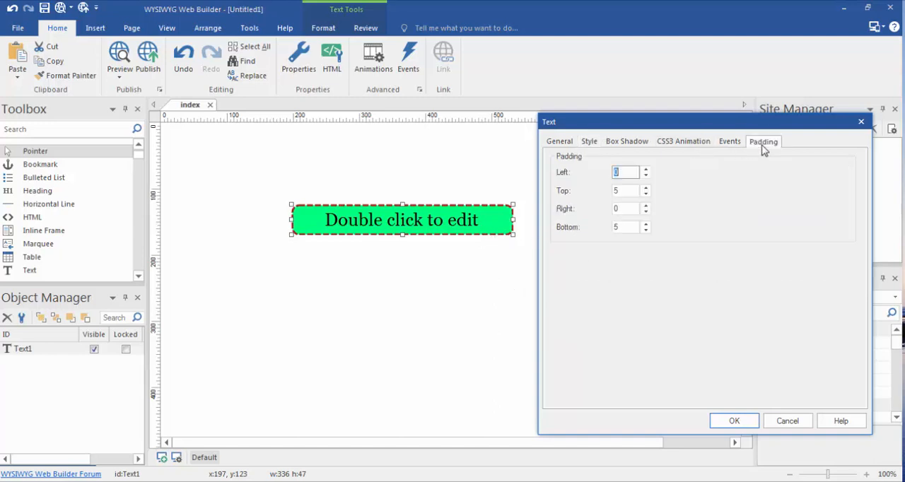
mouse_move(762, 152)
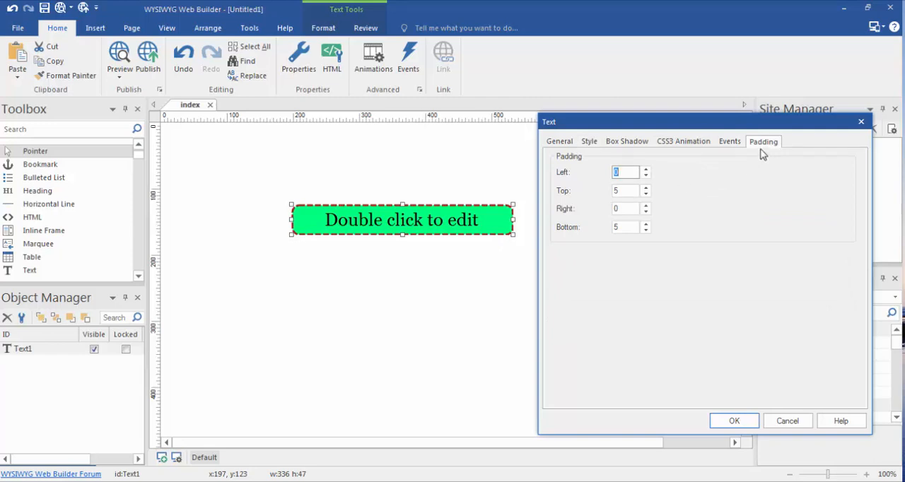
mouse_move(500, 227)
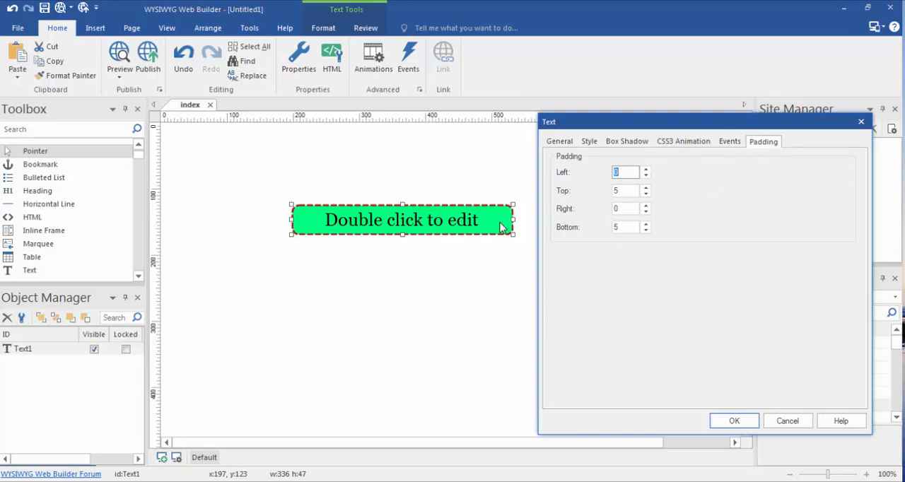
mouse_move(624, 220)
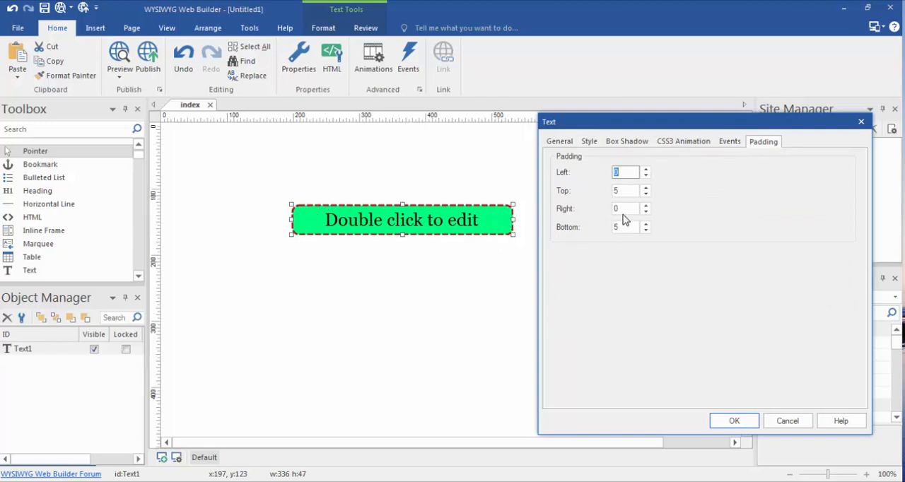
mouse_move(481, 217)
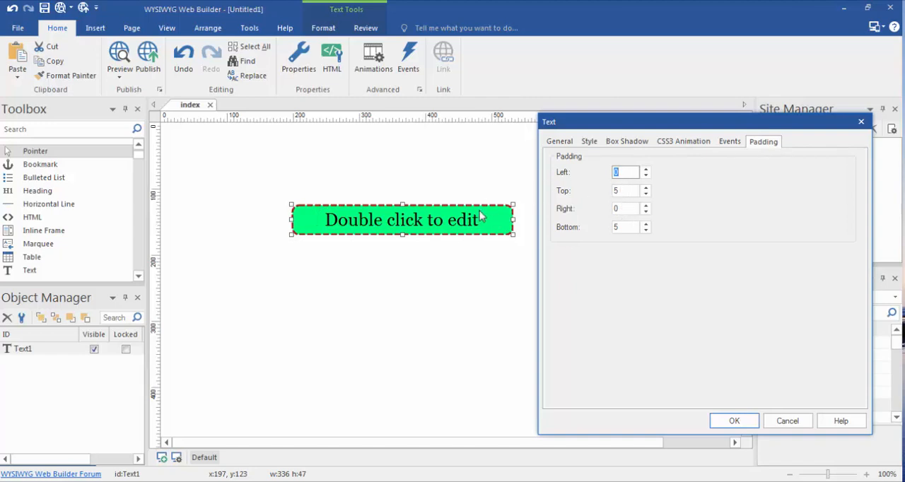
mouse_move(638, 168)
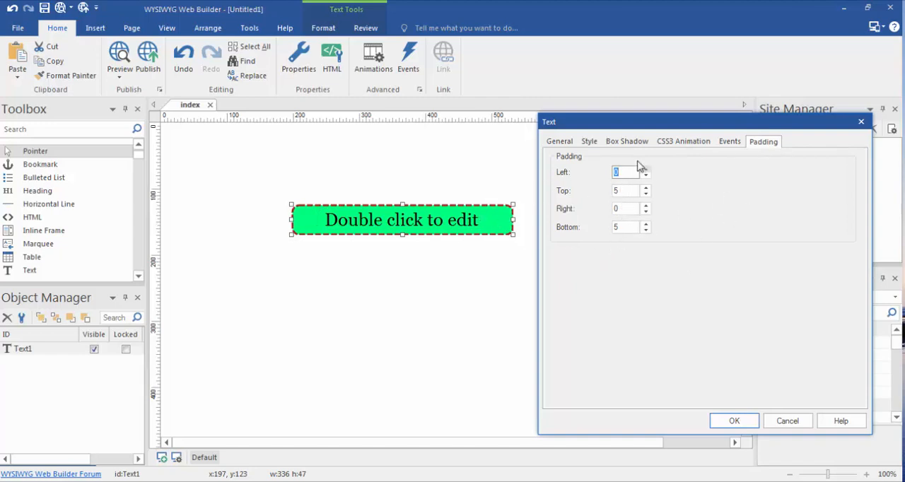
Apply a black box shadow offset 5 right and 5 down, then deselect to view it
left_click(626, 141)
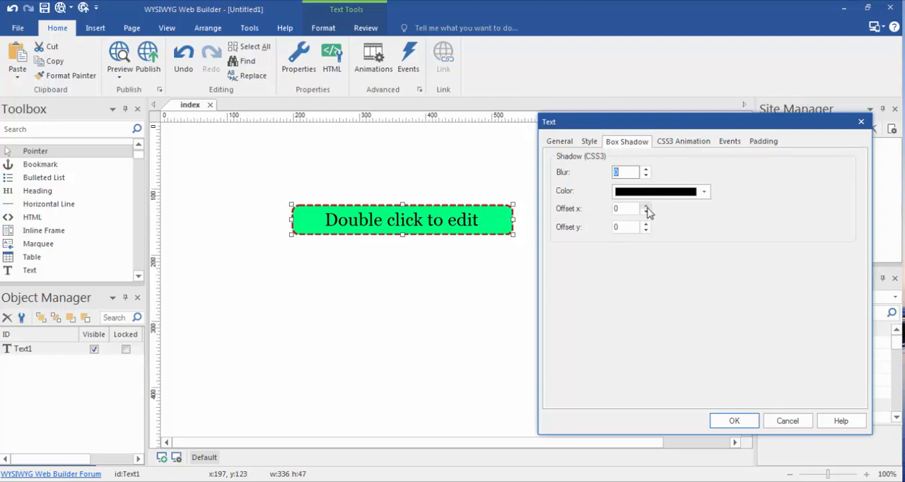
left_click(645, 208)
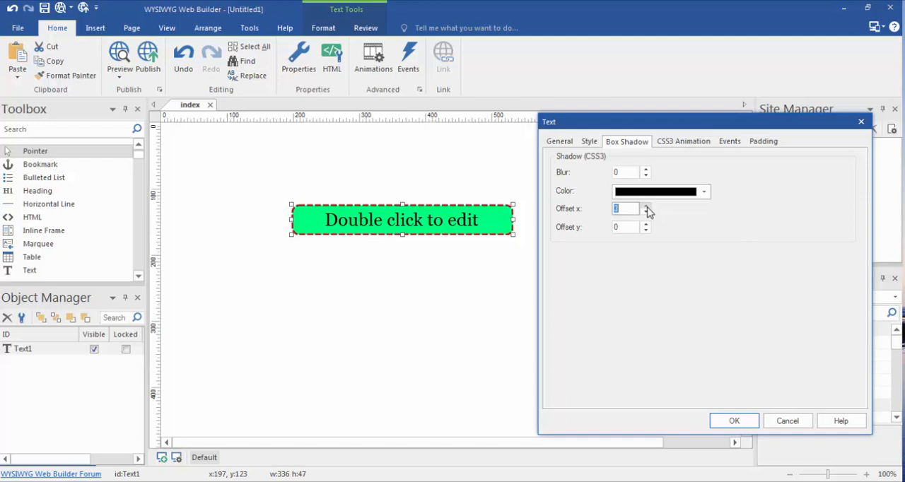
left_click(644, 206)
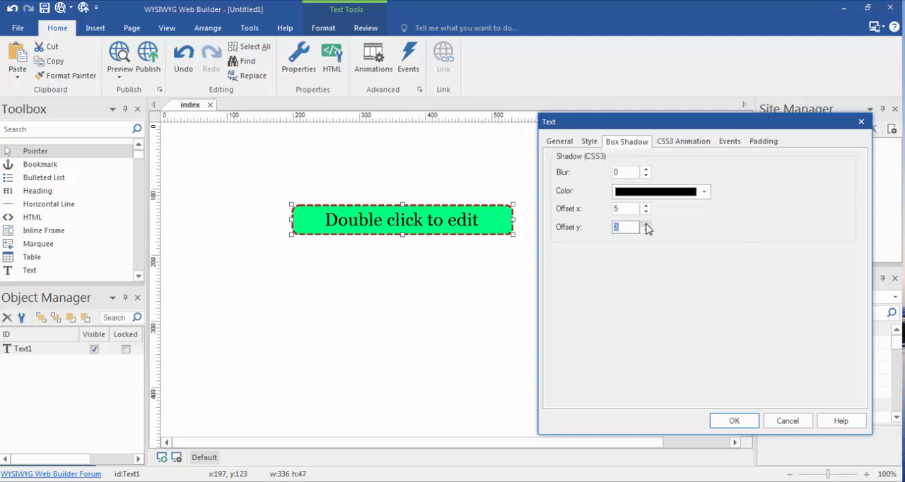
mouse_move(631, 246)
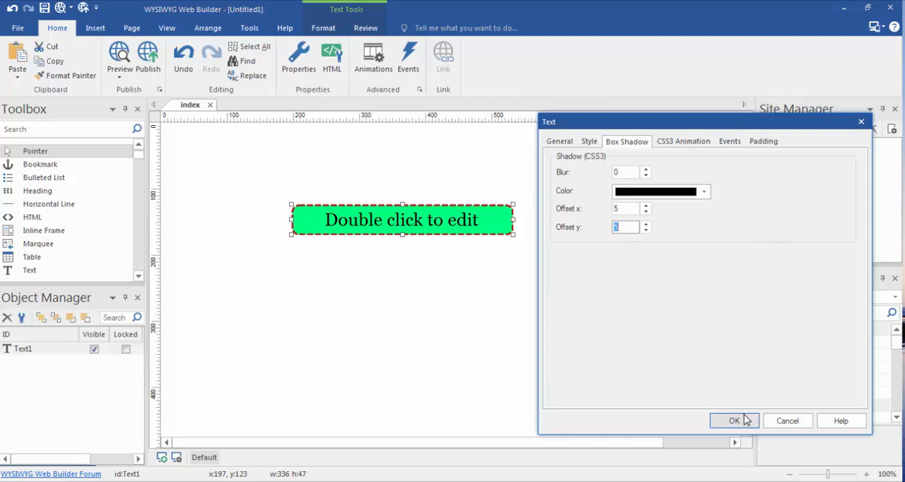
mouse_move(756, 431)
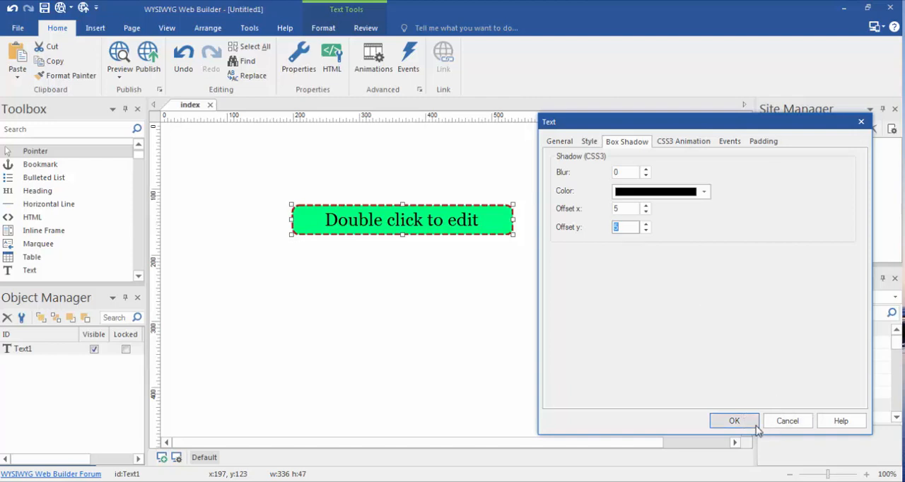
left_click(734, 421)
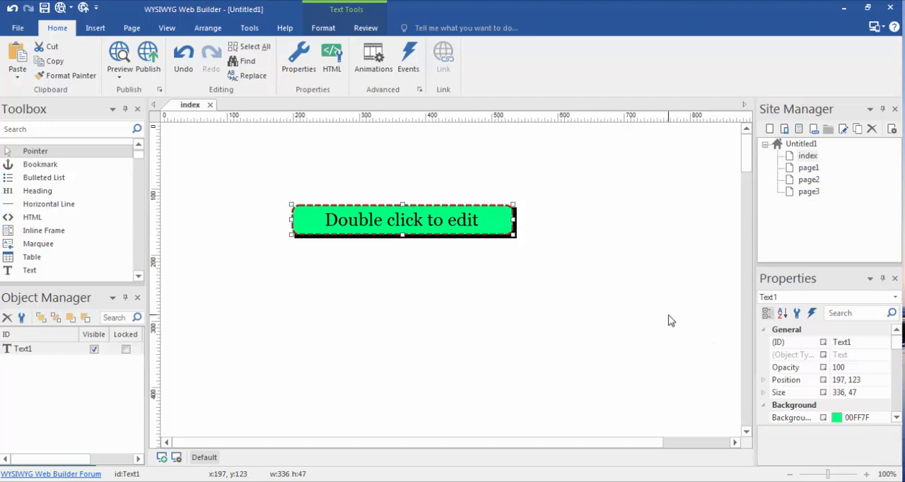
mouse_move(546, 225)
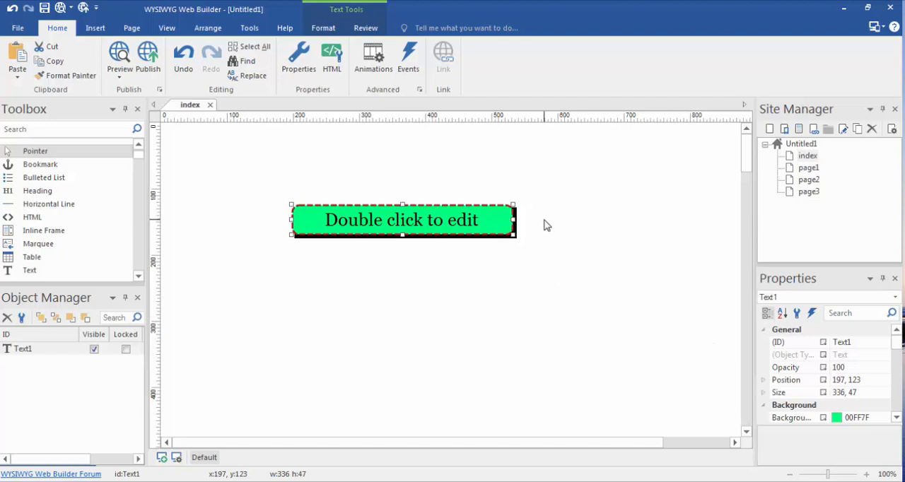
mouse_move(677, 303)
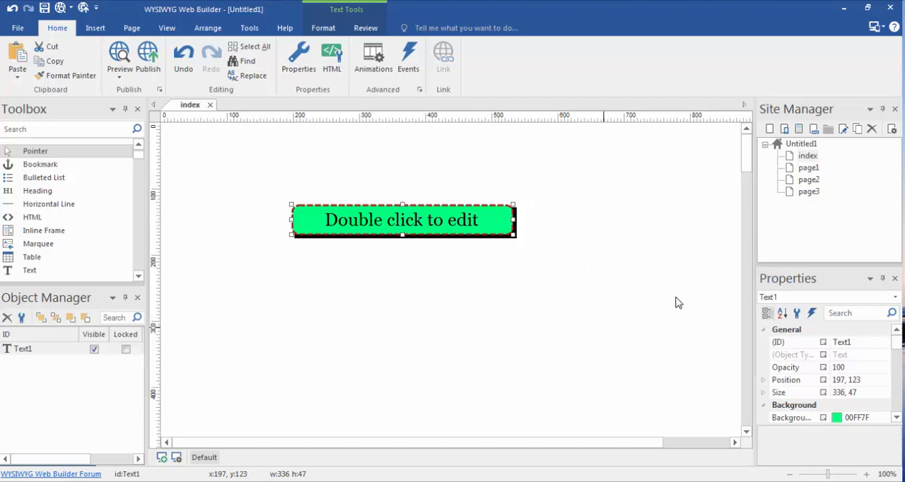
left_click(608, 245)
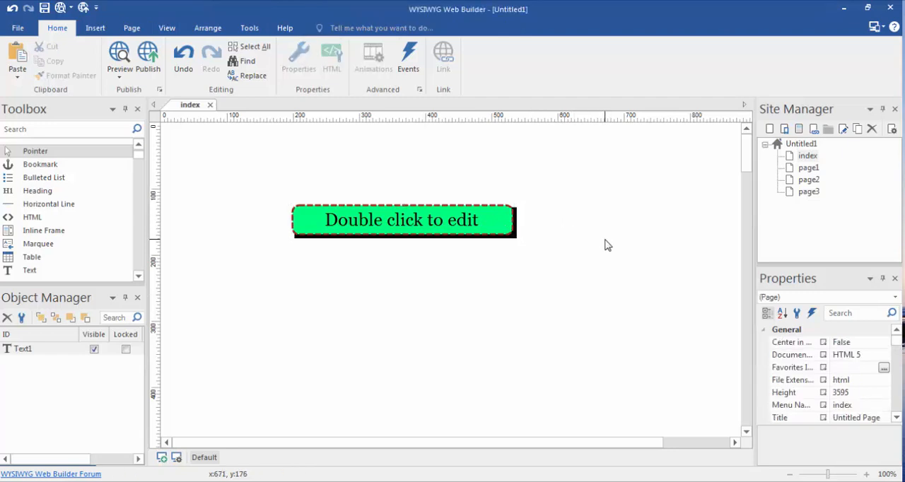
Return to Text1's Box Shadow settings via Object Properties
right_click(403, 220)
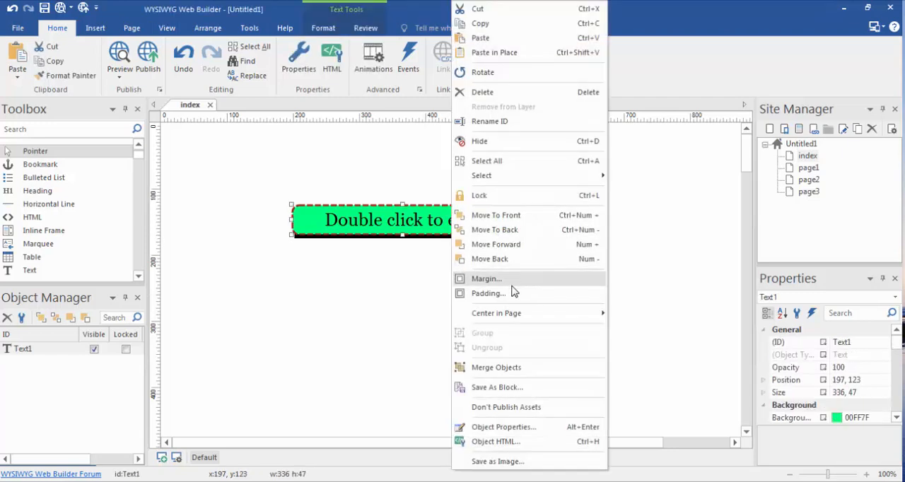
left_click(503, 426)
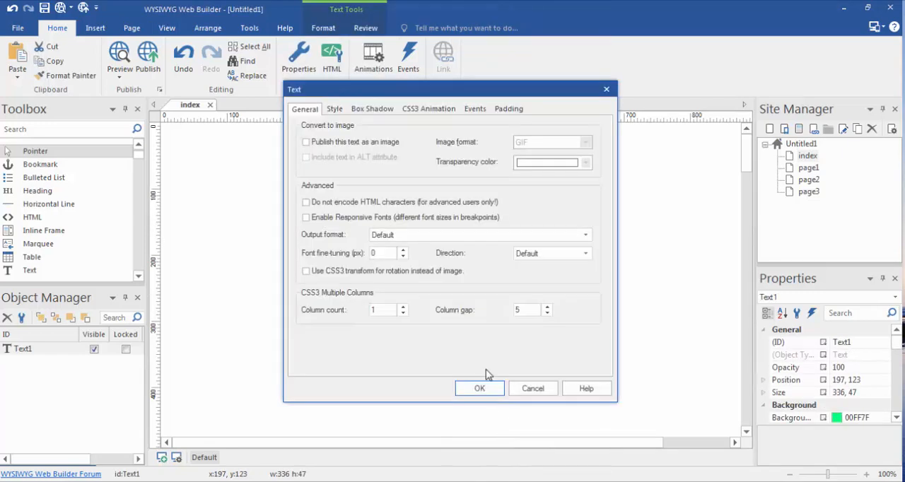
left_click(334, 108)
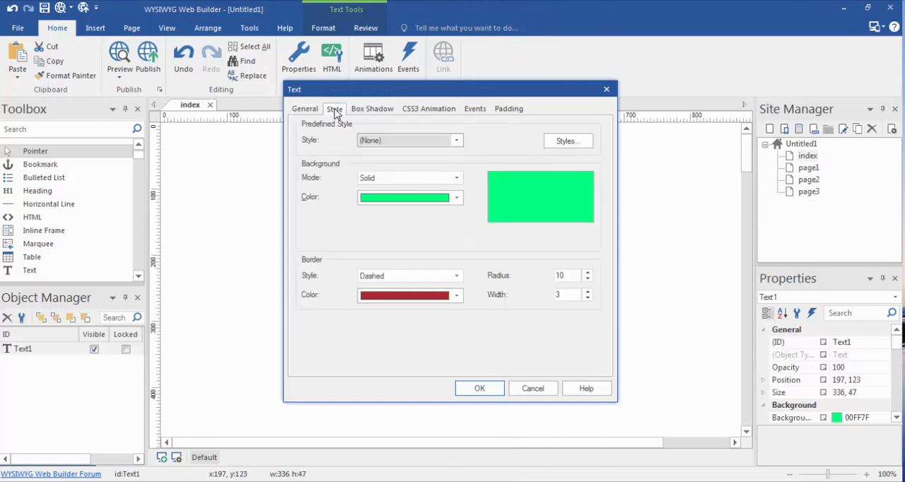
left_click(372, 108)
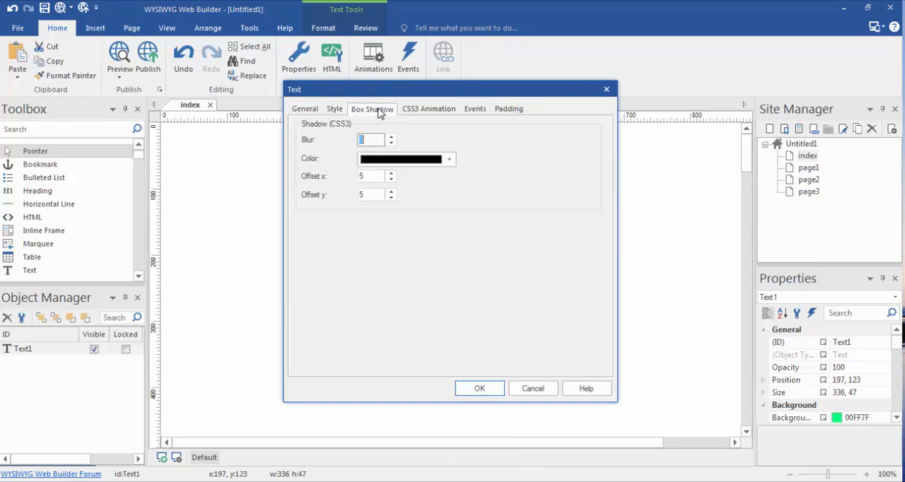
Set the shadow blur to about 8, moving the dialog aside to preview, and apply it
left_click_drag(450, 90, 483, 94)
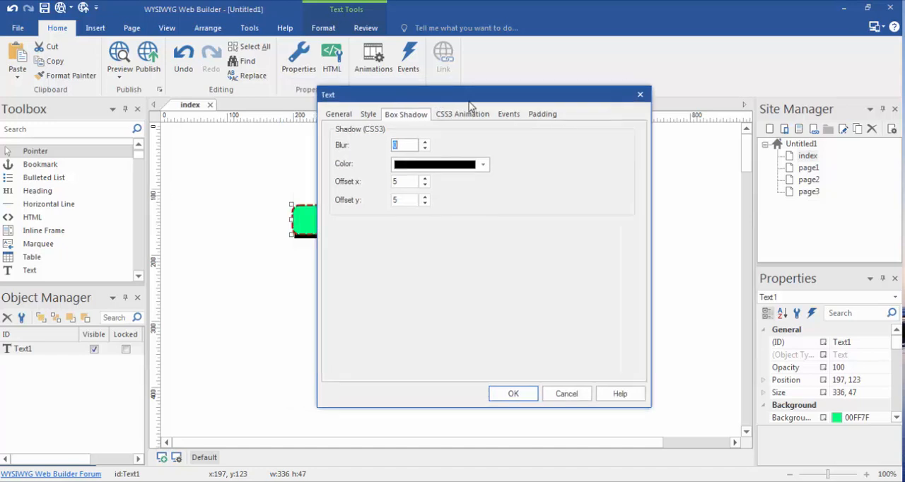
left_click_drag(470, 94, 565, 270)
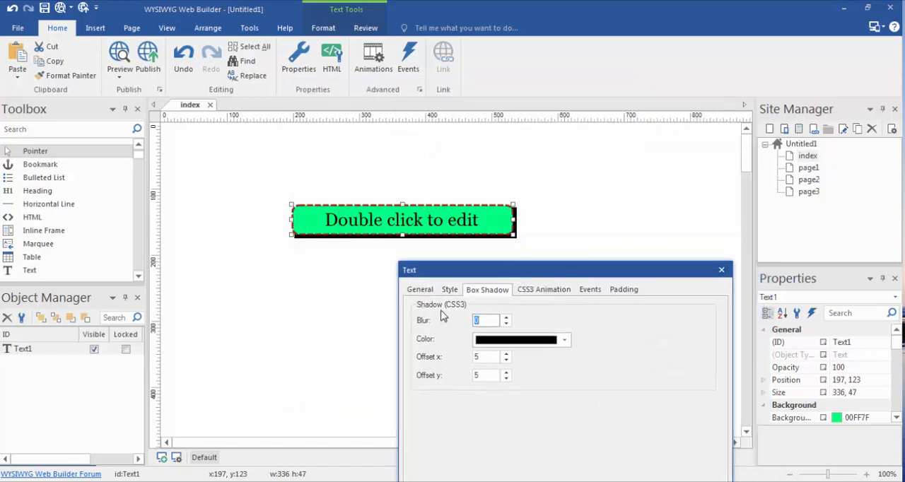
mouse_move(524, 235)
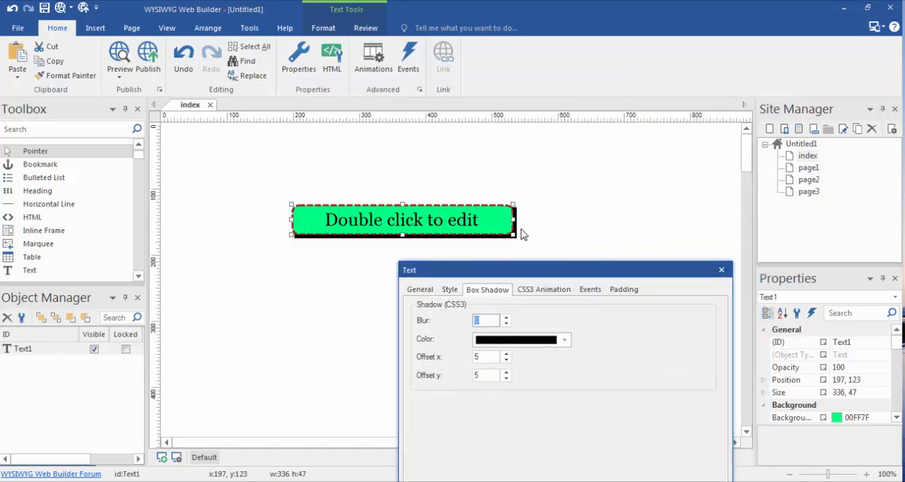
mouse_move(521, 326)
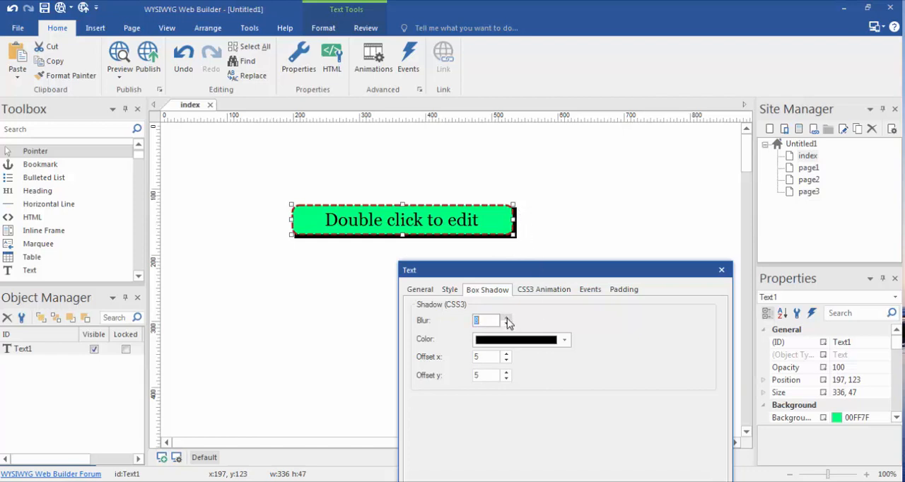
left_click_drag(564, 269, 652, 257)
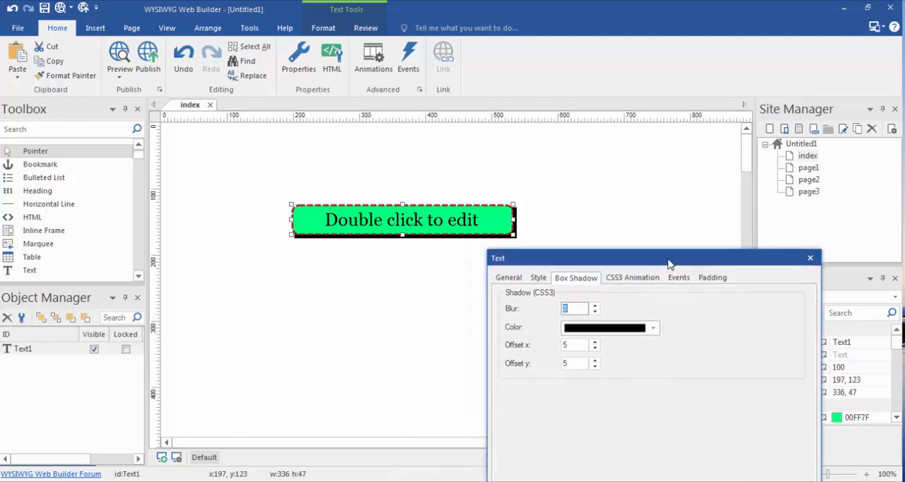
left_click_drag(650, 258, 704, 113)
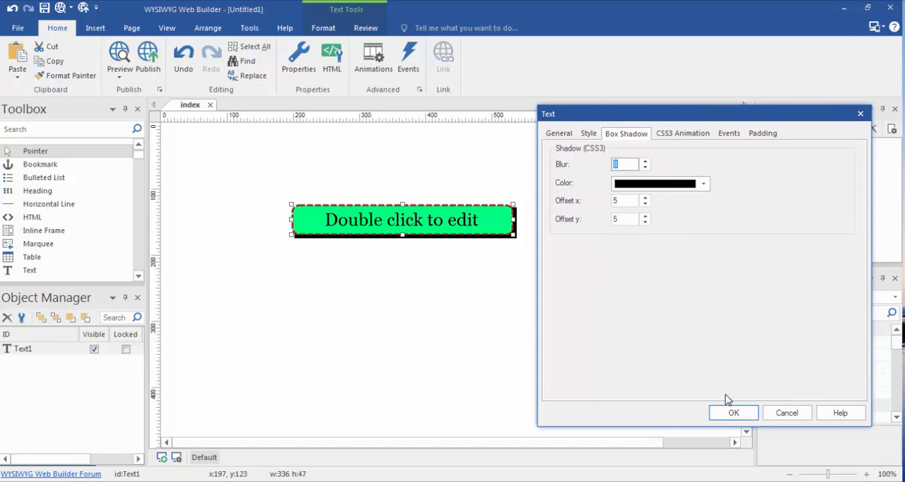
left_click(733, 412)
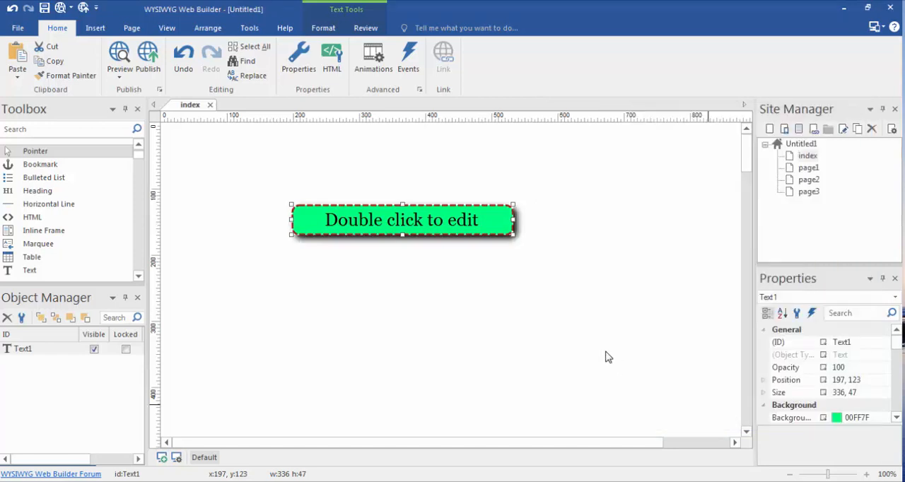
mouse_move(523, 216)
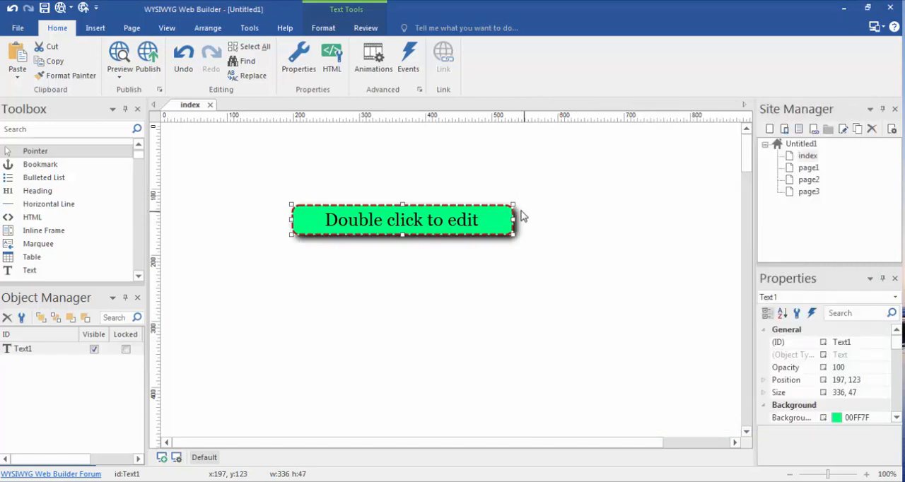
mouse_move(650, 248)
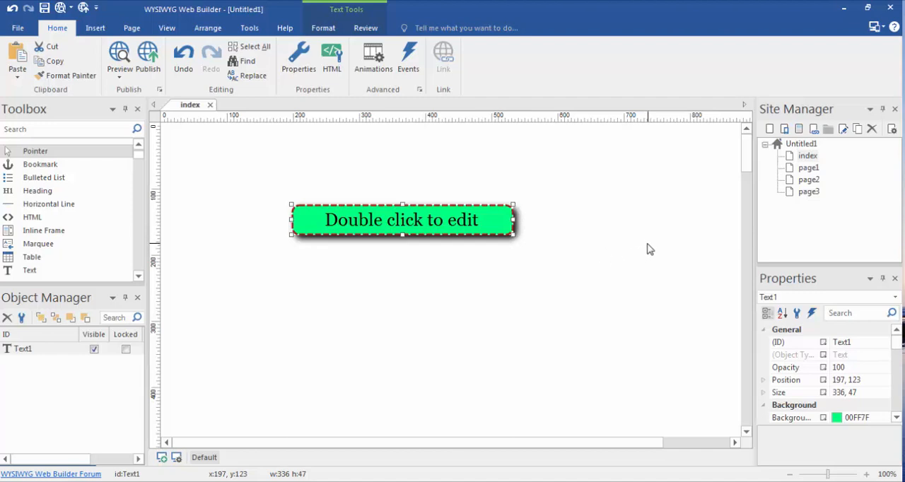
mouse_move(528, 233)
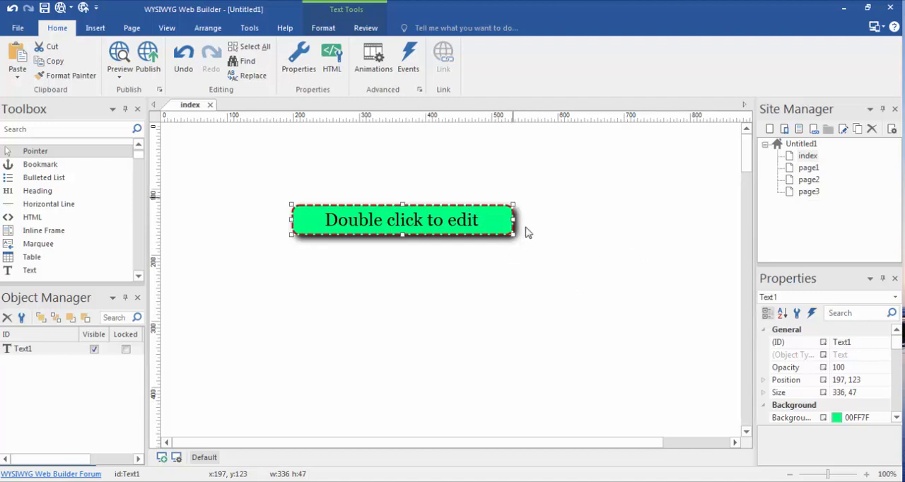
mouse_move(505, 265)
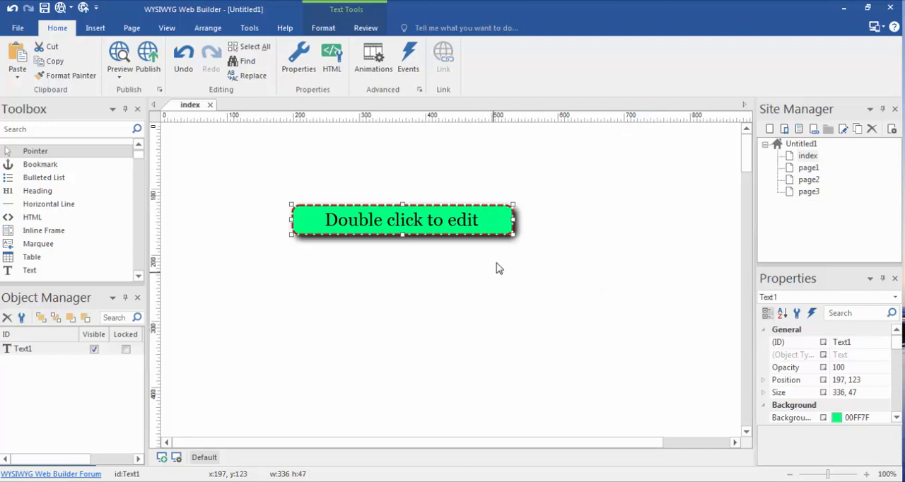
Change Text1's box shadow colour from black to magenta and apply it
right_click(498, 268)
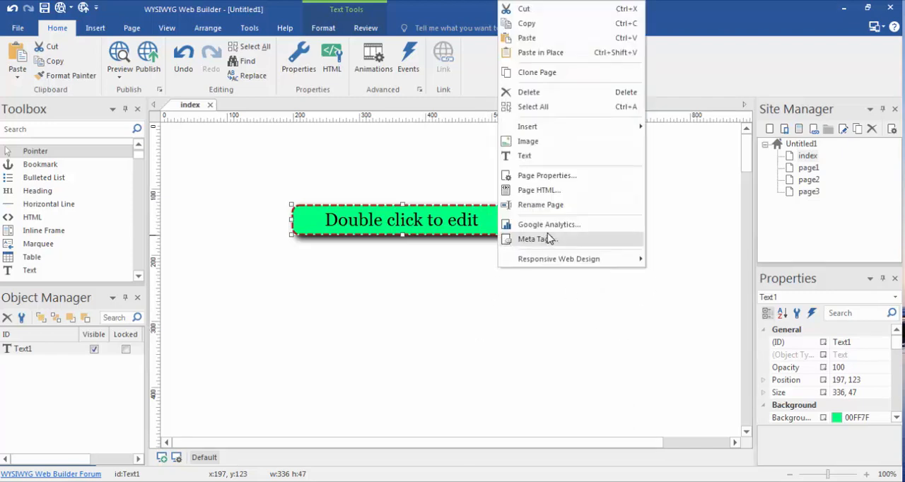
mouse_move(514, 286)
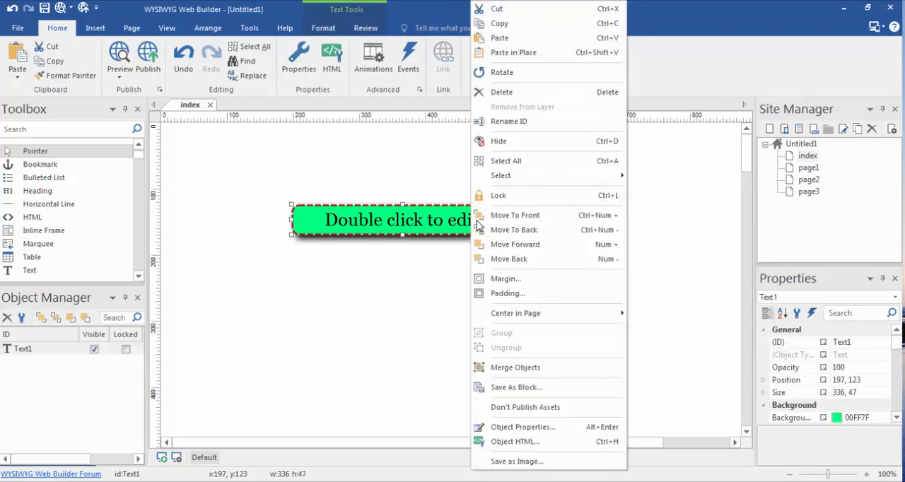
left_click(523, 426)
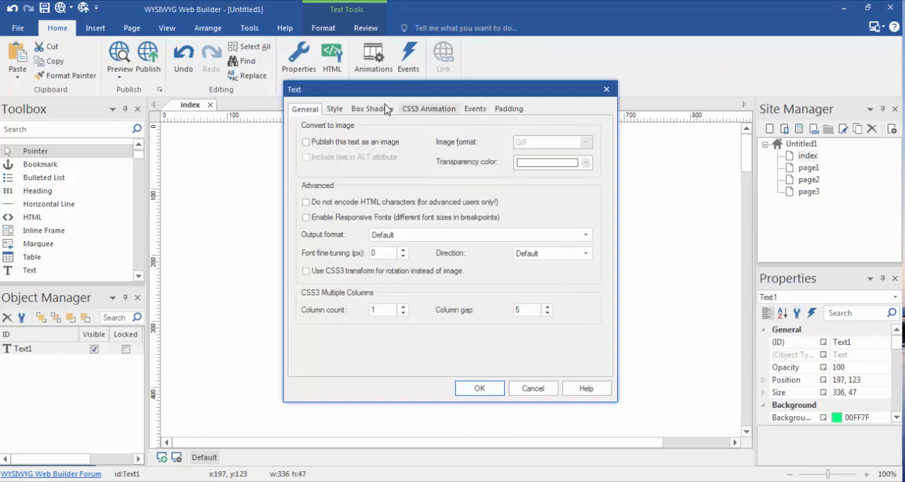
left_click(371, 108)
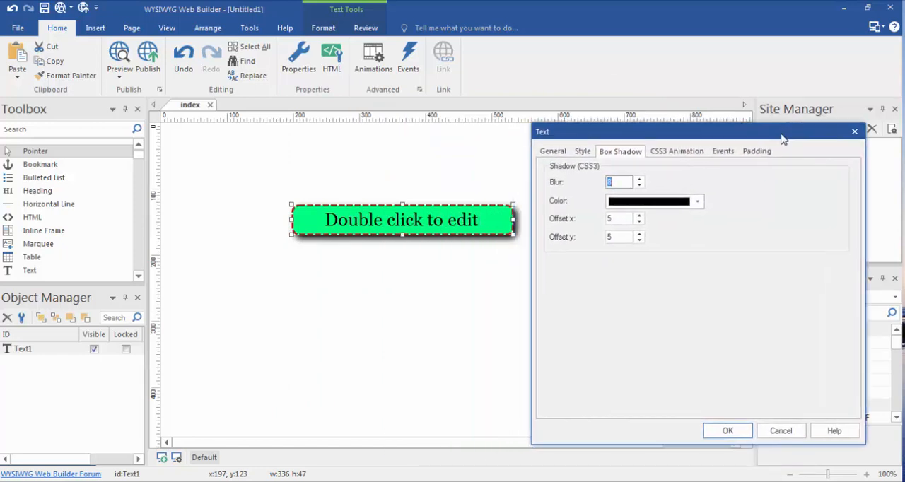
mouse_move(519, 240)
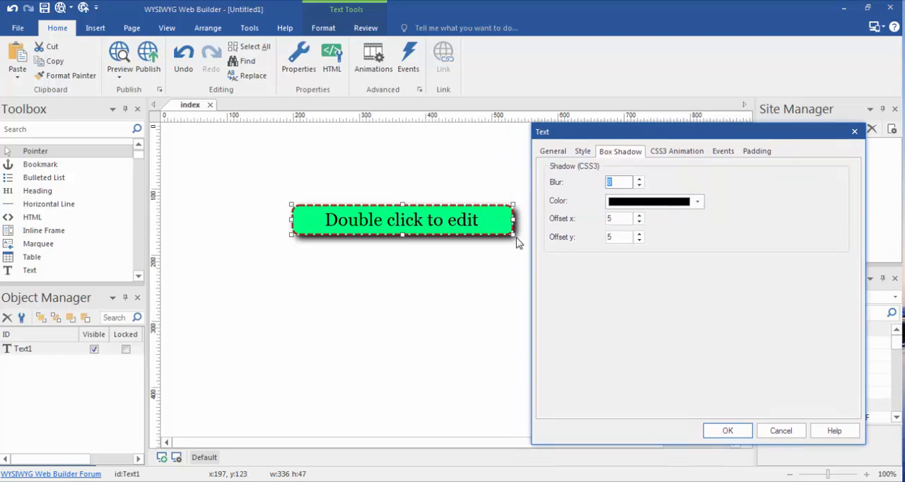
mouse_move(533, 231)
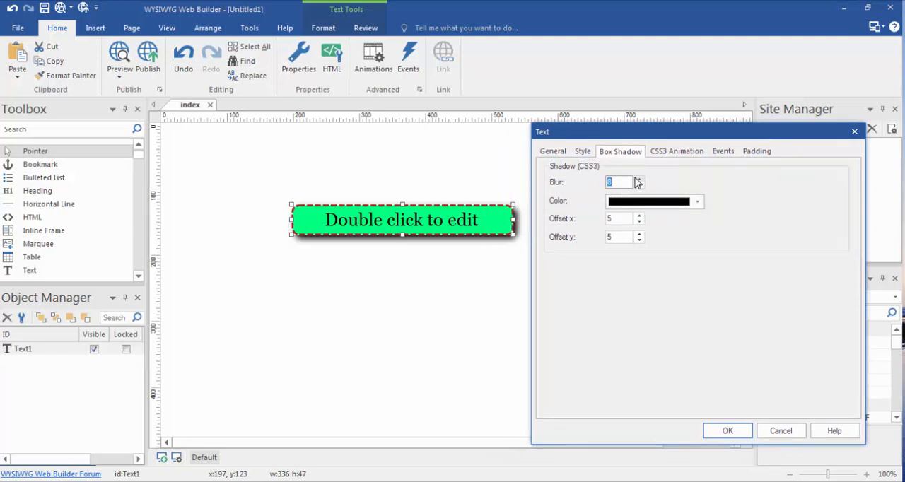
mouse_move(317, 209)
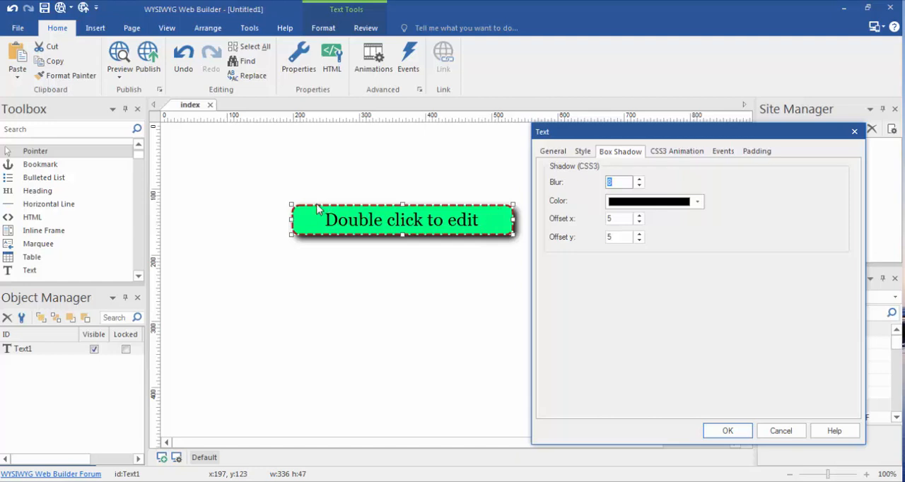
mouse_move(466, 264)
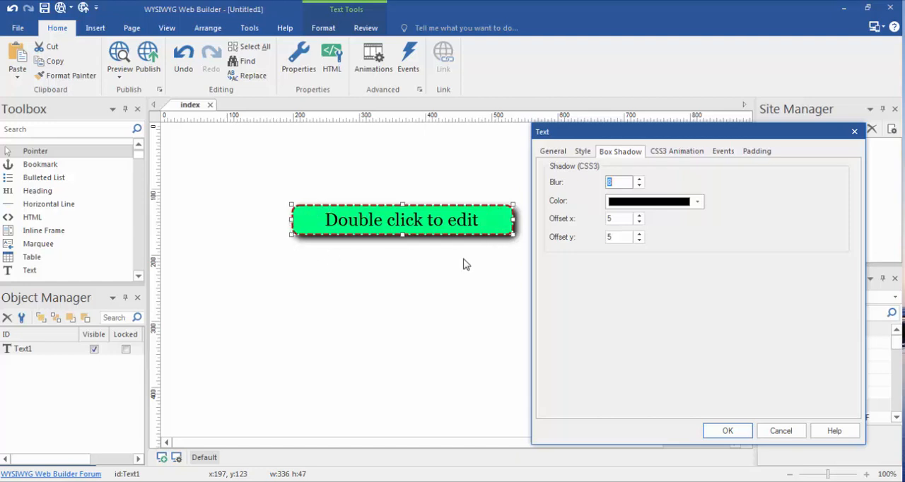
mouse_move(630, 261)
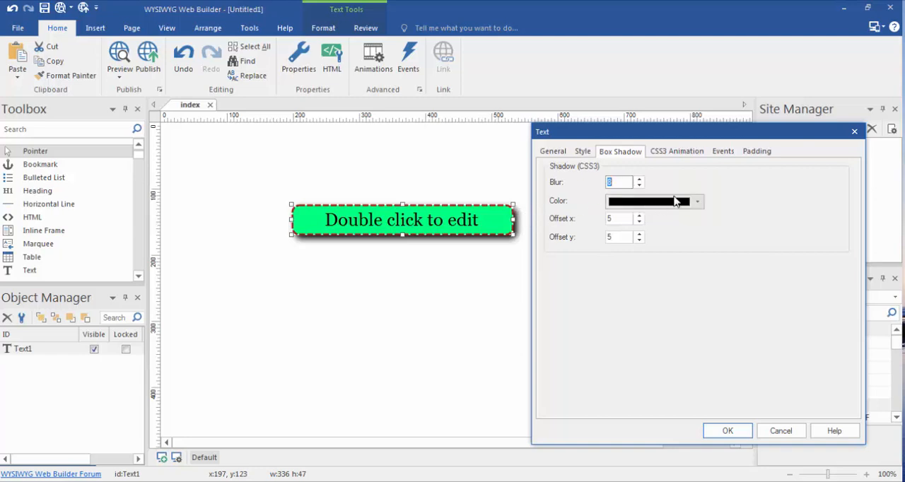
left_click(696, 200)
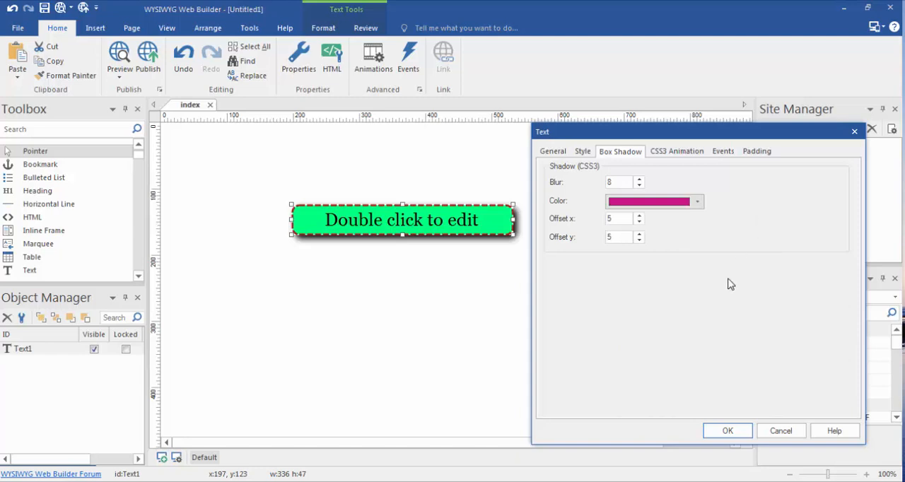
left_click(727, 430)
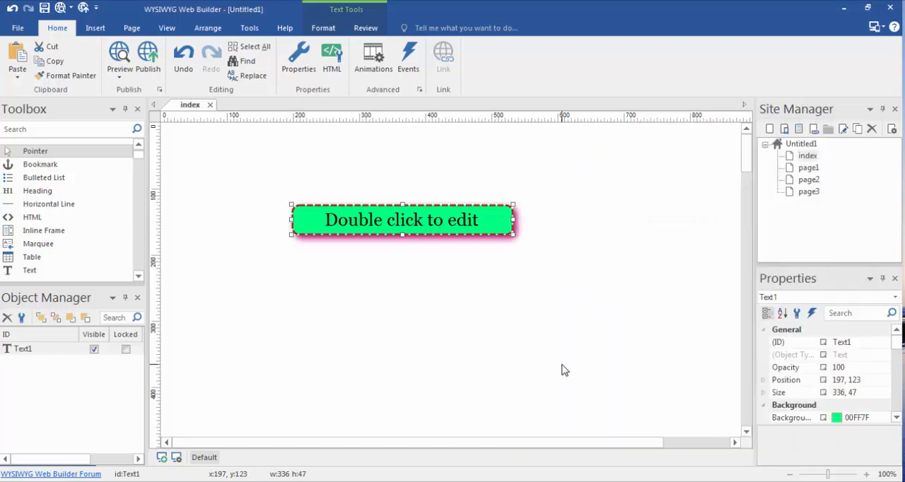
mouse_move(533, 309)
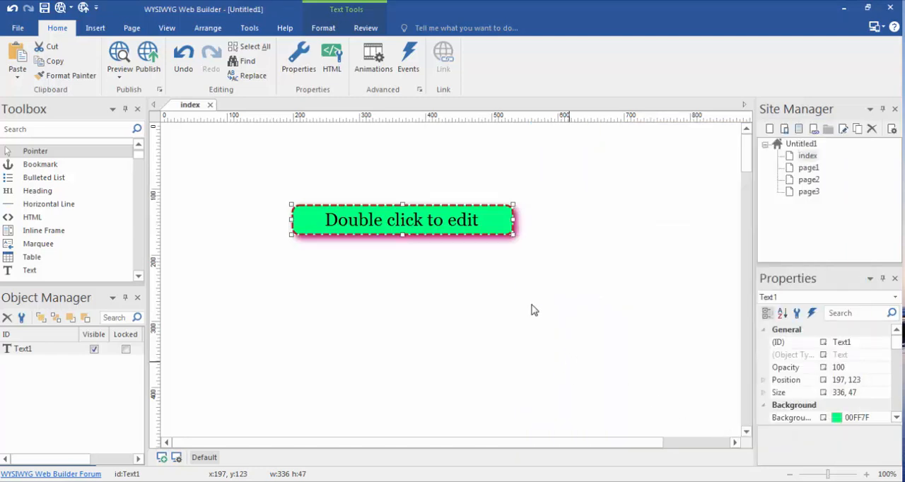
Drag the shadowed text box toward the page's upper left, to about 166, 78
left_click_drag(401, 219, 481, 206)
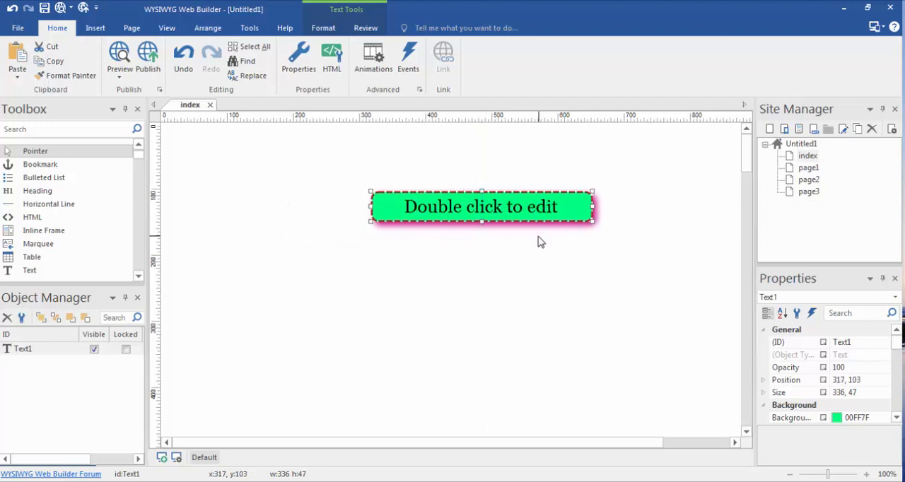
left_click_drag(481, 206, 381, 190)
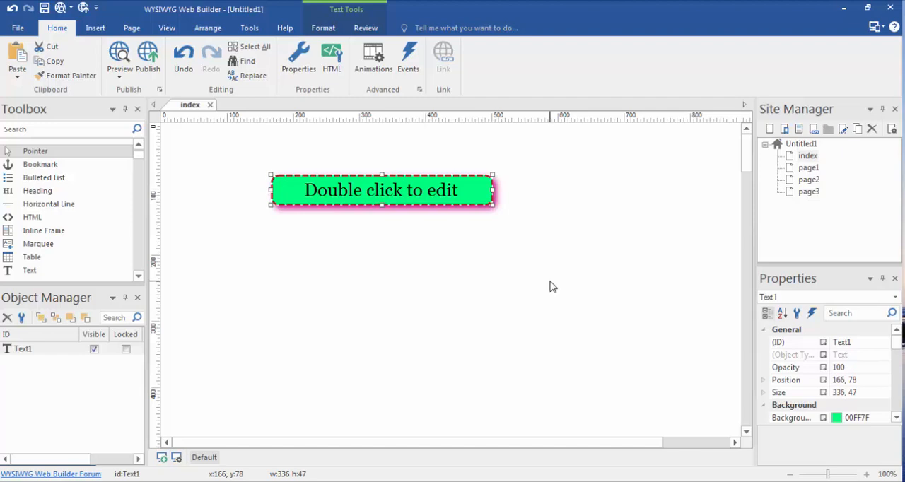
mouse_move(574, 311)
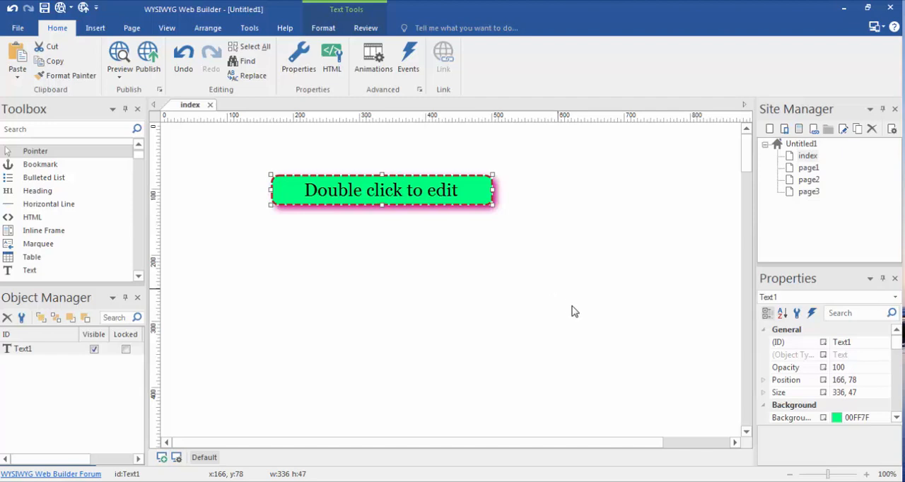